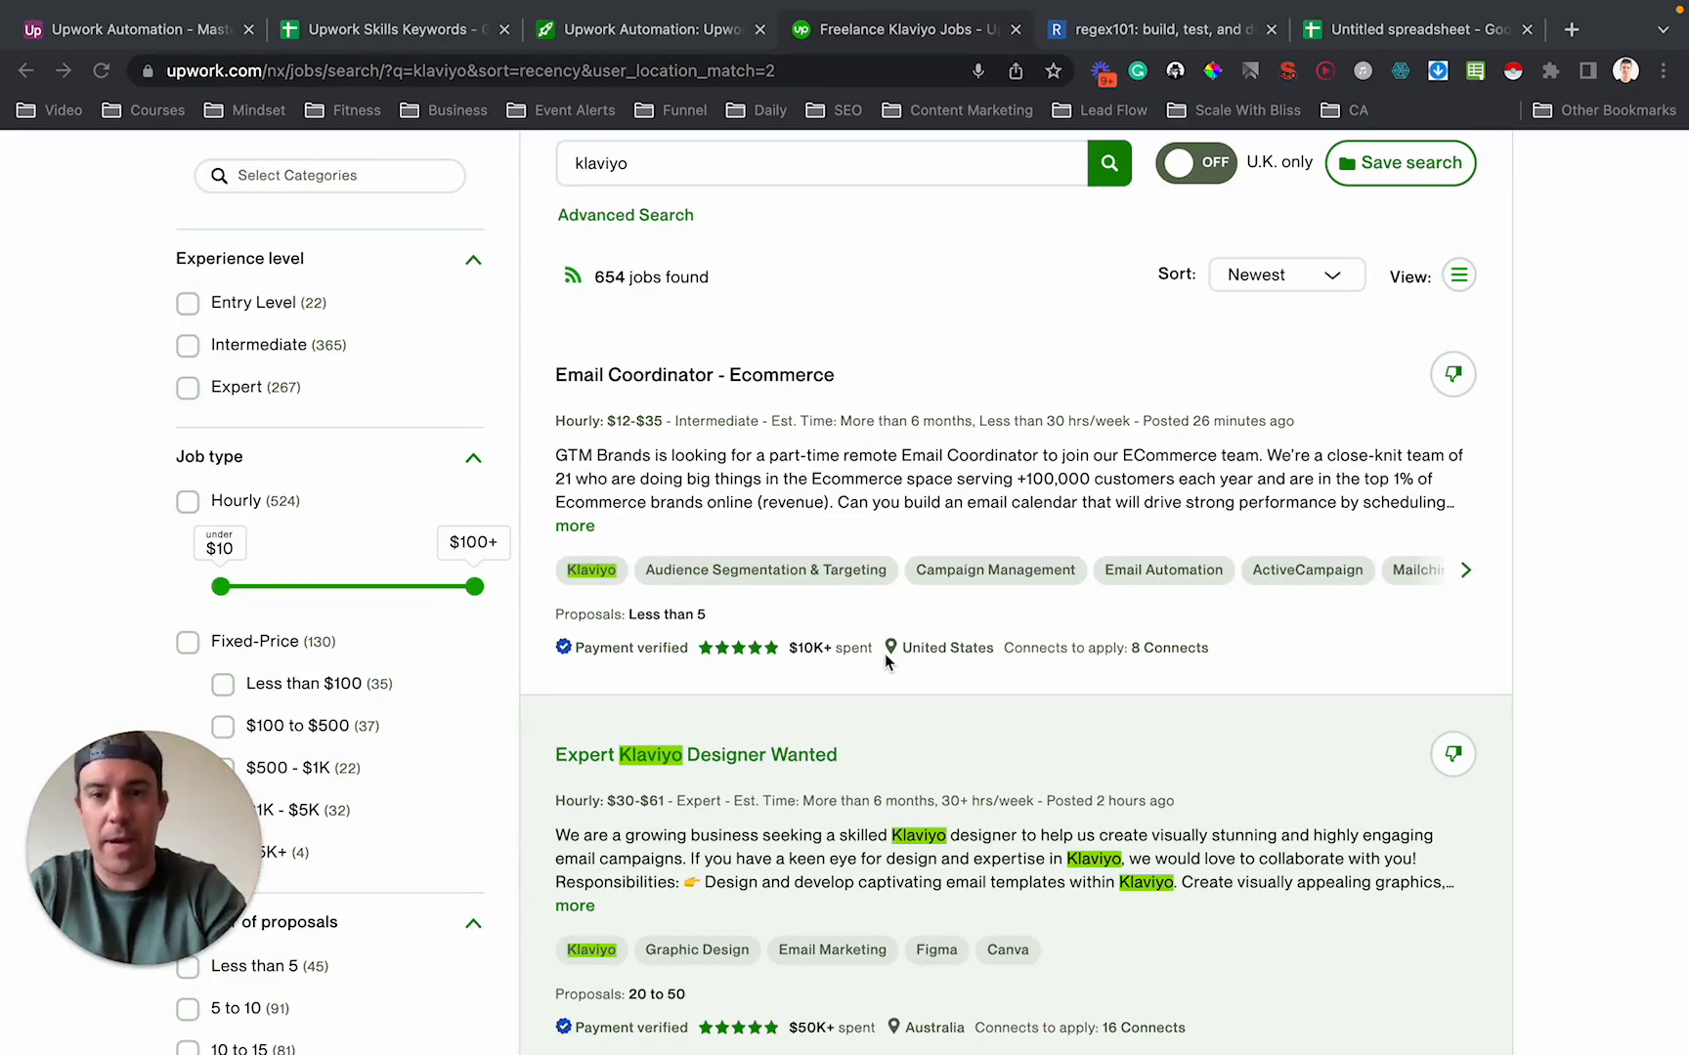
Advance the Email Coordinator - Ecommerce job's skill tag strip twice to show its last skills.
{"action": "scroll", "scroll_direction": "up", "scroll_amount": 3}
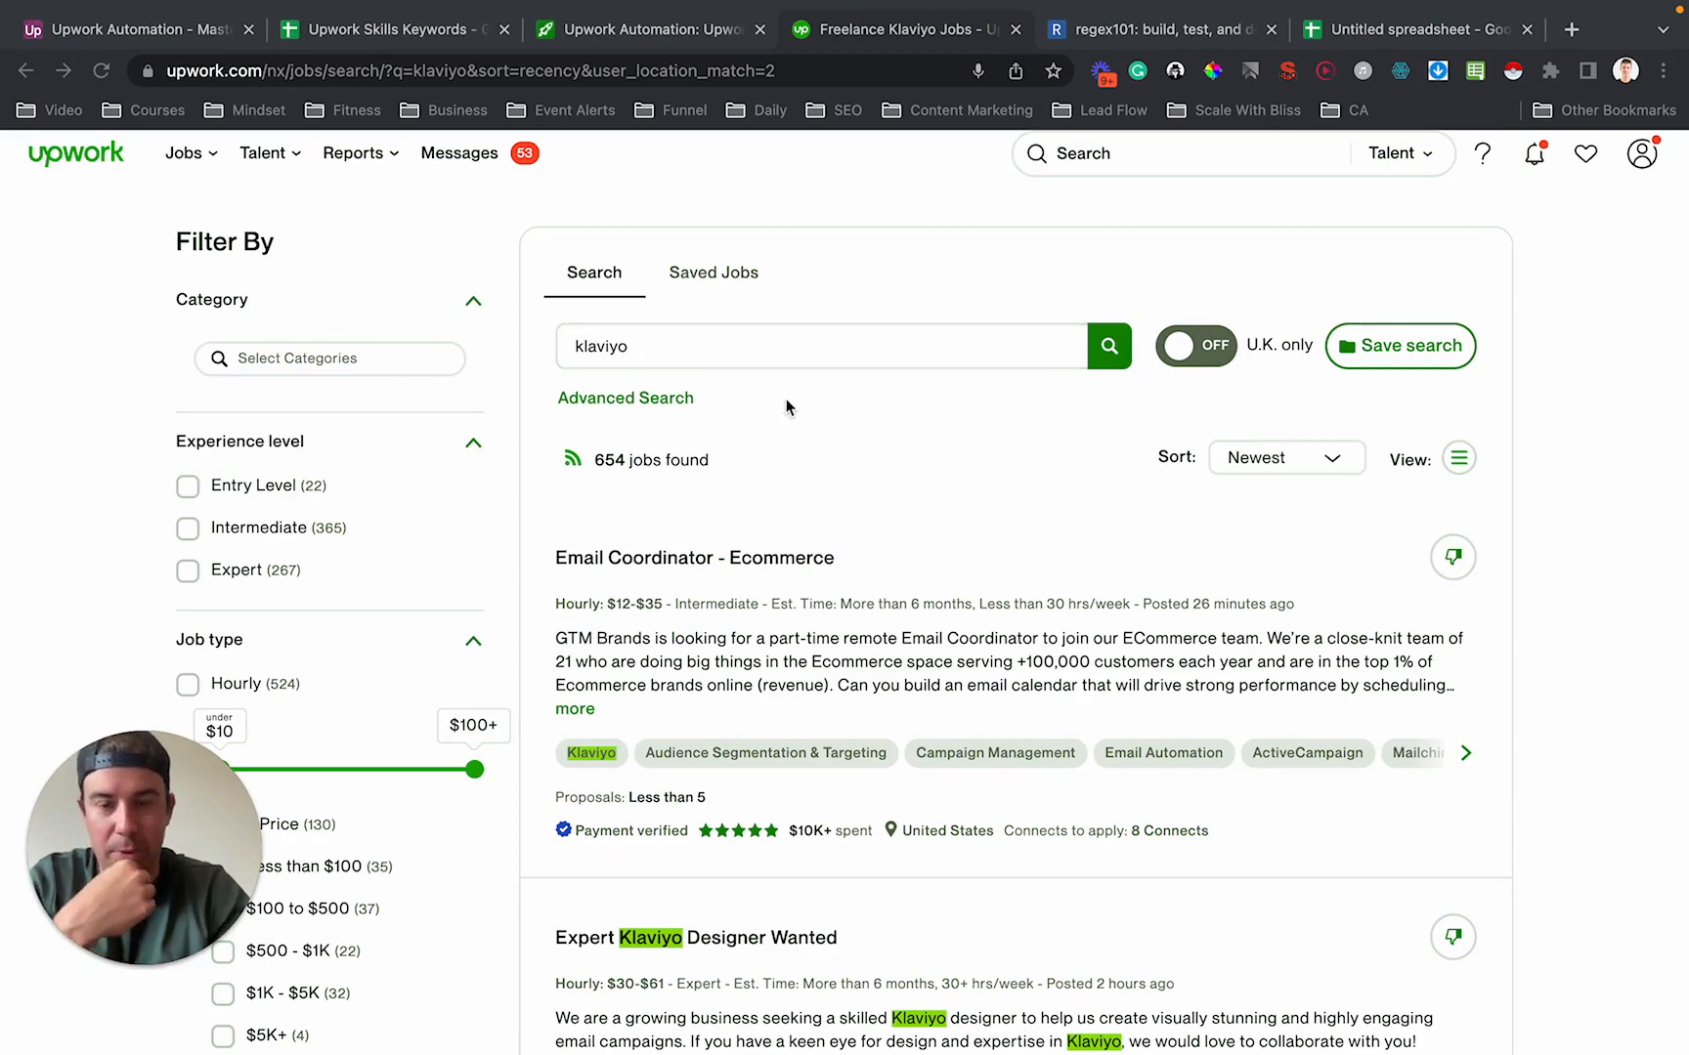
{"action": "scroll", "scroll_direction": "down", "scroll_amount": 3}
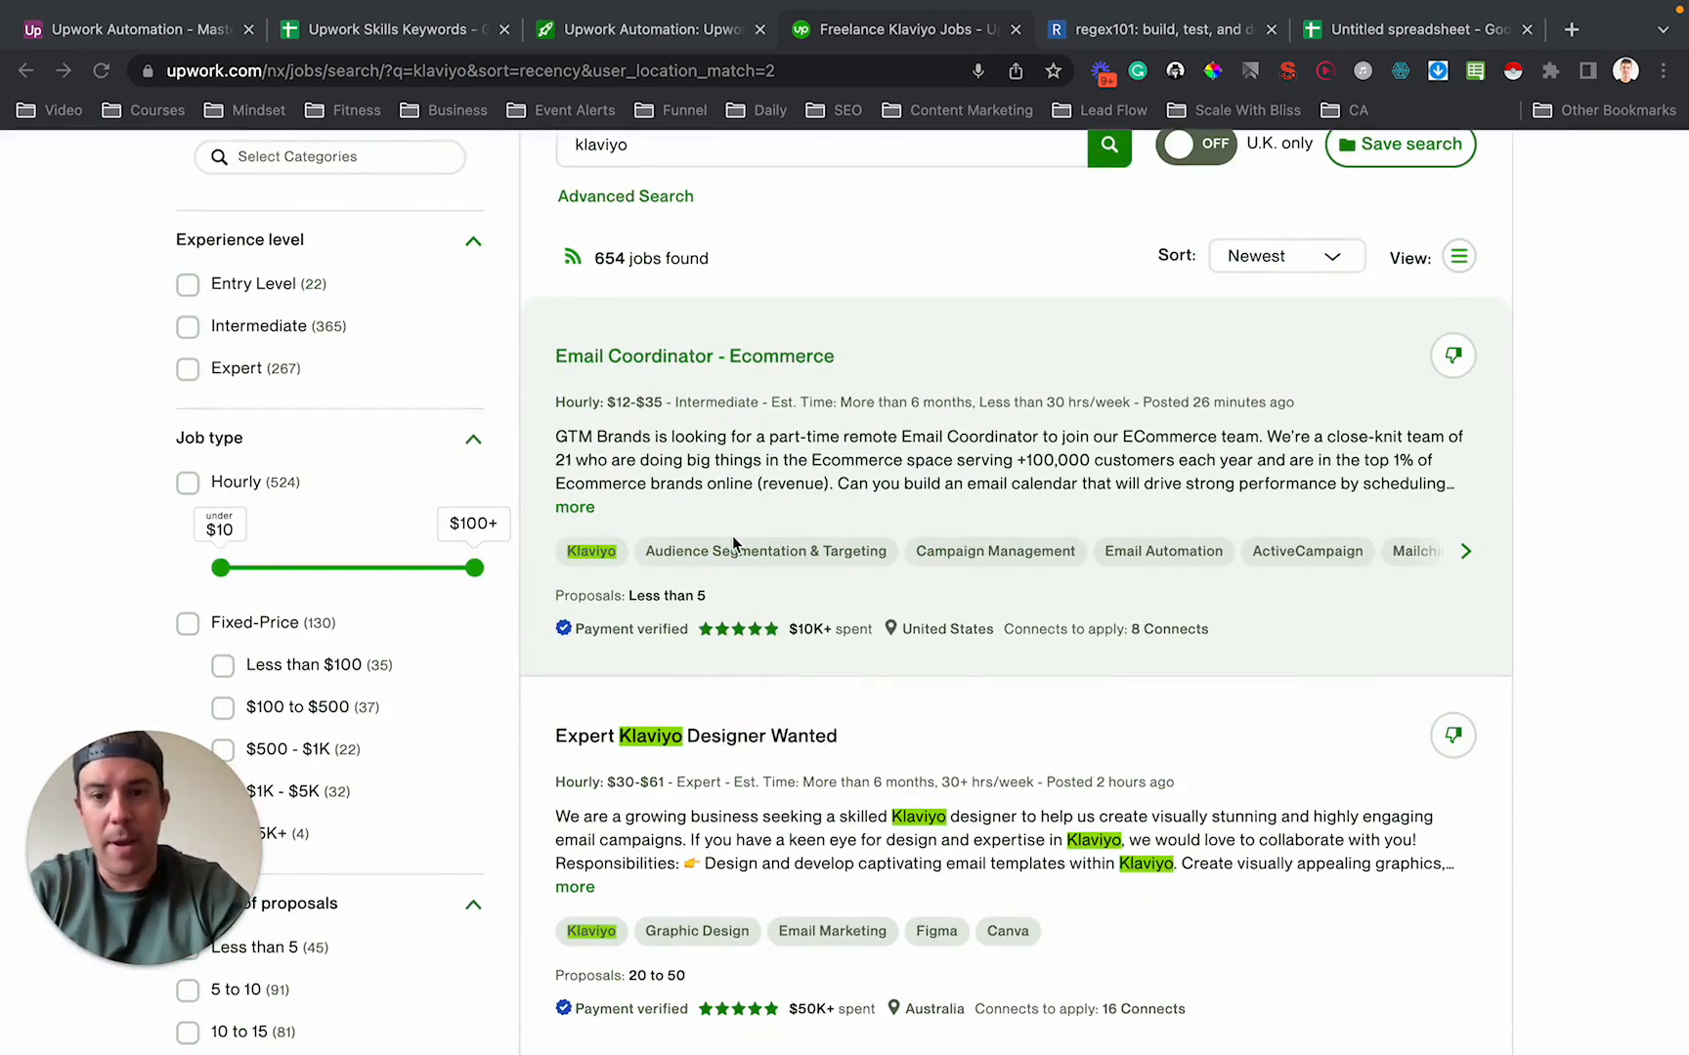
{"action": "mouse_move", "coordinate": [995, 551]}
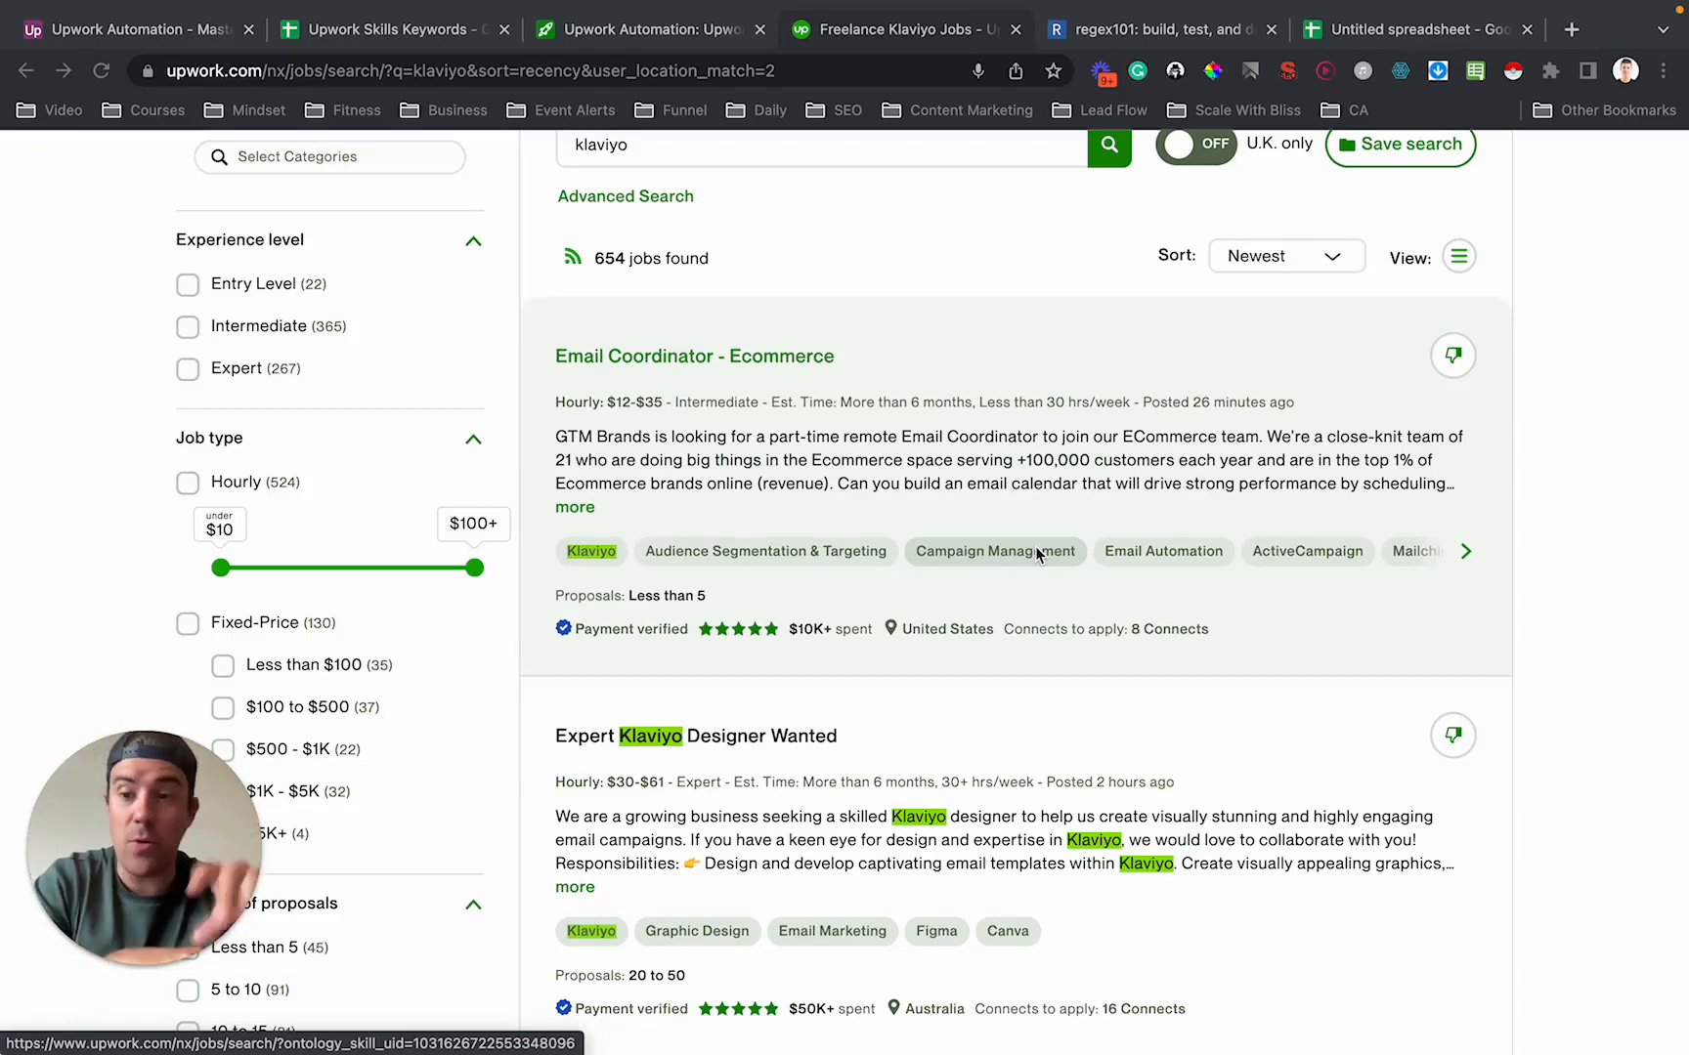
{"action": "mouse_move", "coordinate": [717, 588]}
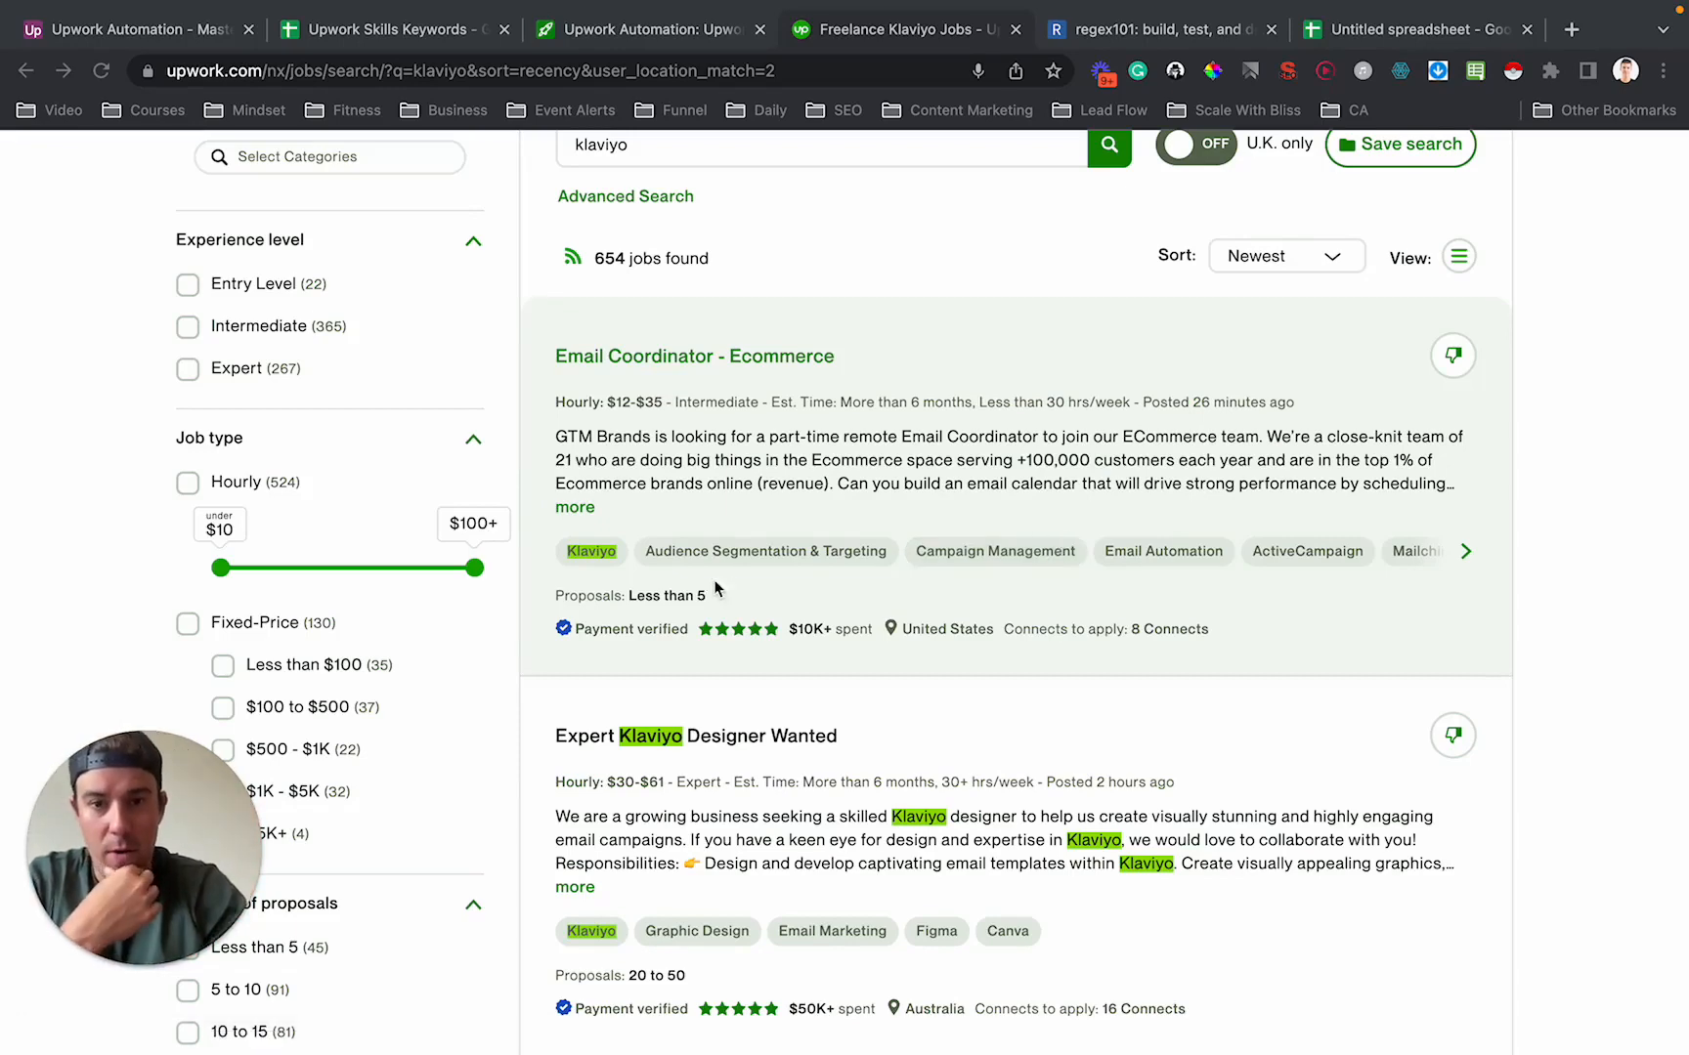
{"action": "scroll", "scroll_direction": "down", "scroll_amount": 3}
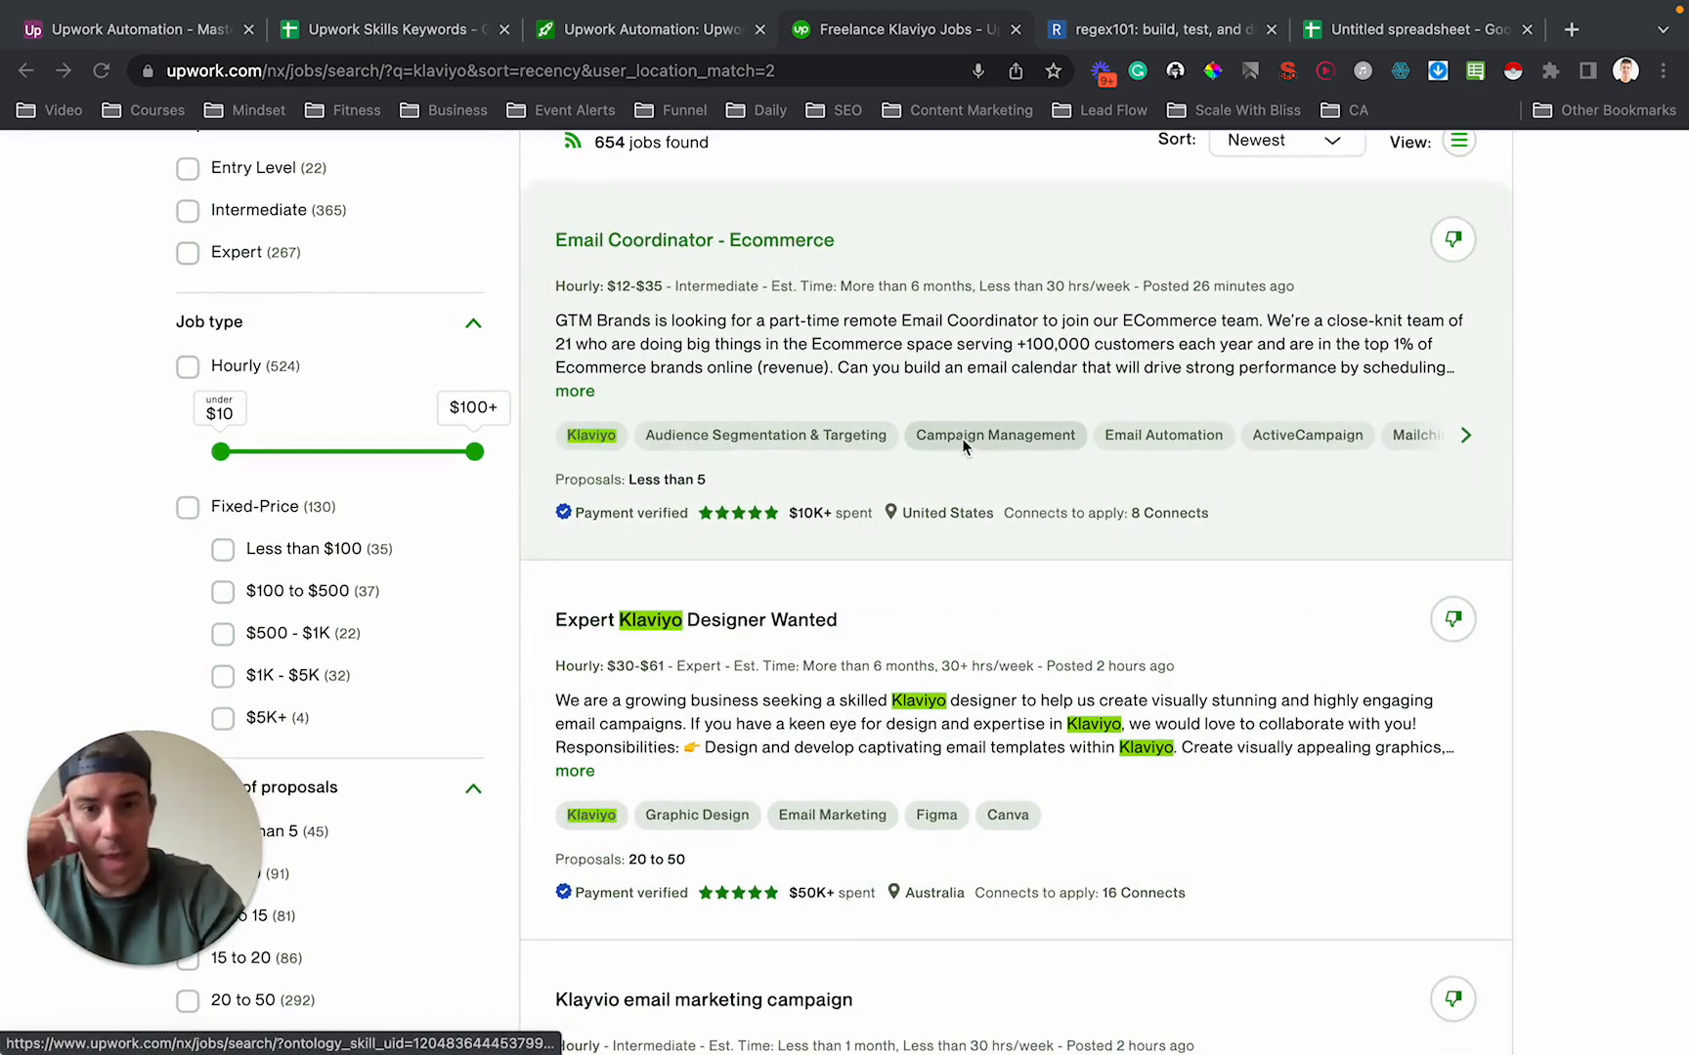
{"action": "mouse_move", "coordinate": [1306, 435]}
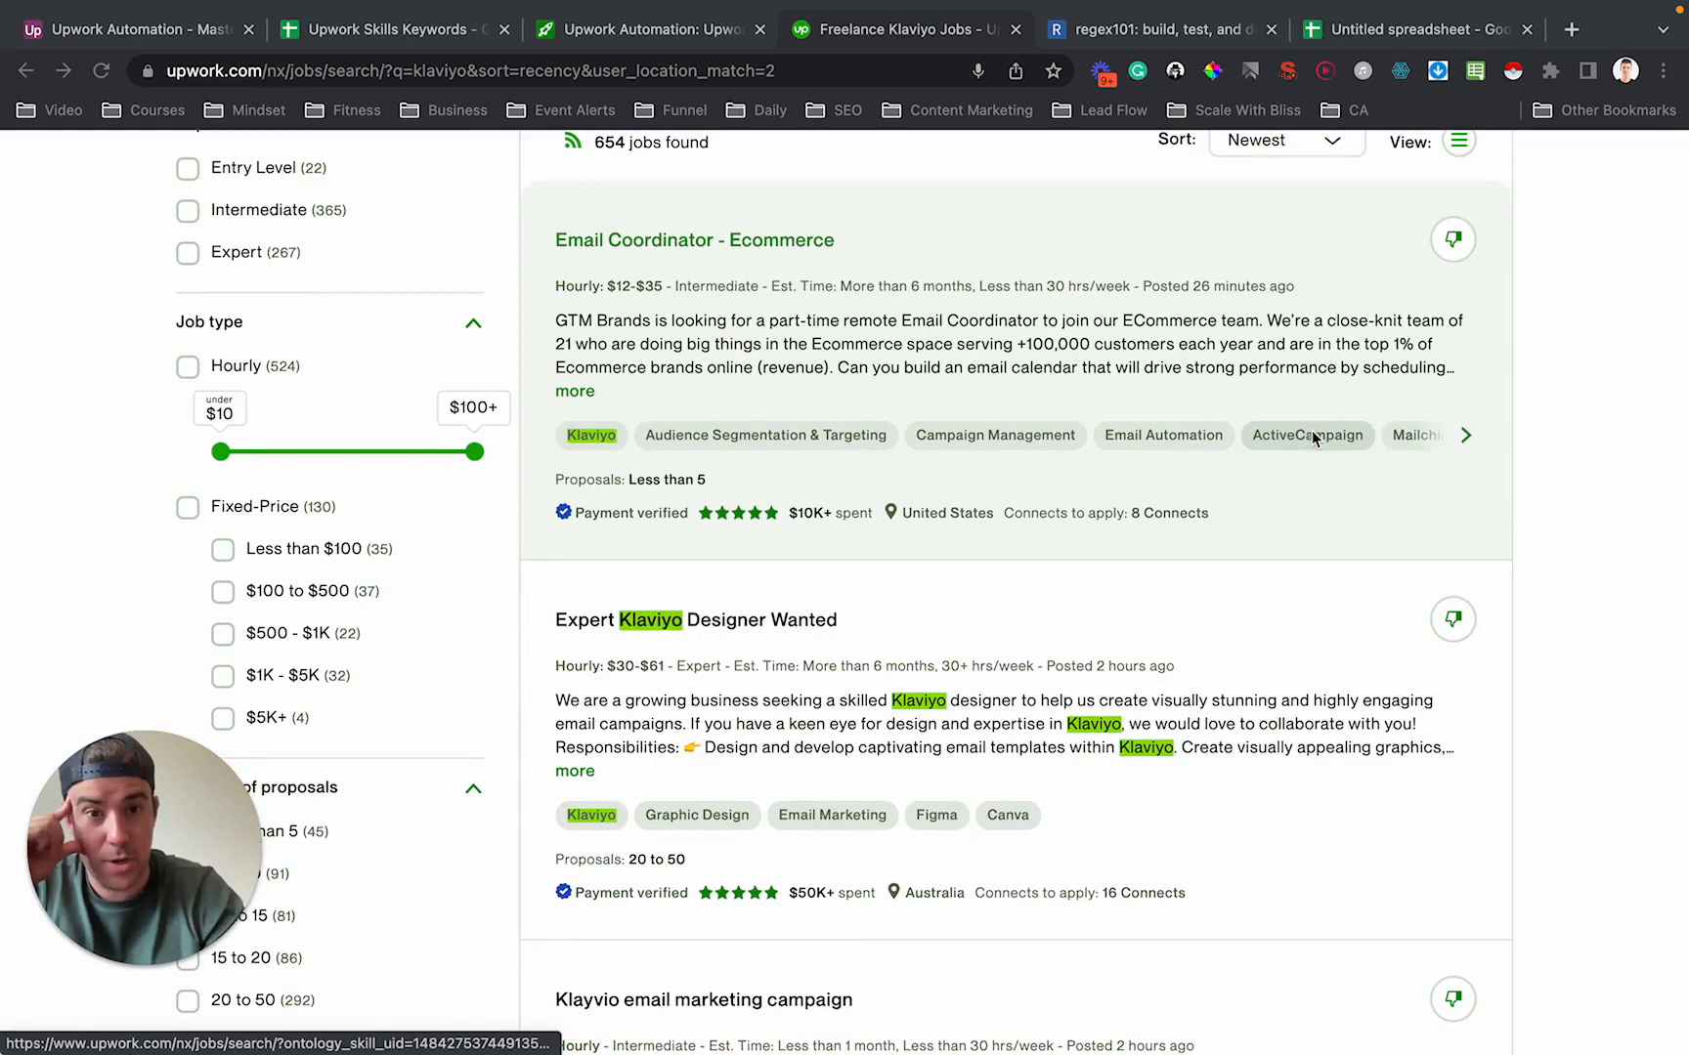
{"action": "mouse_move", "coordinate": [878, 663]}
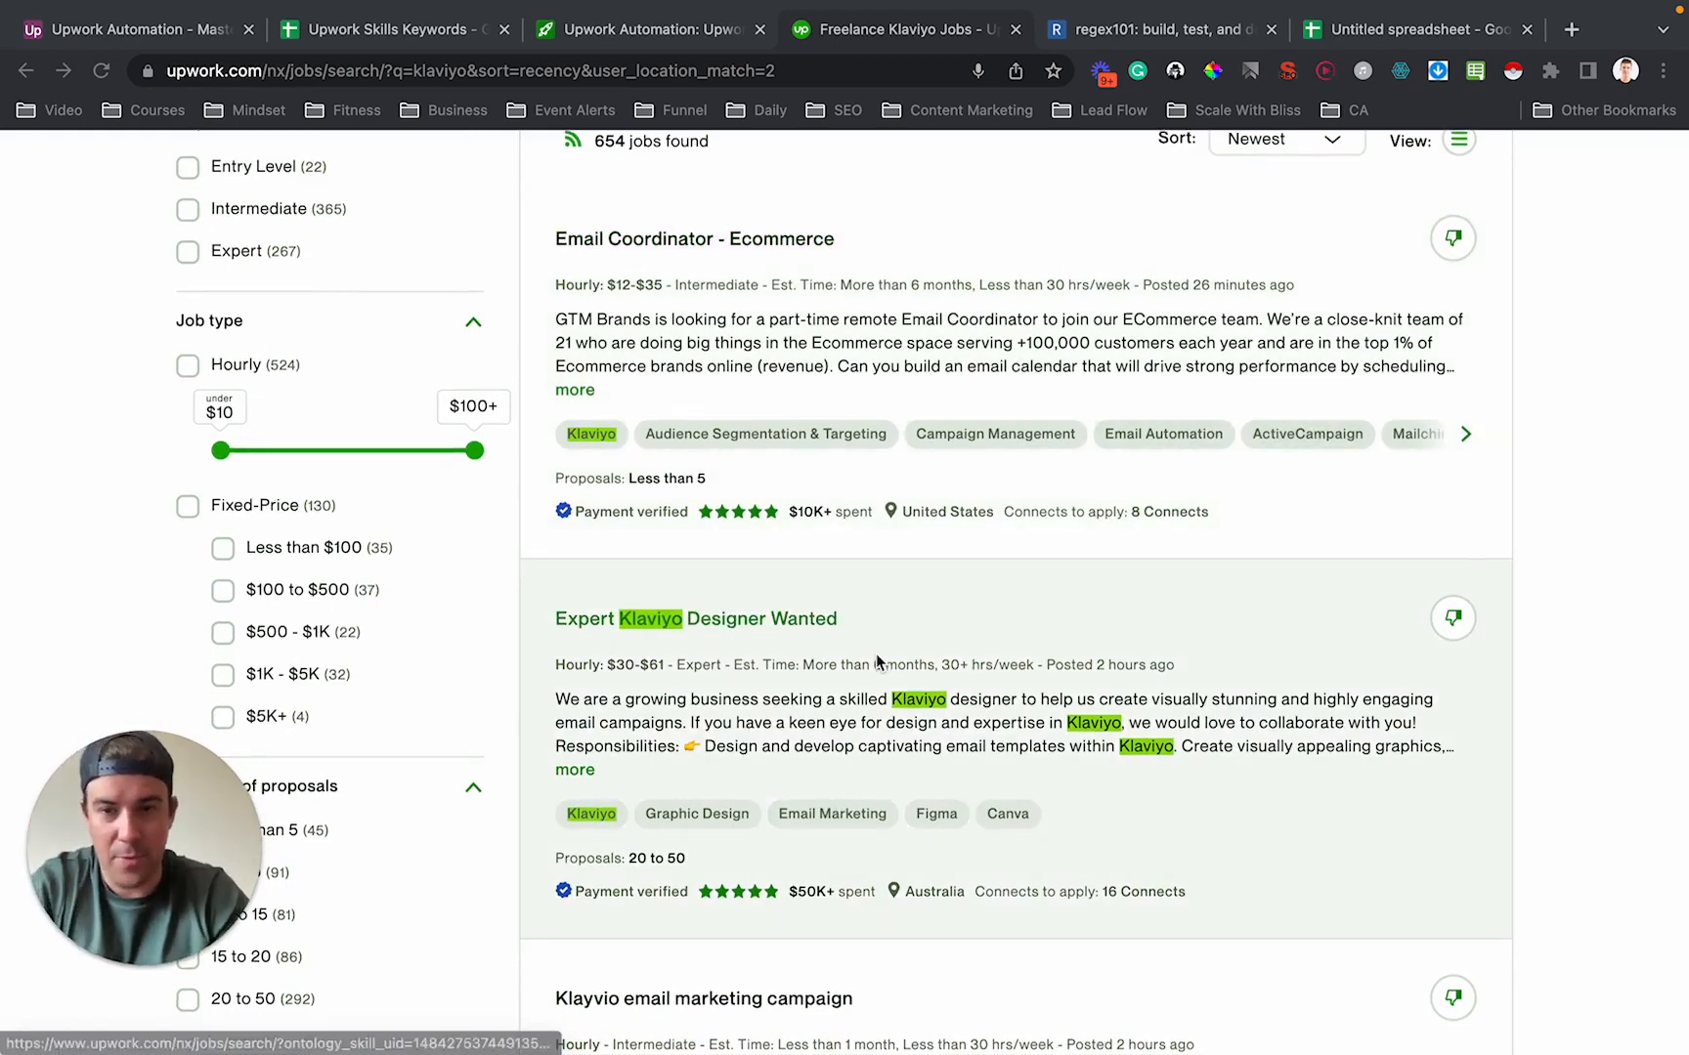
{"action": "scroll", "scroll_direction": "down", "scroll_amount": 3}
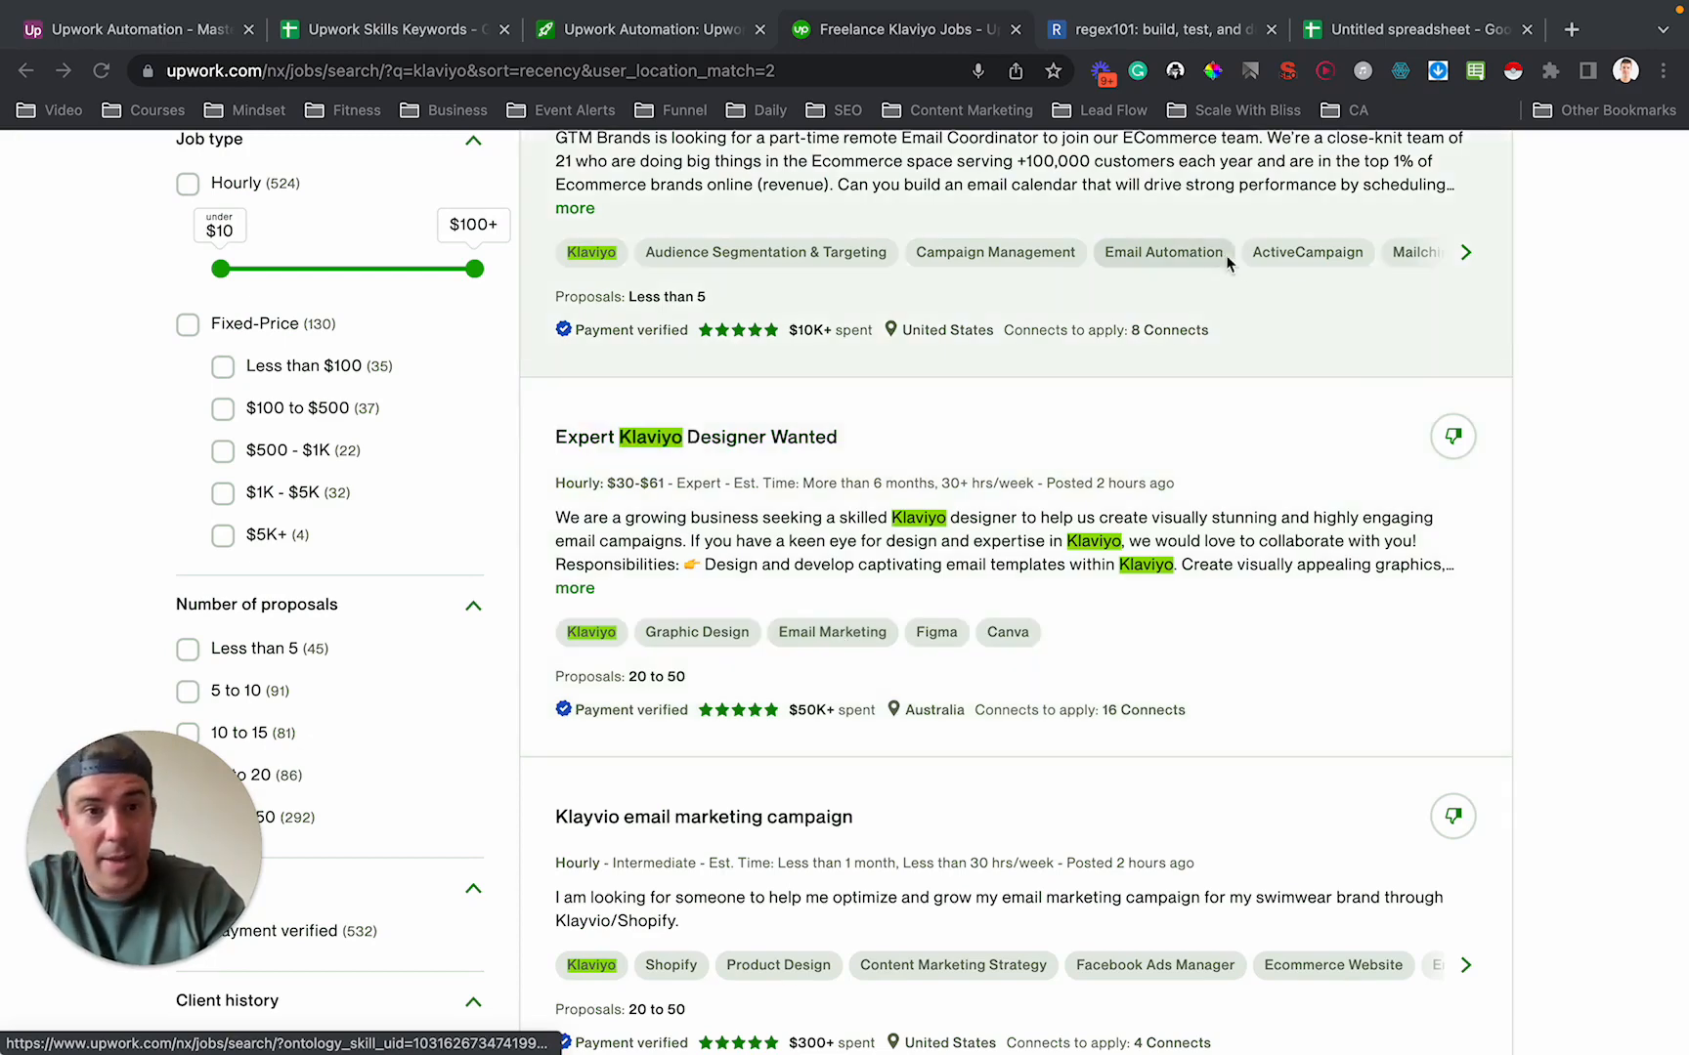
{"action": "left_click", "coordinate": [1466, 252]}
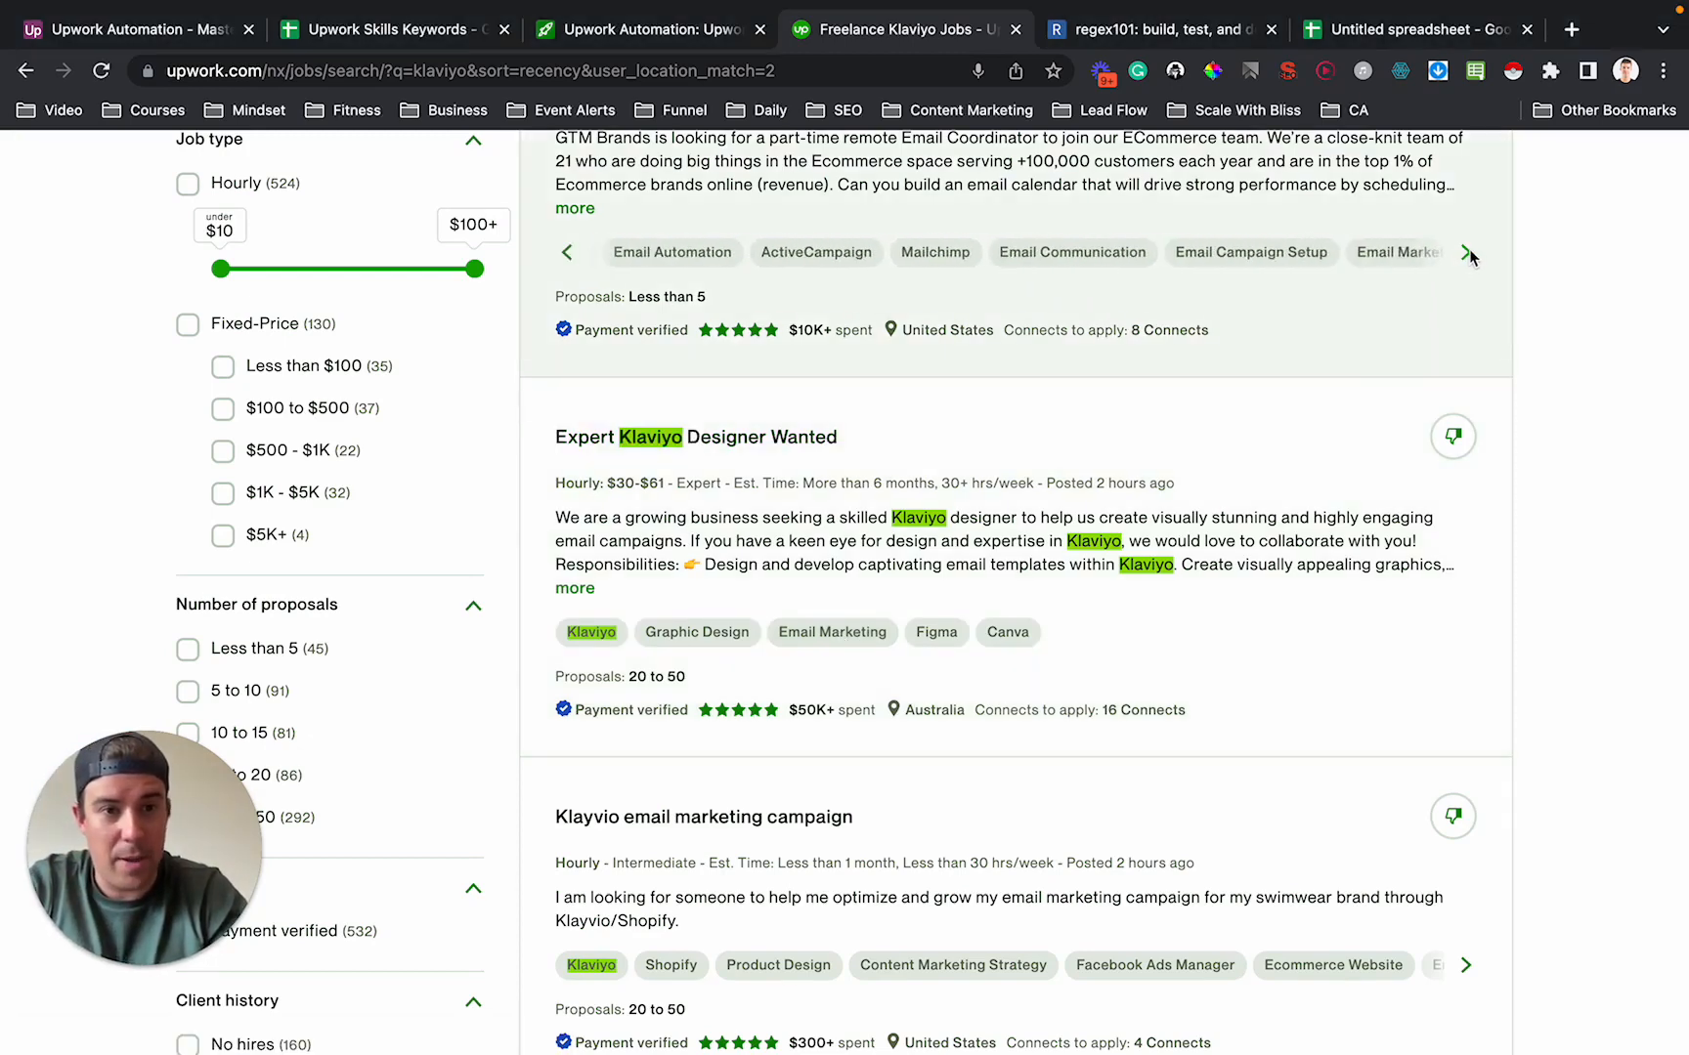
{"action": "left_click", "coordinate": [1469, 256]}
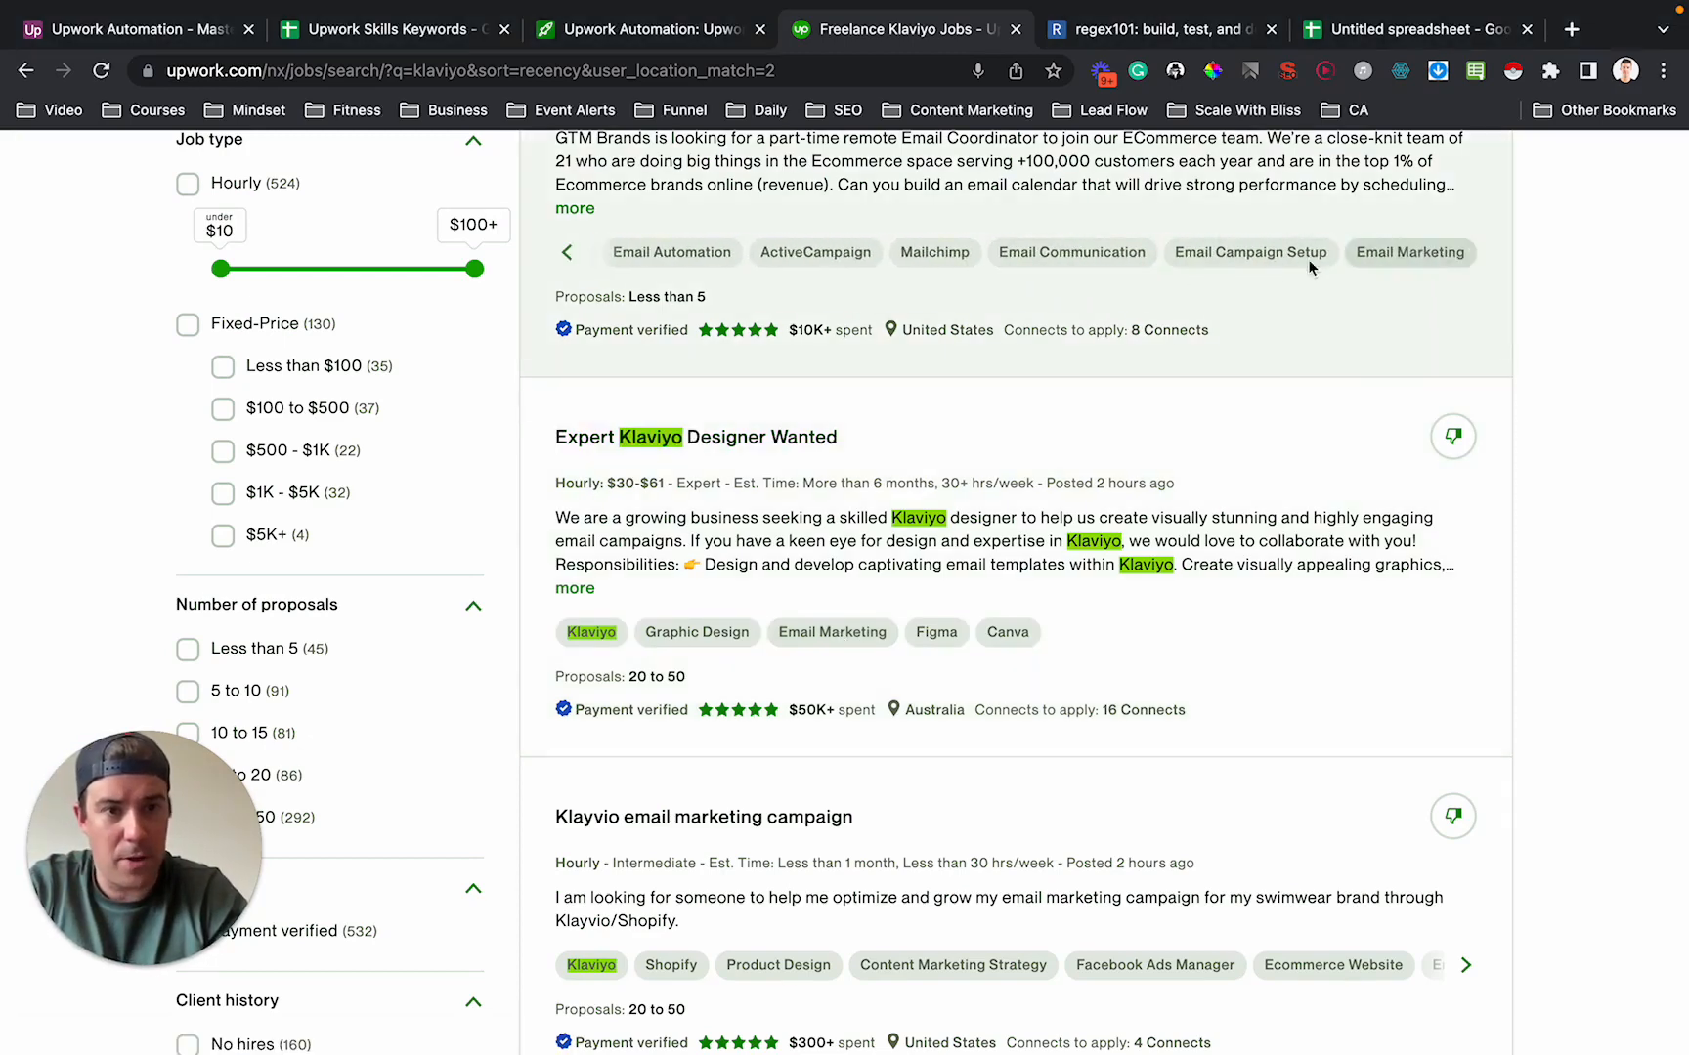
{"action": "scroll", "scroll_direction": "down", "scroll_amount": 3}
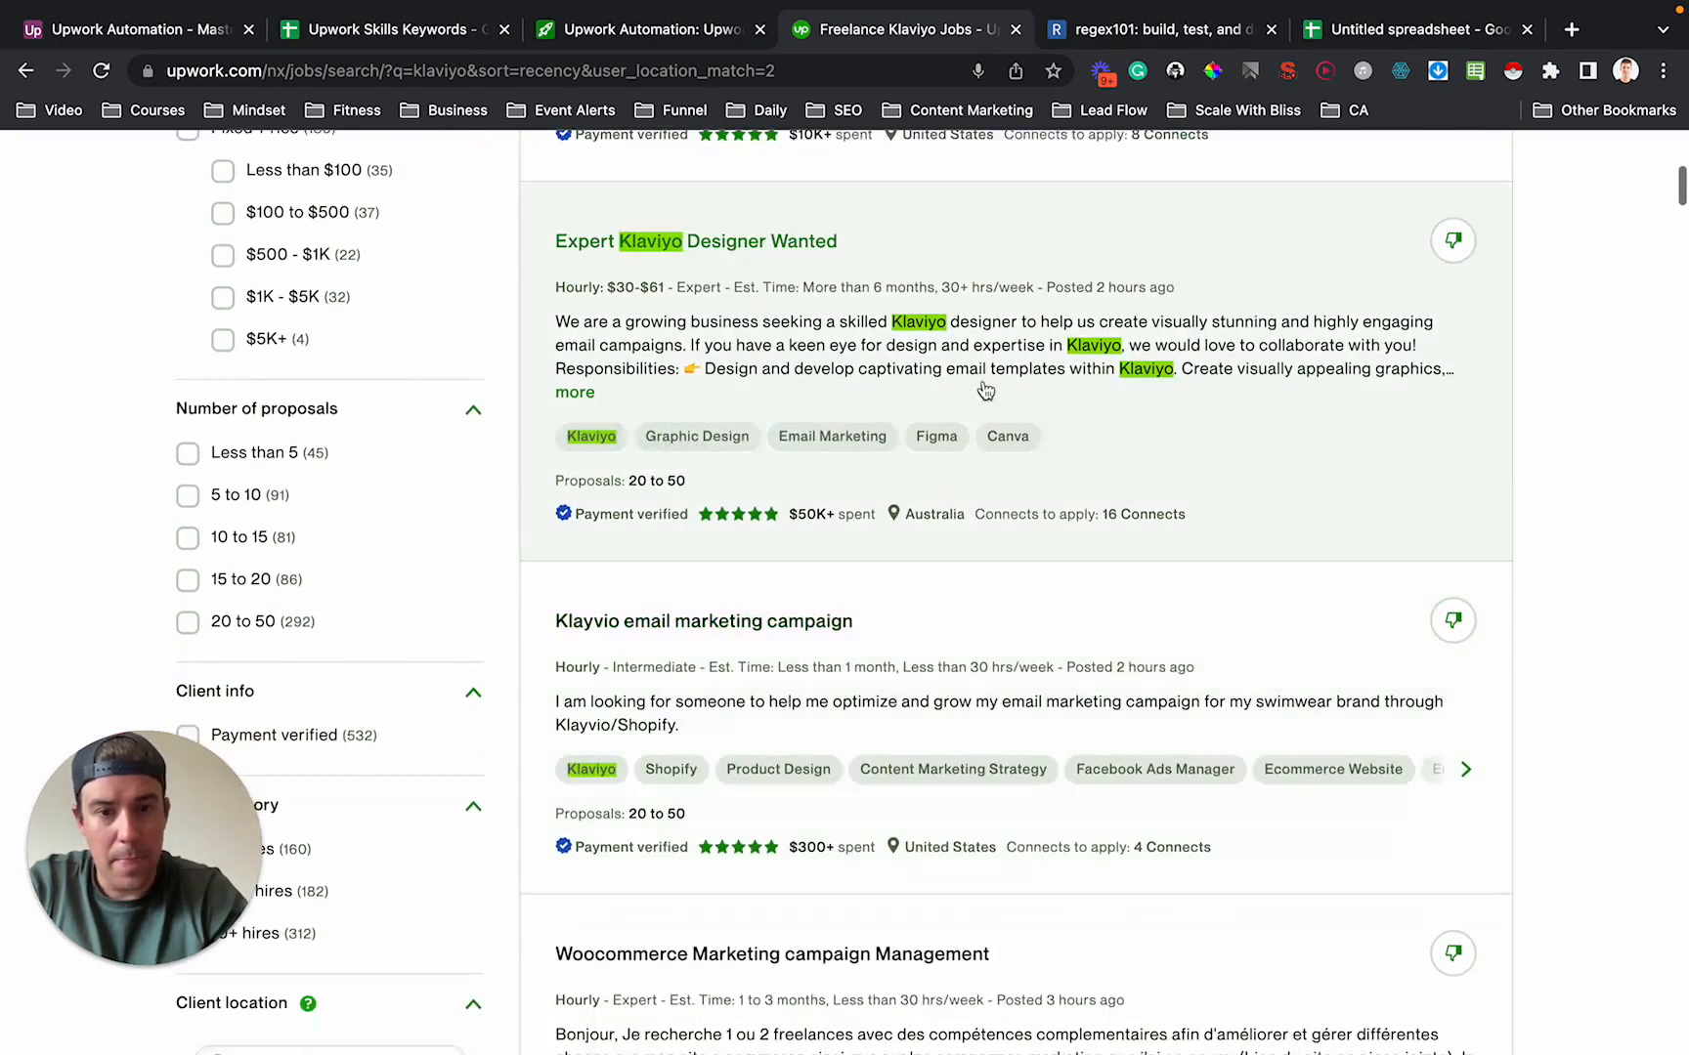
{"action": "scroll", "scroll_direction": "down", "scroll_amount": 3}
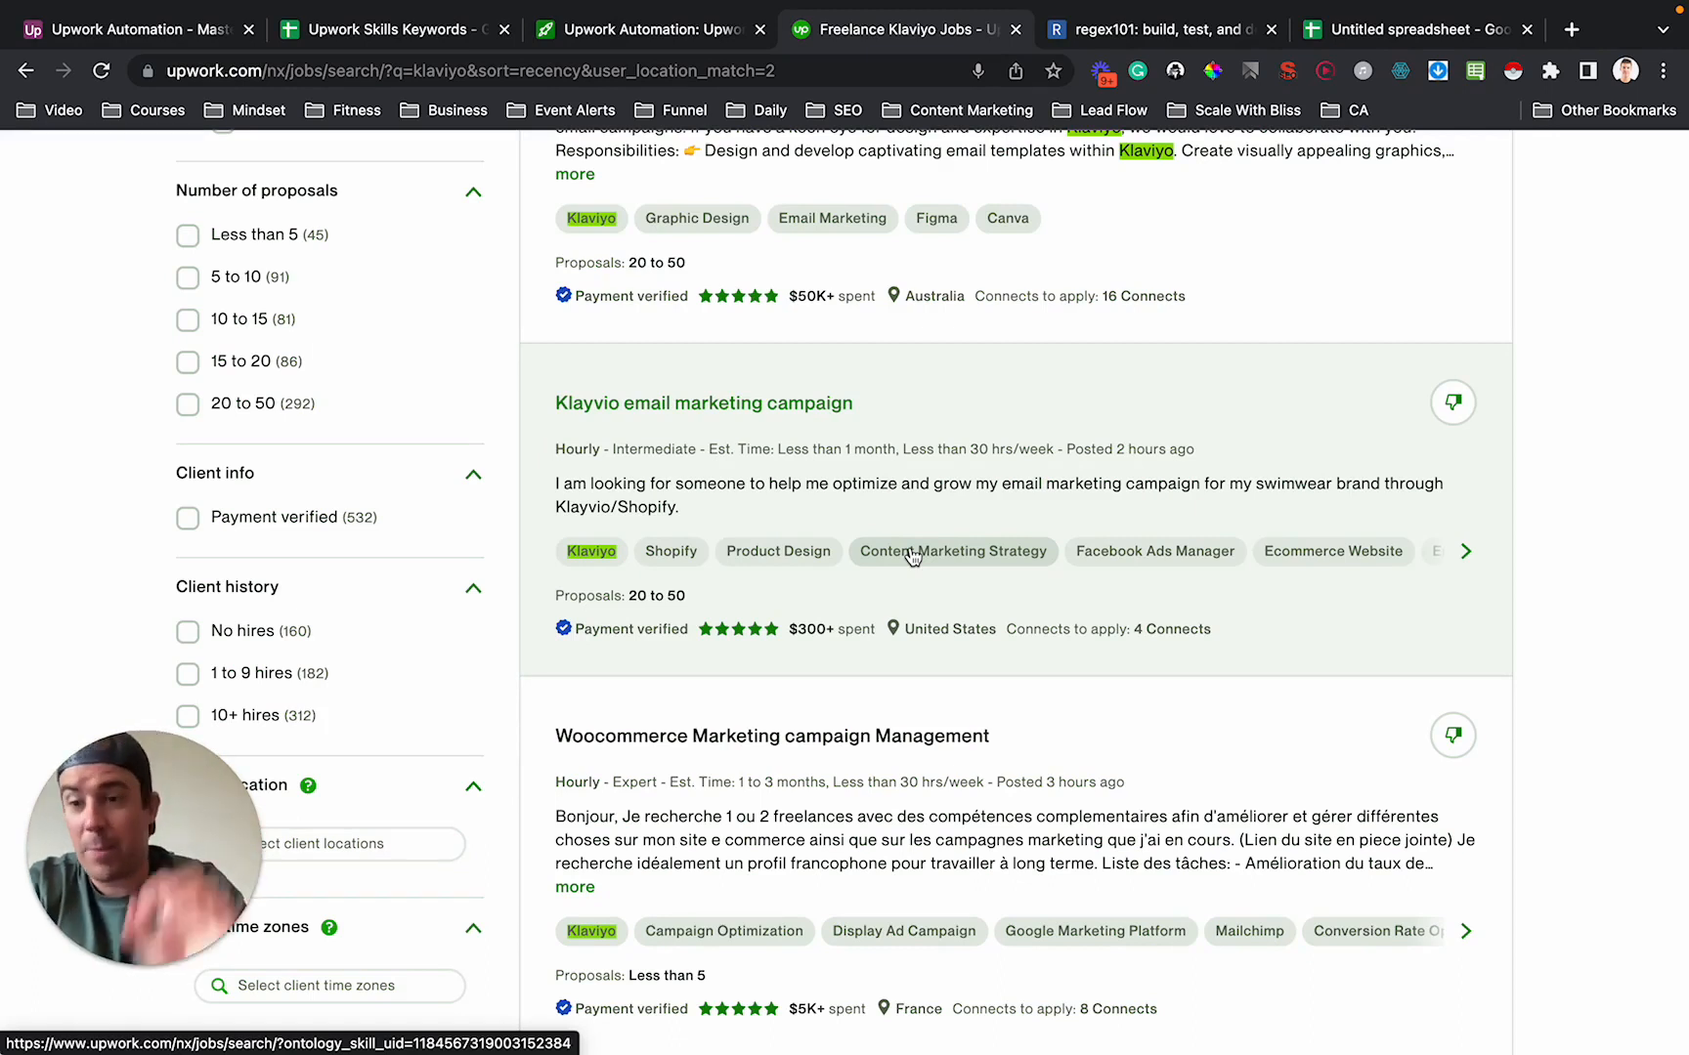
{"action": "mouse_move", "coordinate": [1100, 158]}
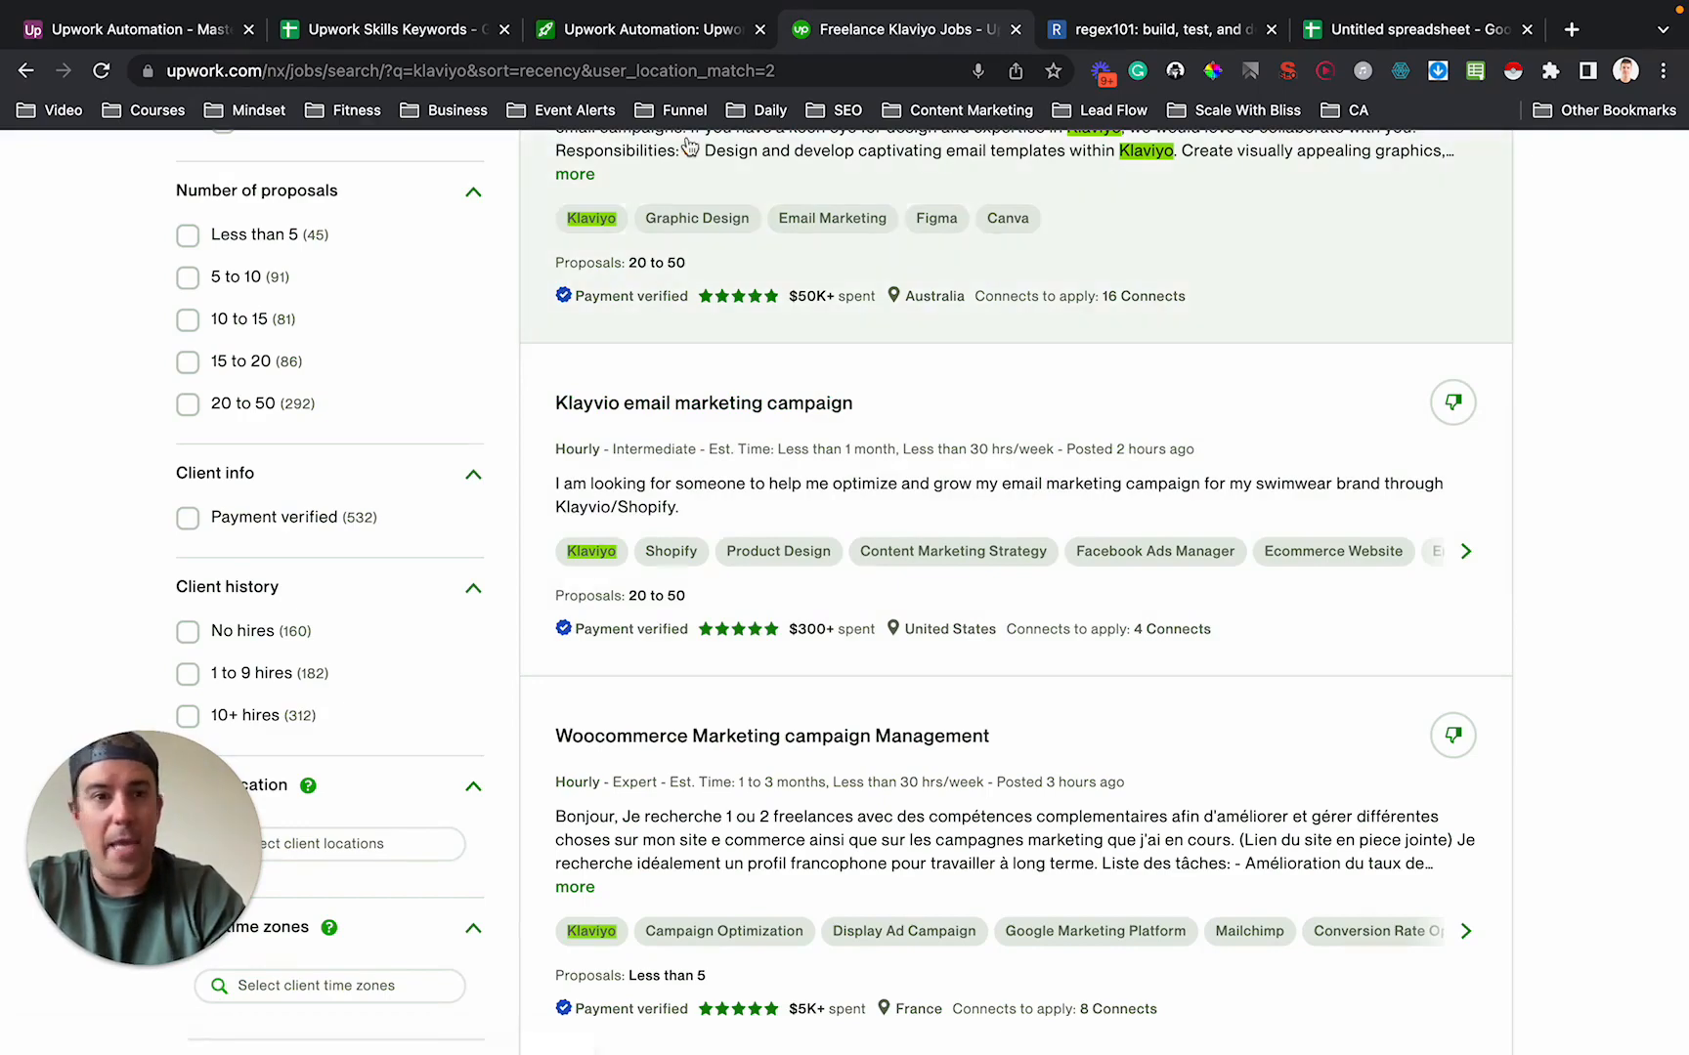
{"action": "scroll", "scroll_direction": "up", "scroll_amount": 3}
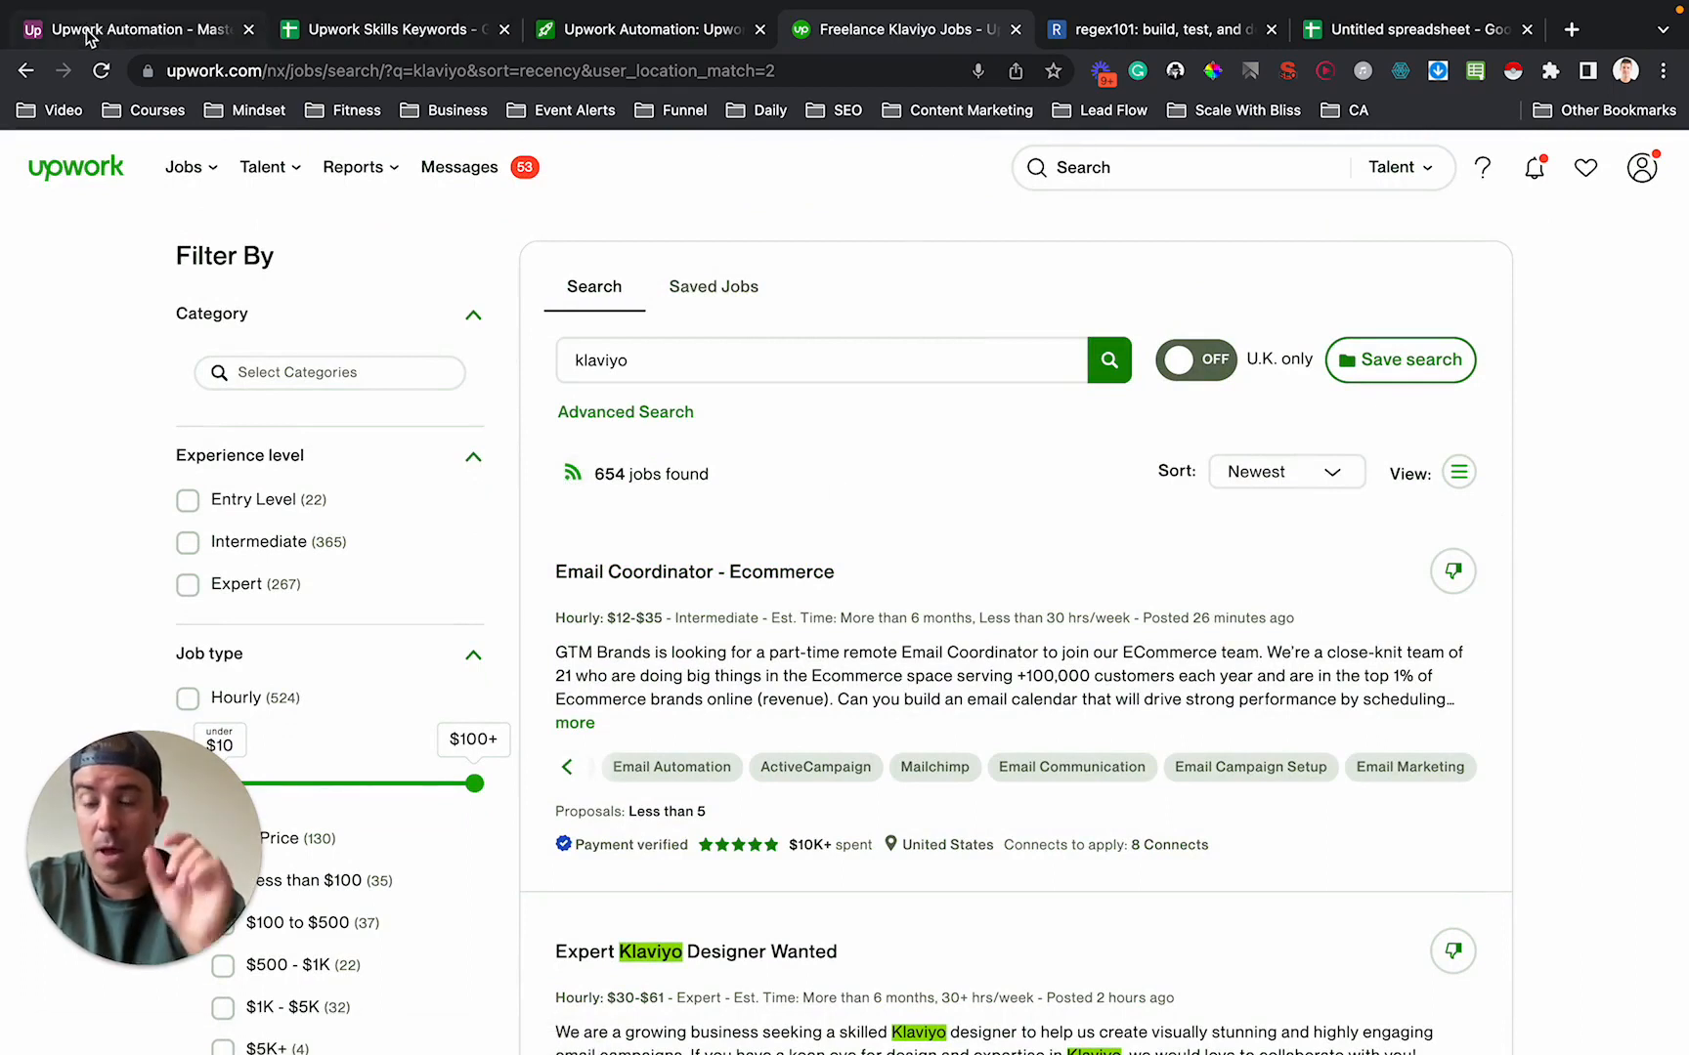
{"action": "mouse_move", "coordinate": [129, 29]}
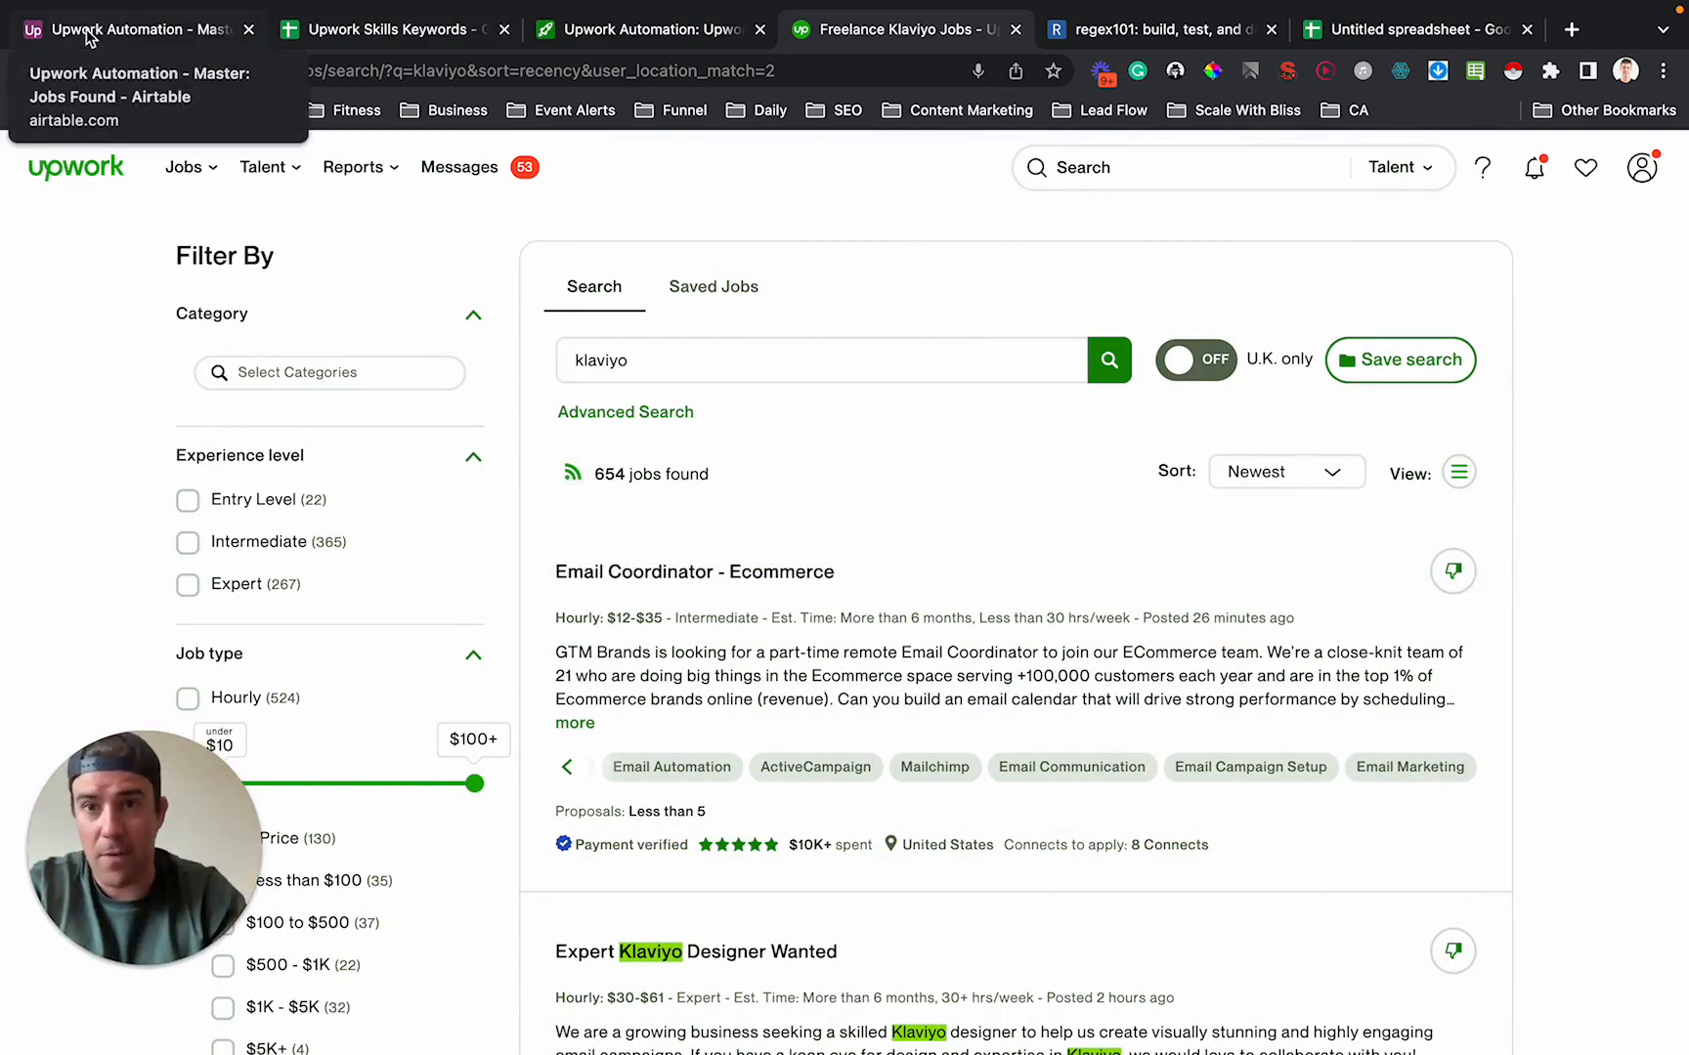
{"action": "mouse_move", "coordinate": [766, 510]}
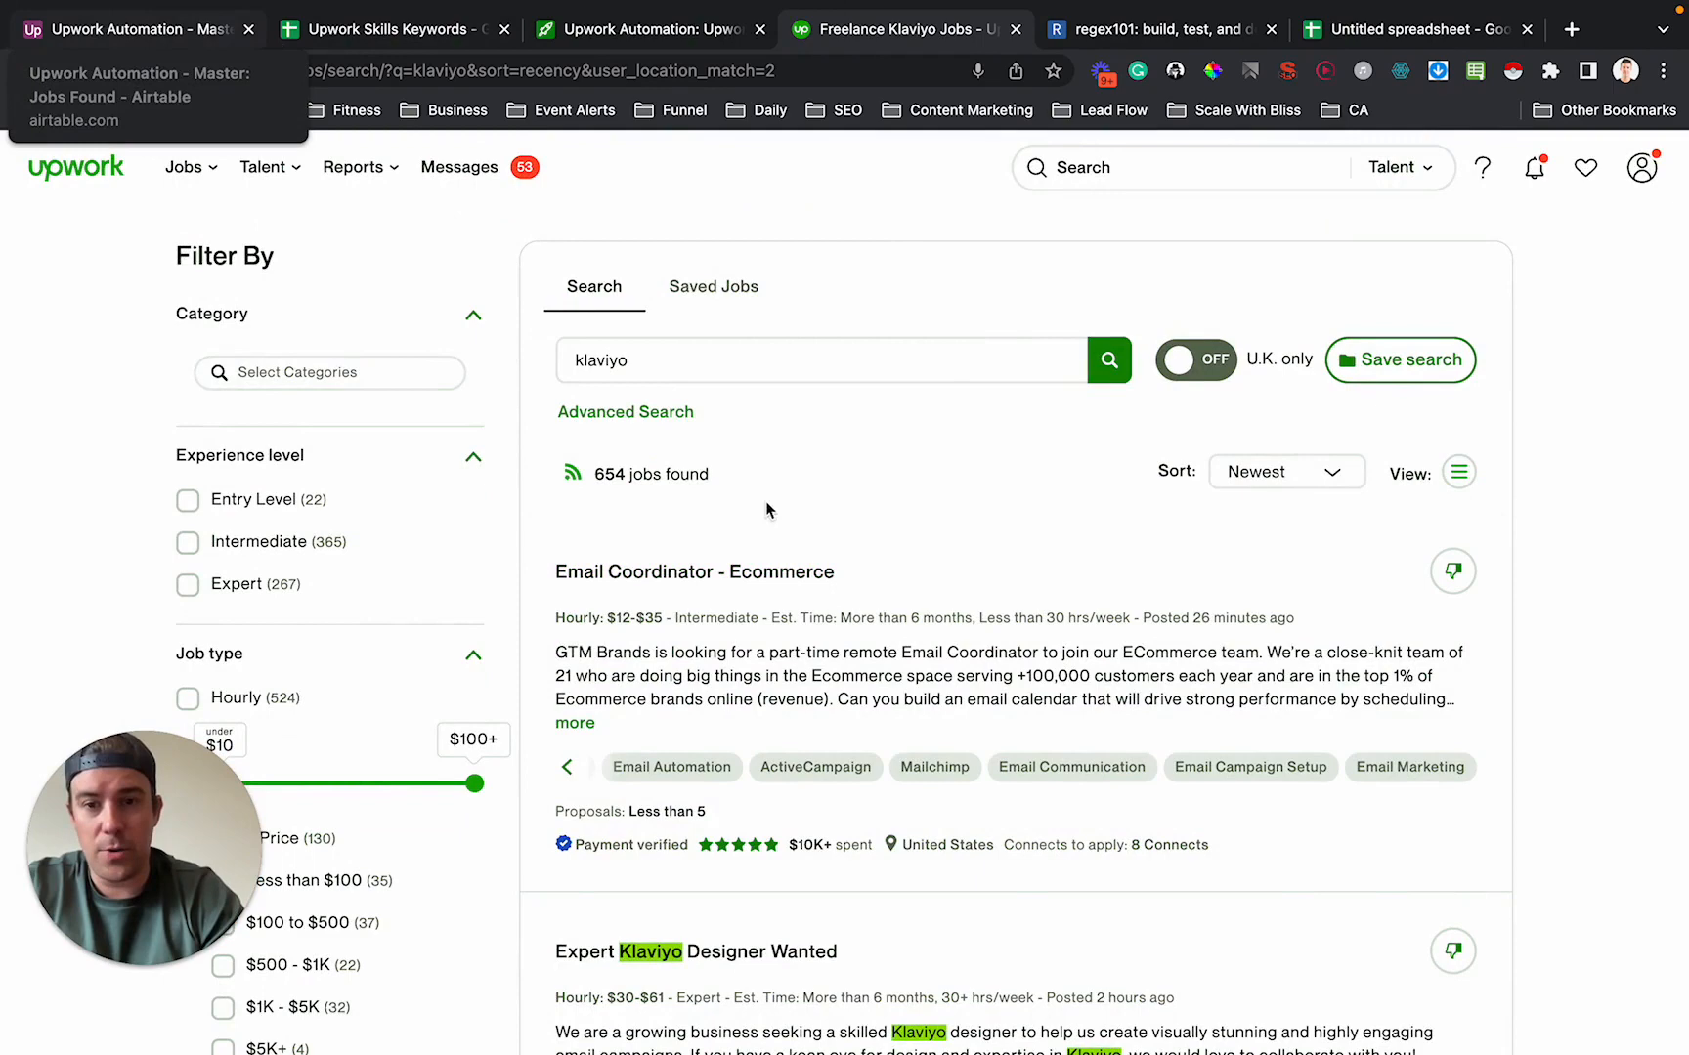
{"action": "left_click", "coordinate": [647, 30]}
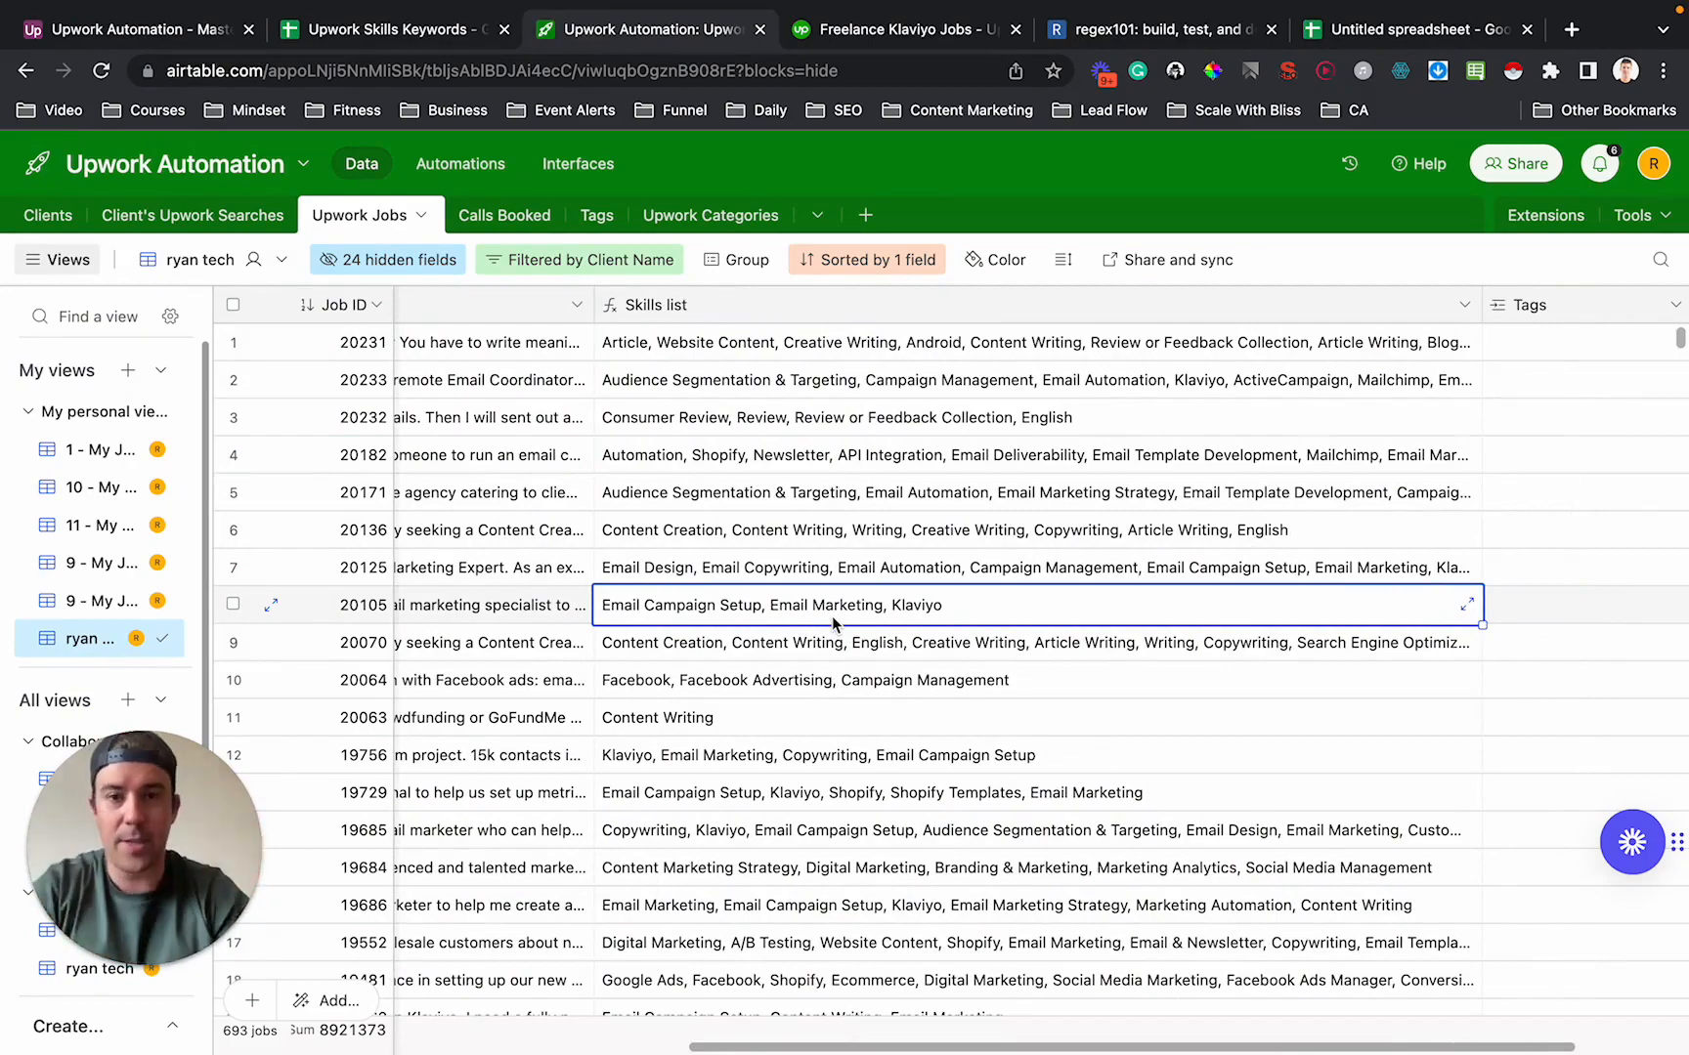
Browse the Skills list cells down the Upwork Jobs grid, then return to the Klaviyo search.
{"action": "left_click", "coordinate": [970, 342]}
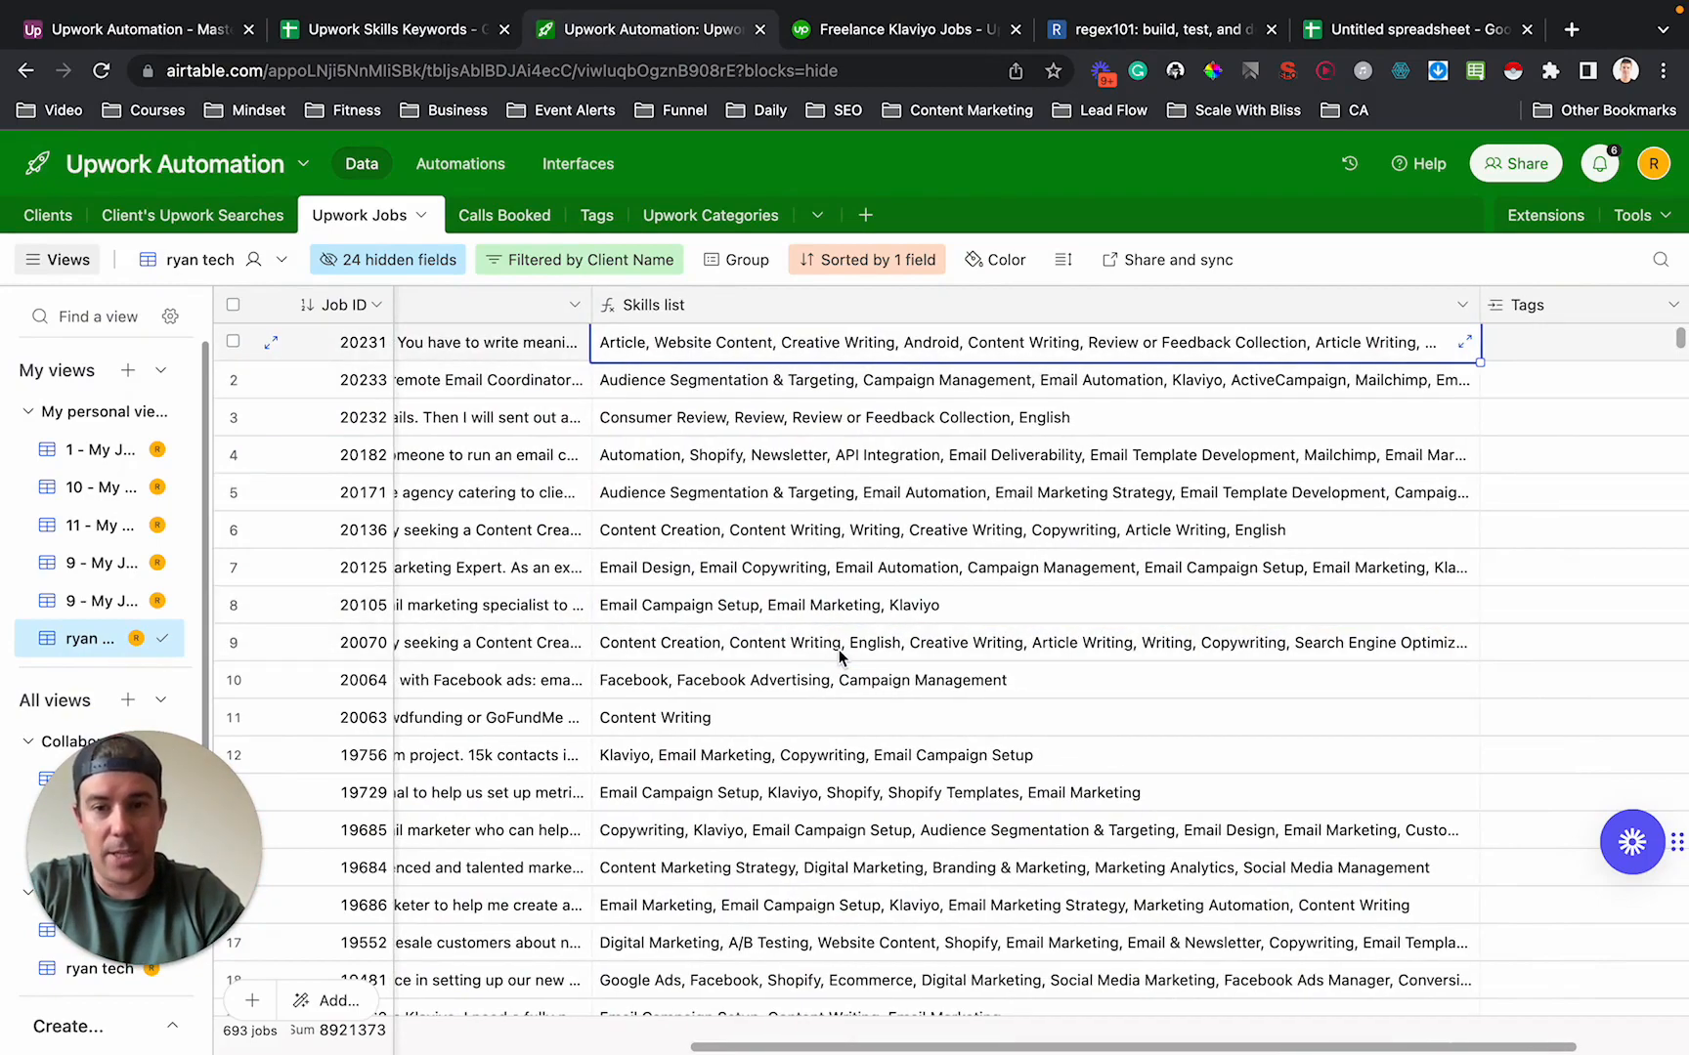
{"action": "scroll", "scroll_direction": "down", "scroll_amount": 3}
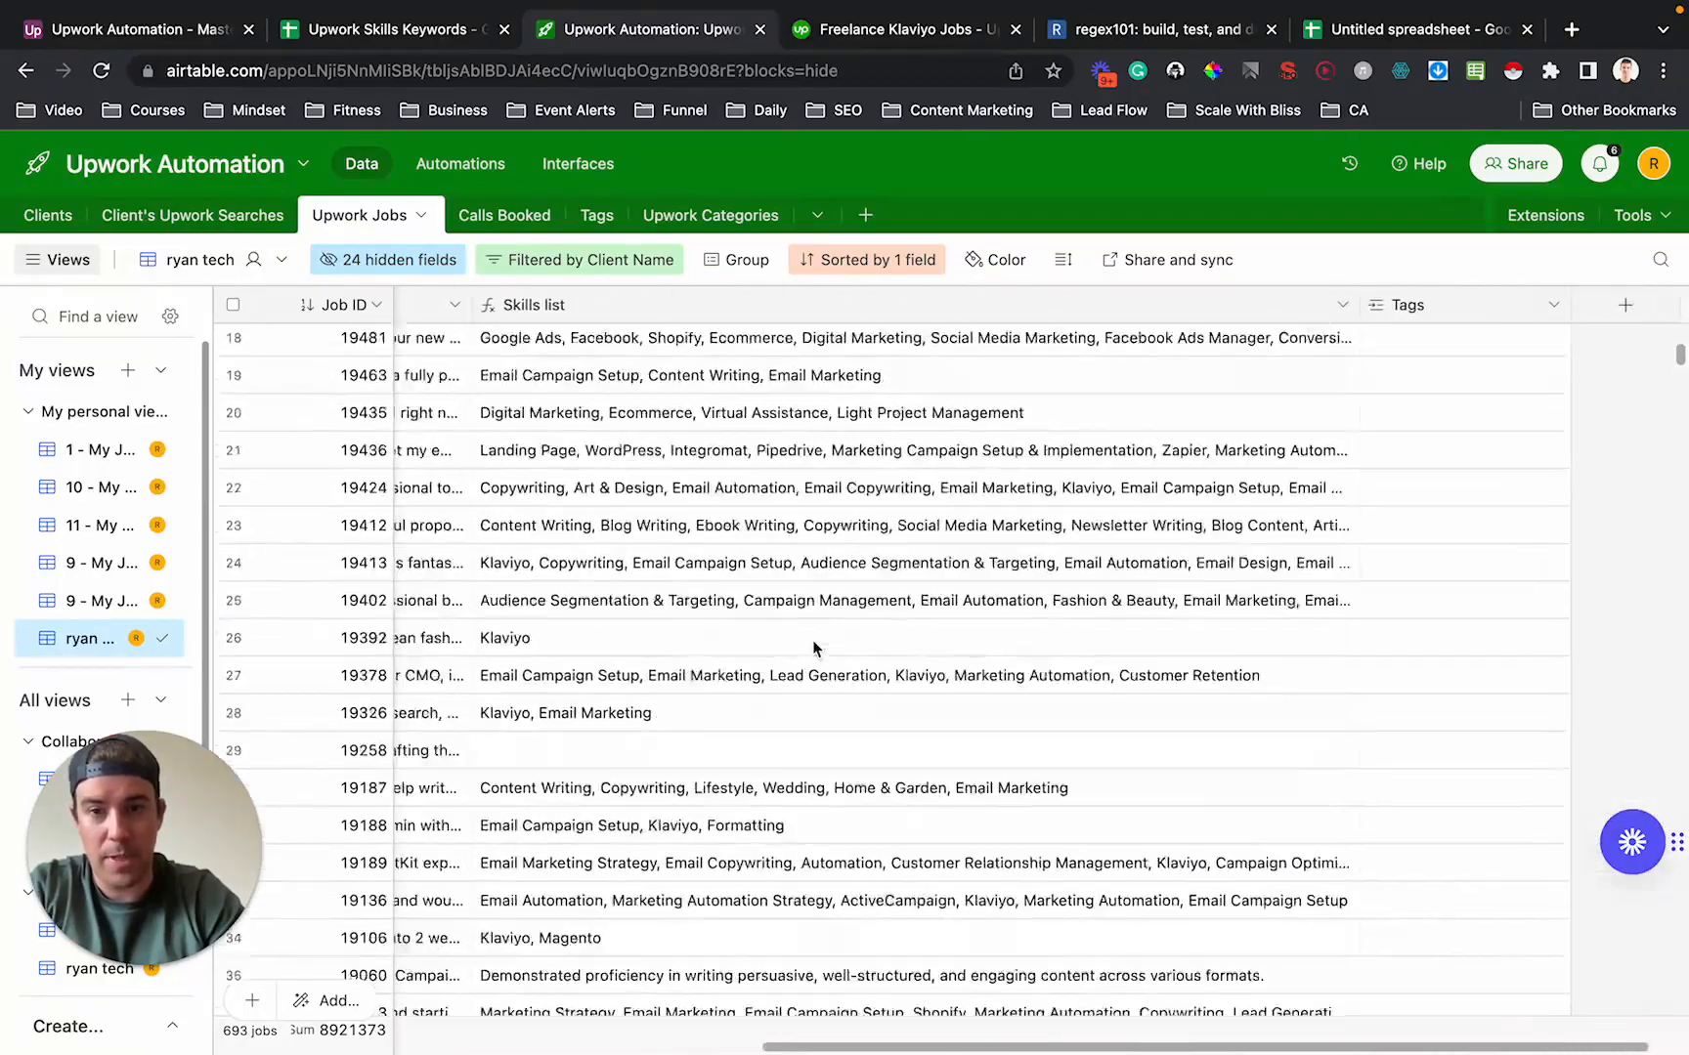
{"action": "scroll", "scroll_direction": "up", "scroll_amount": 3}
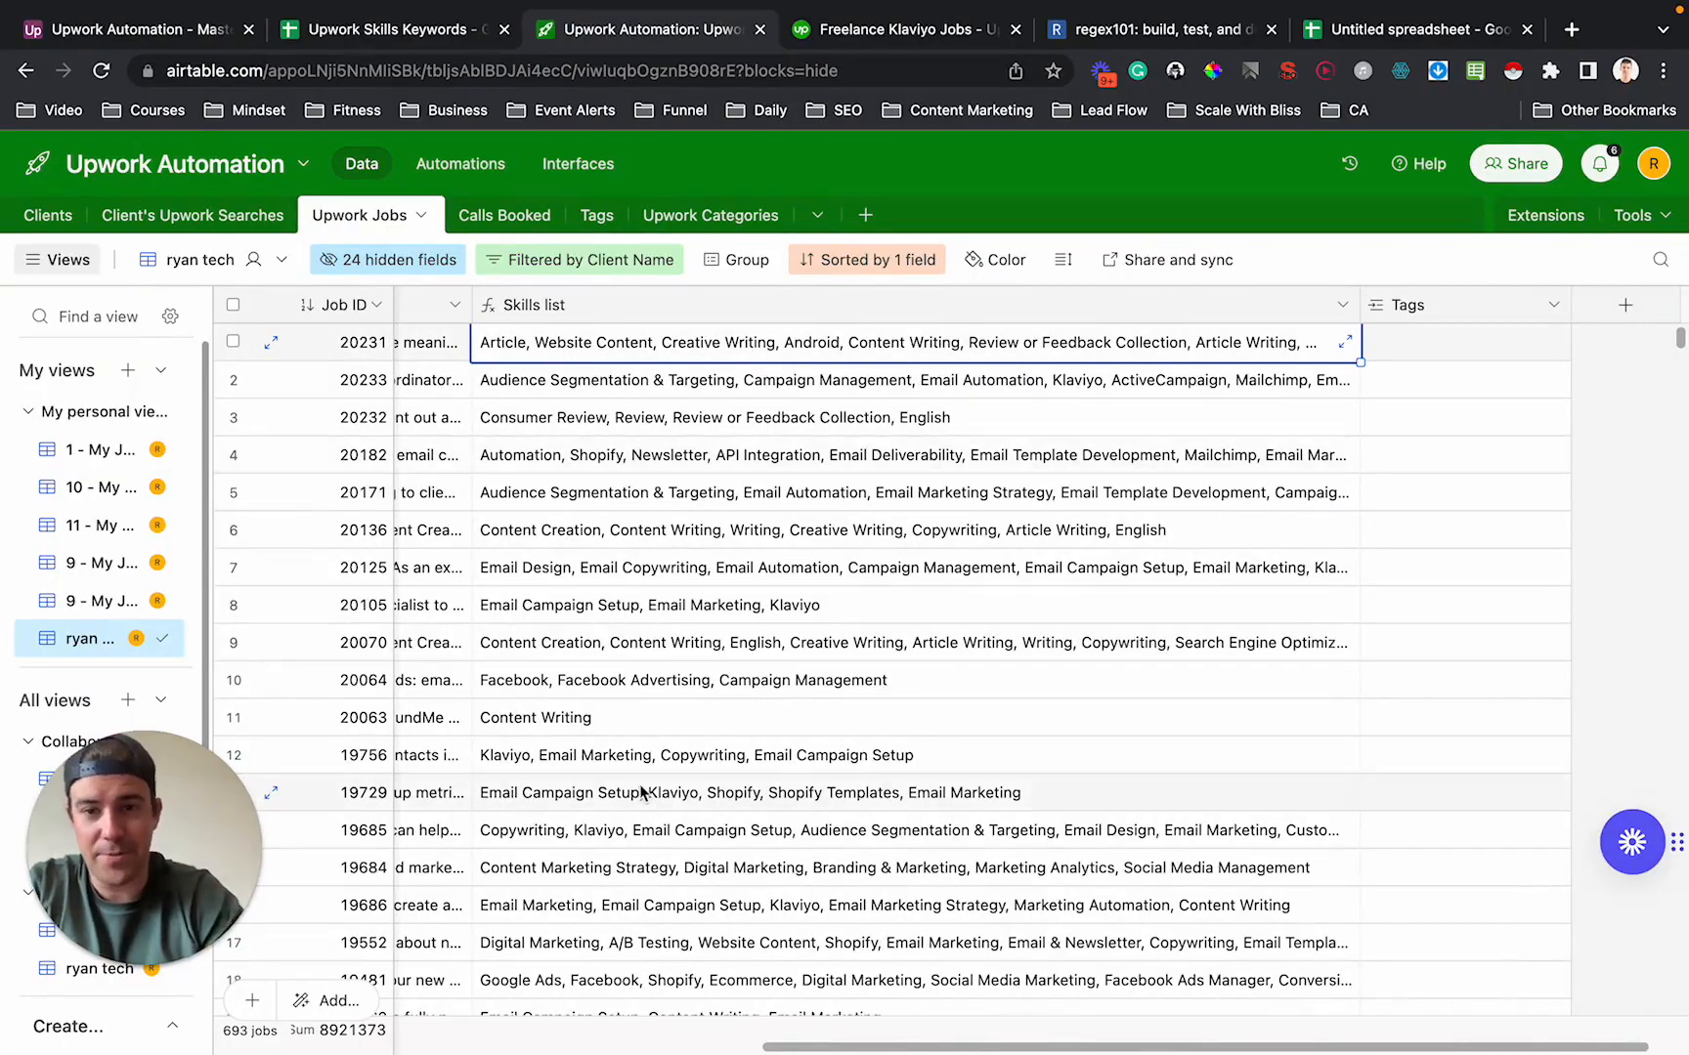
{"action": "scroll", "scroll_direction": "down", "scroll_amount": 3}
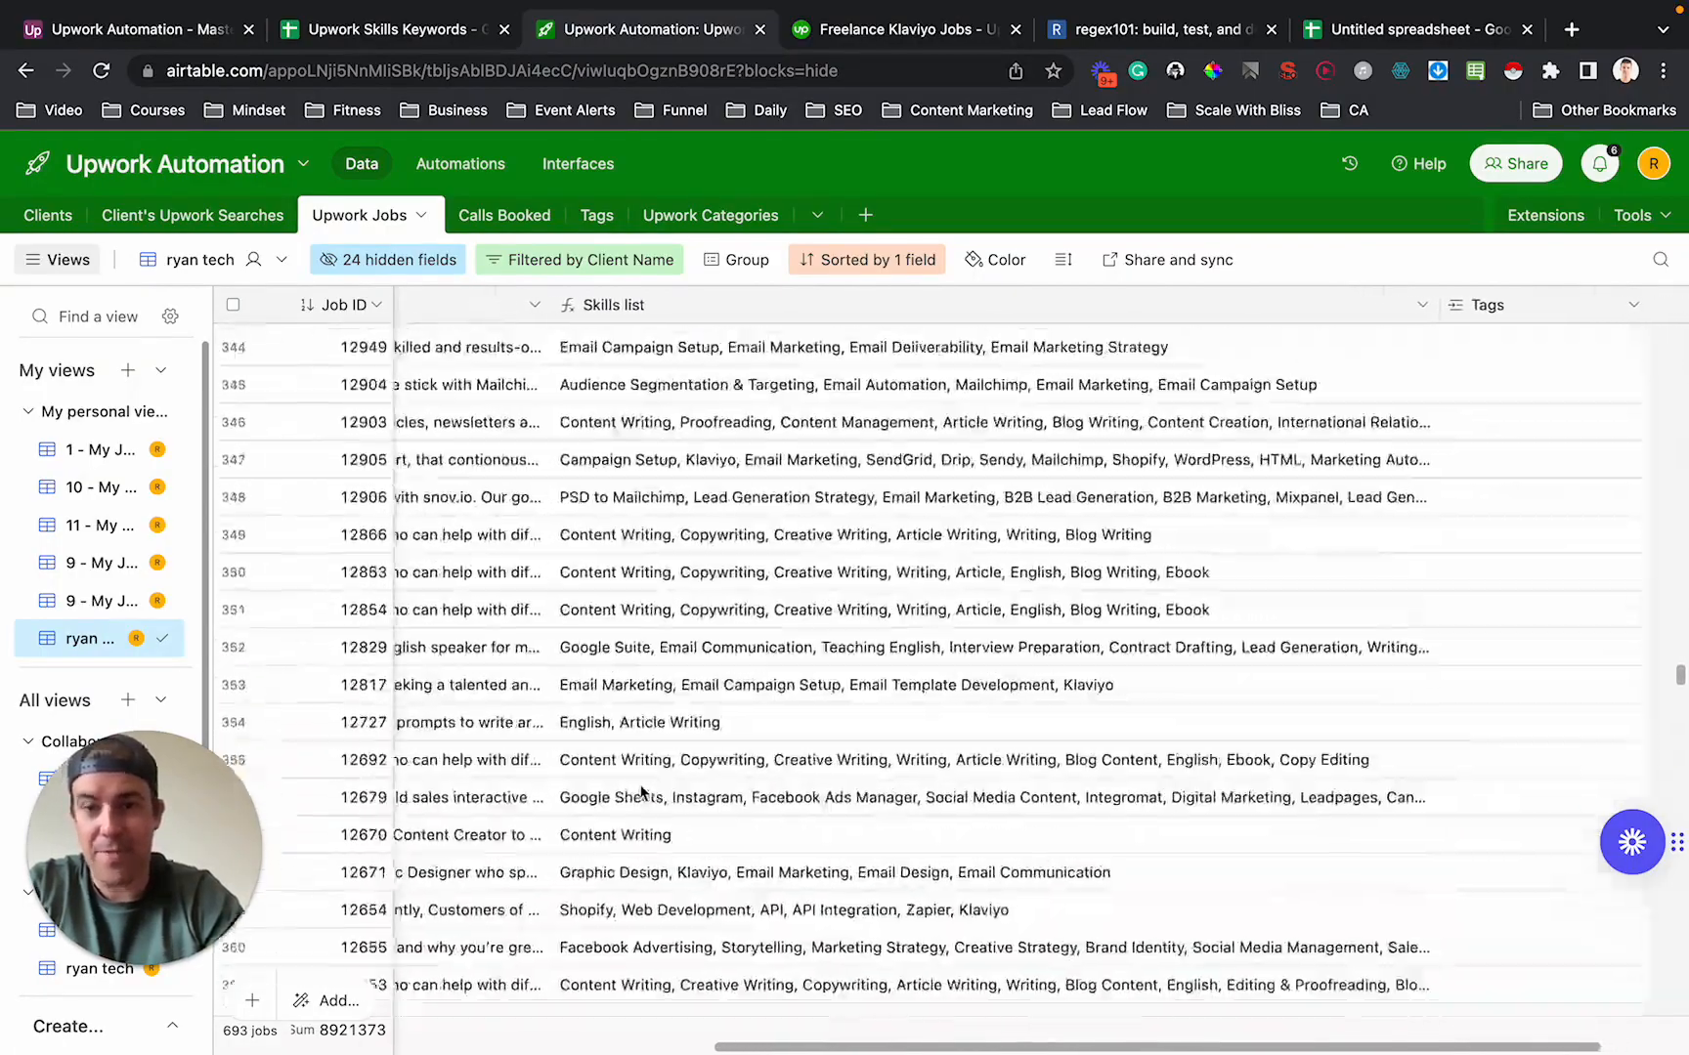
{"action": "scroll", "scroll_direction": "down", "scroll_amount": 3}
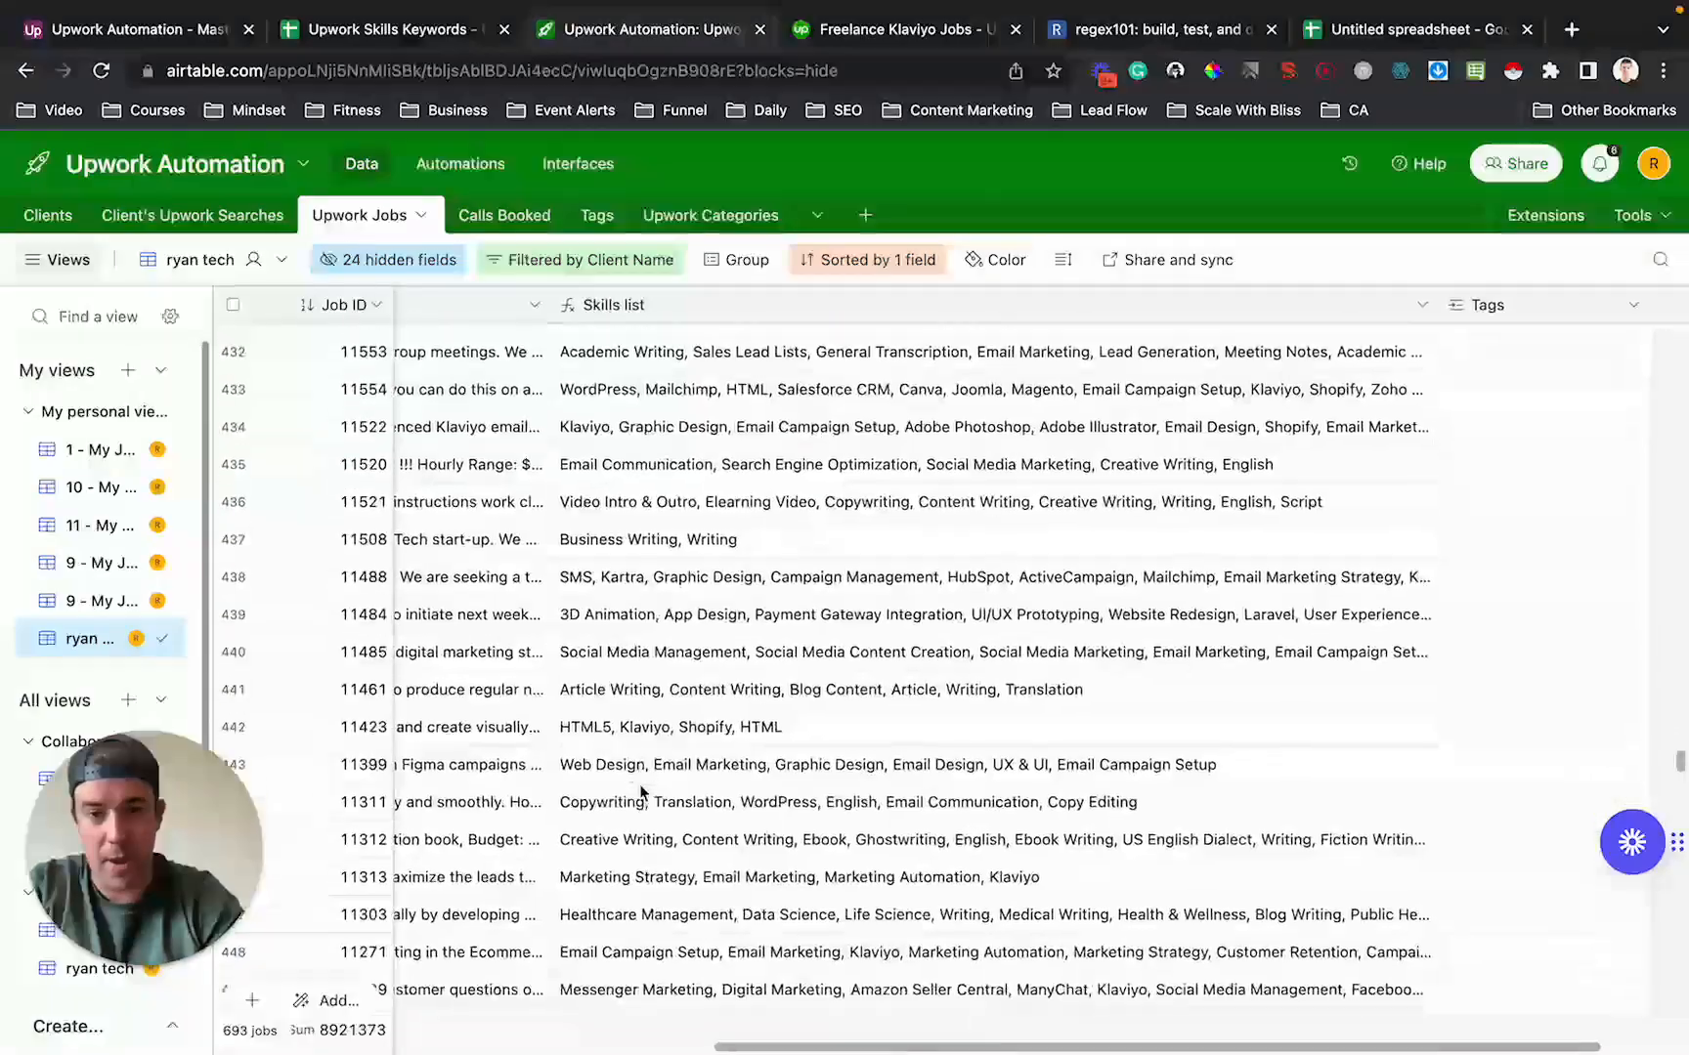
{"action": "scroll", "scroll_direction": "down", "scroll_amount": 3}
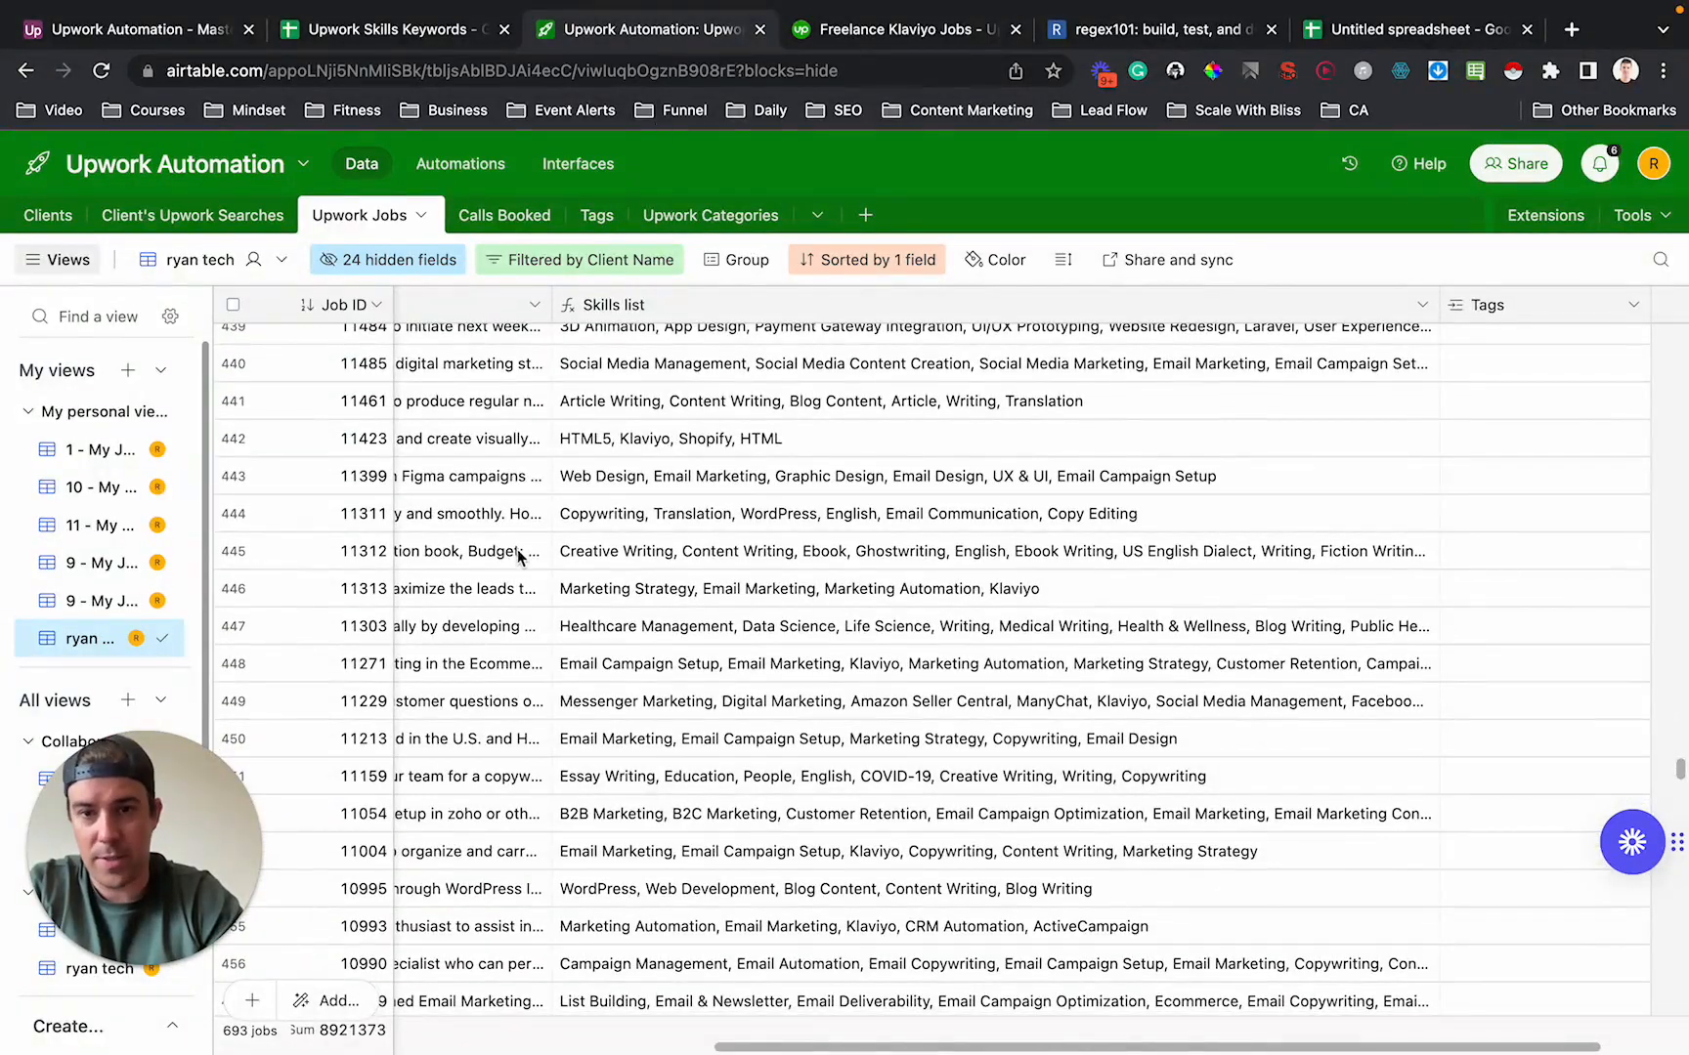
{"action": "left_click", "coordinate": [905, 29]}
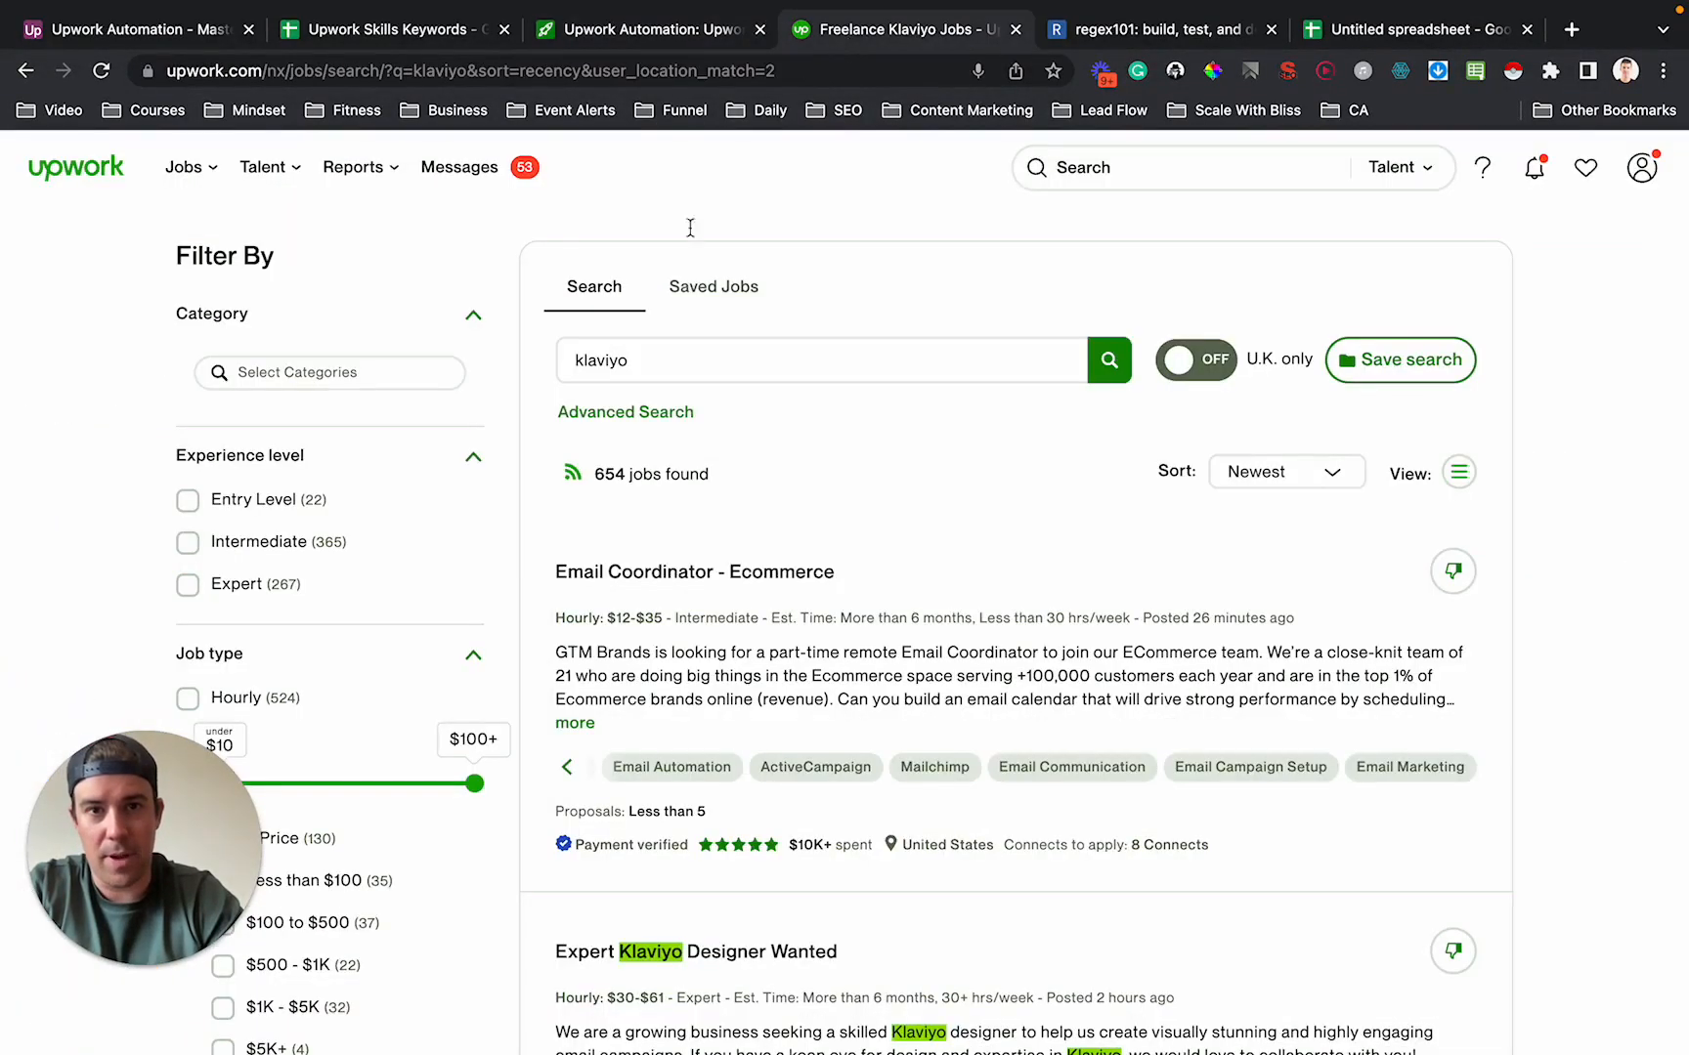
{"action": "mouse_move", "coordinate": [698, 676]}
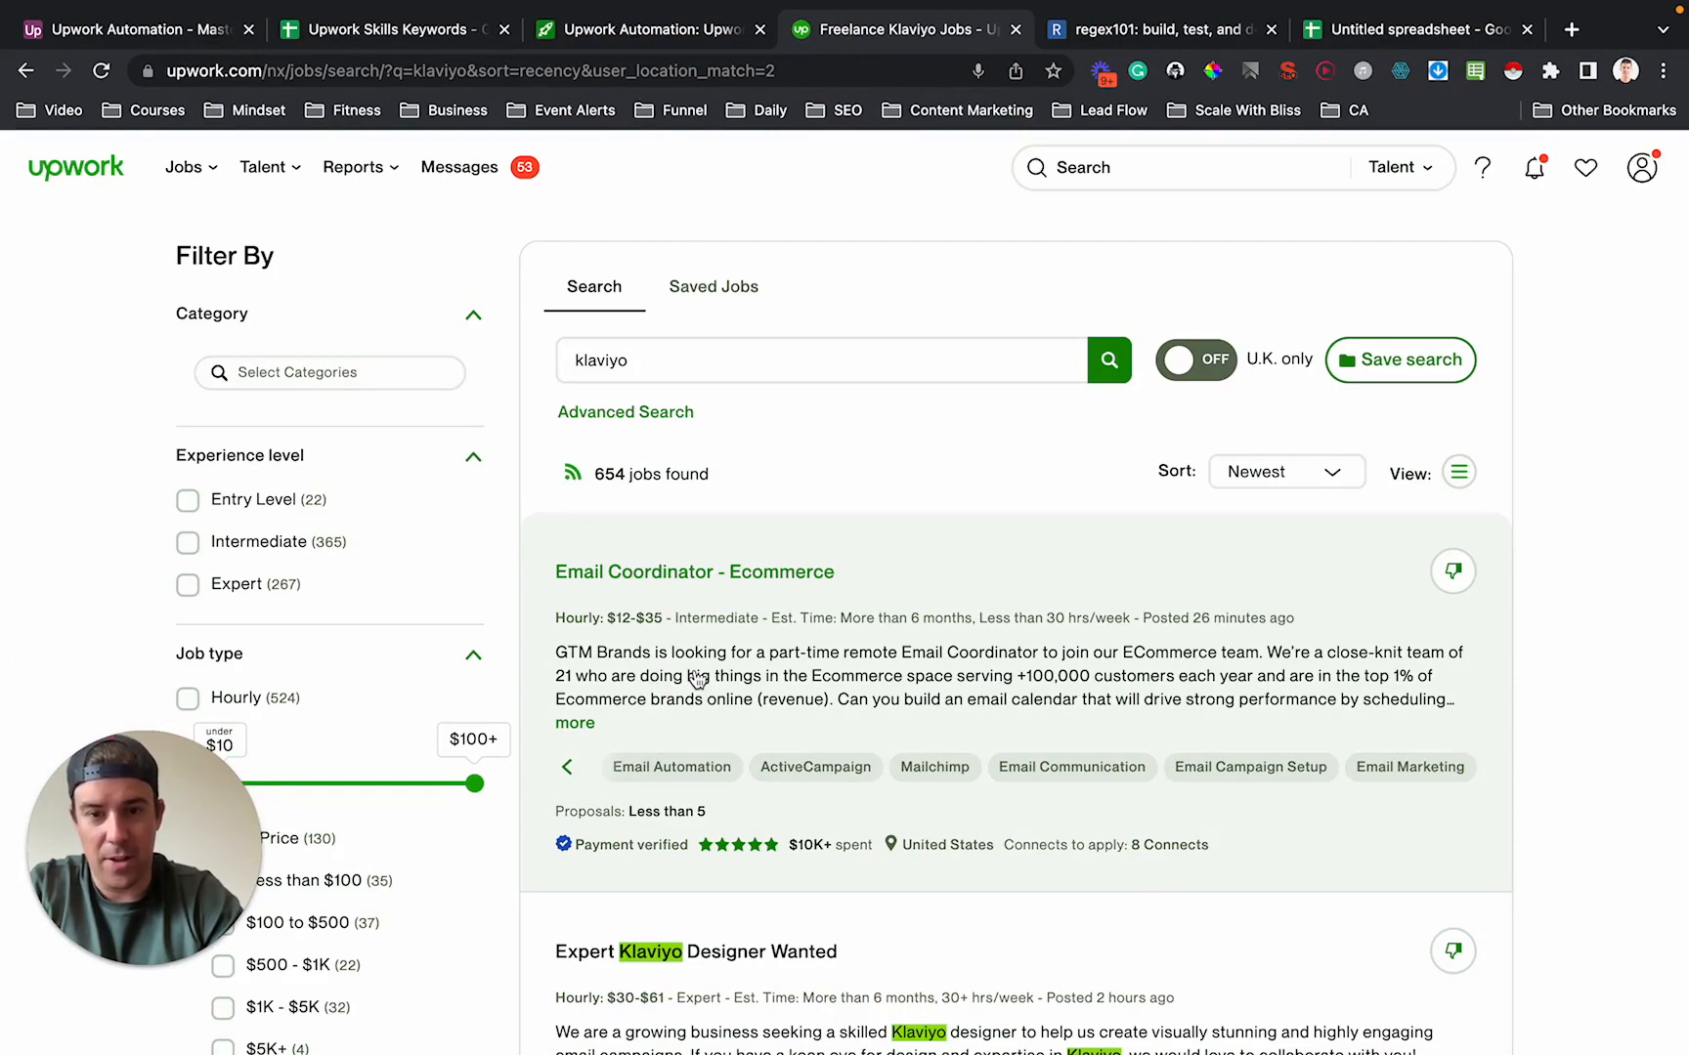
Review the job's Skills and Expertise tags and switch back to the Airtable jobs table.
{"action": "scroll", "scroll_direction": "down", "scroll_amount": 3}
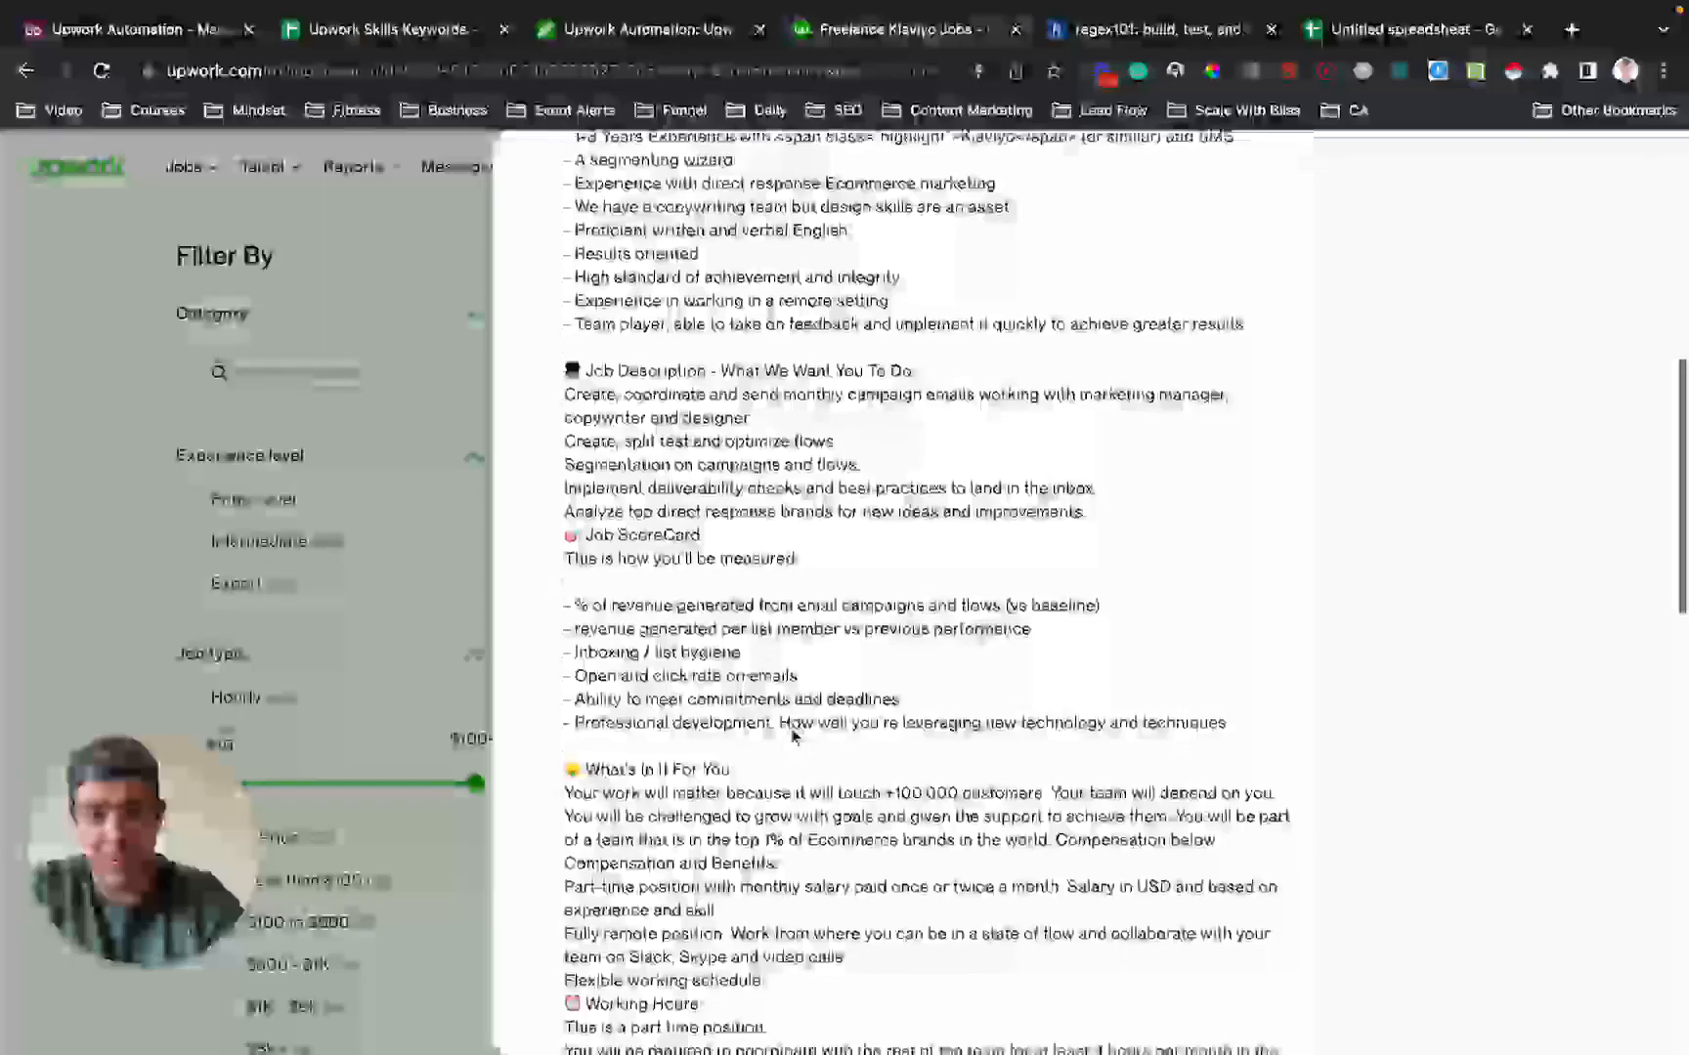
{"action": "scroll", "scroll_direction": "down", "scroll_amount": 3}
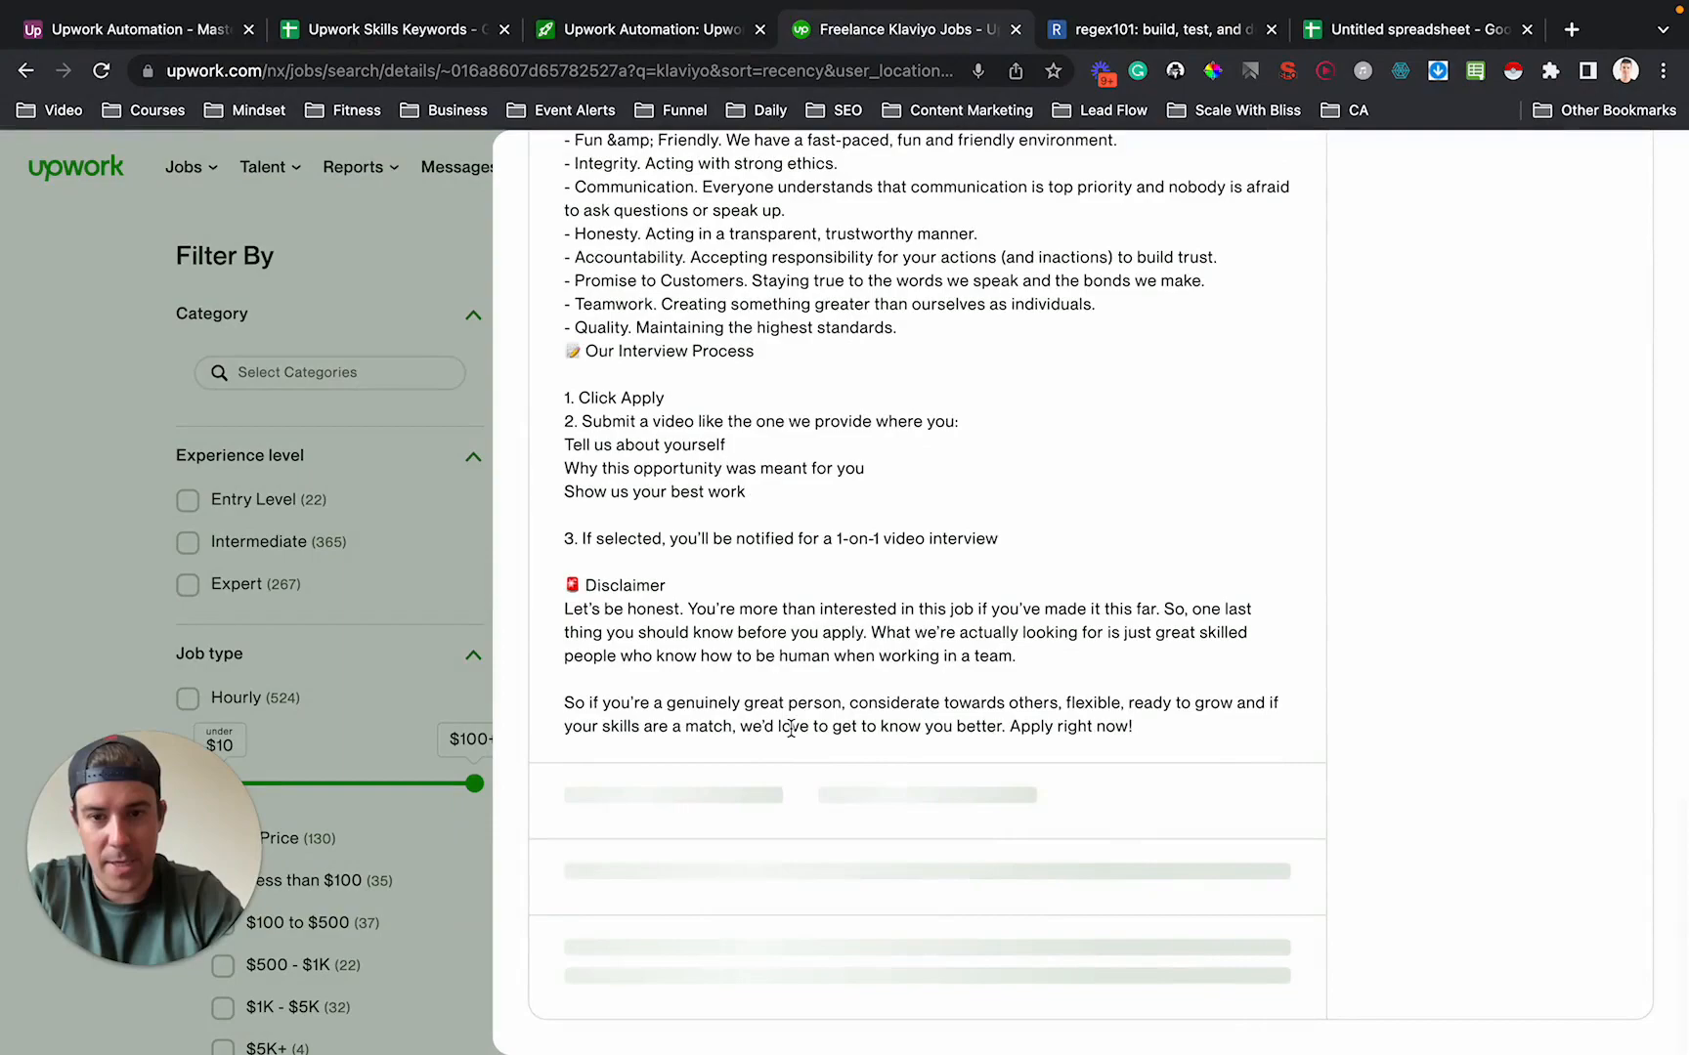
{"action": "scroll", "scroll_direction": "down", "scroll_amount": 3}
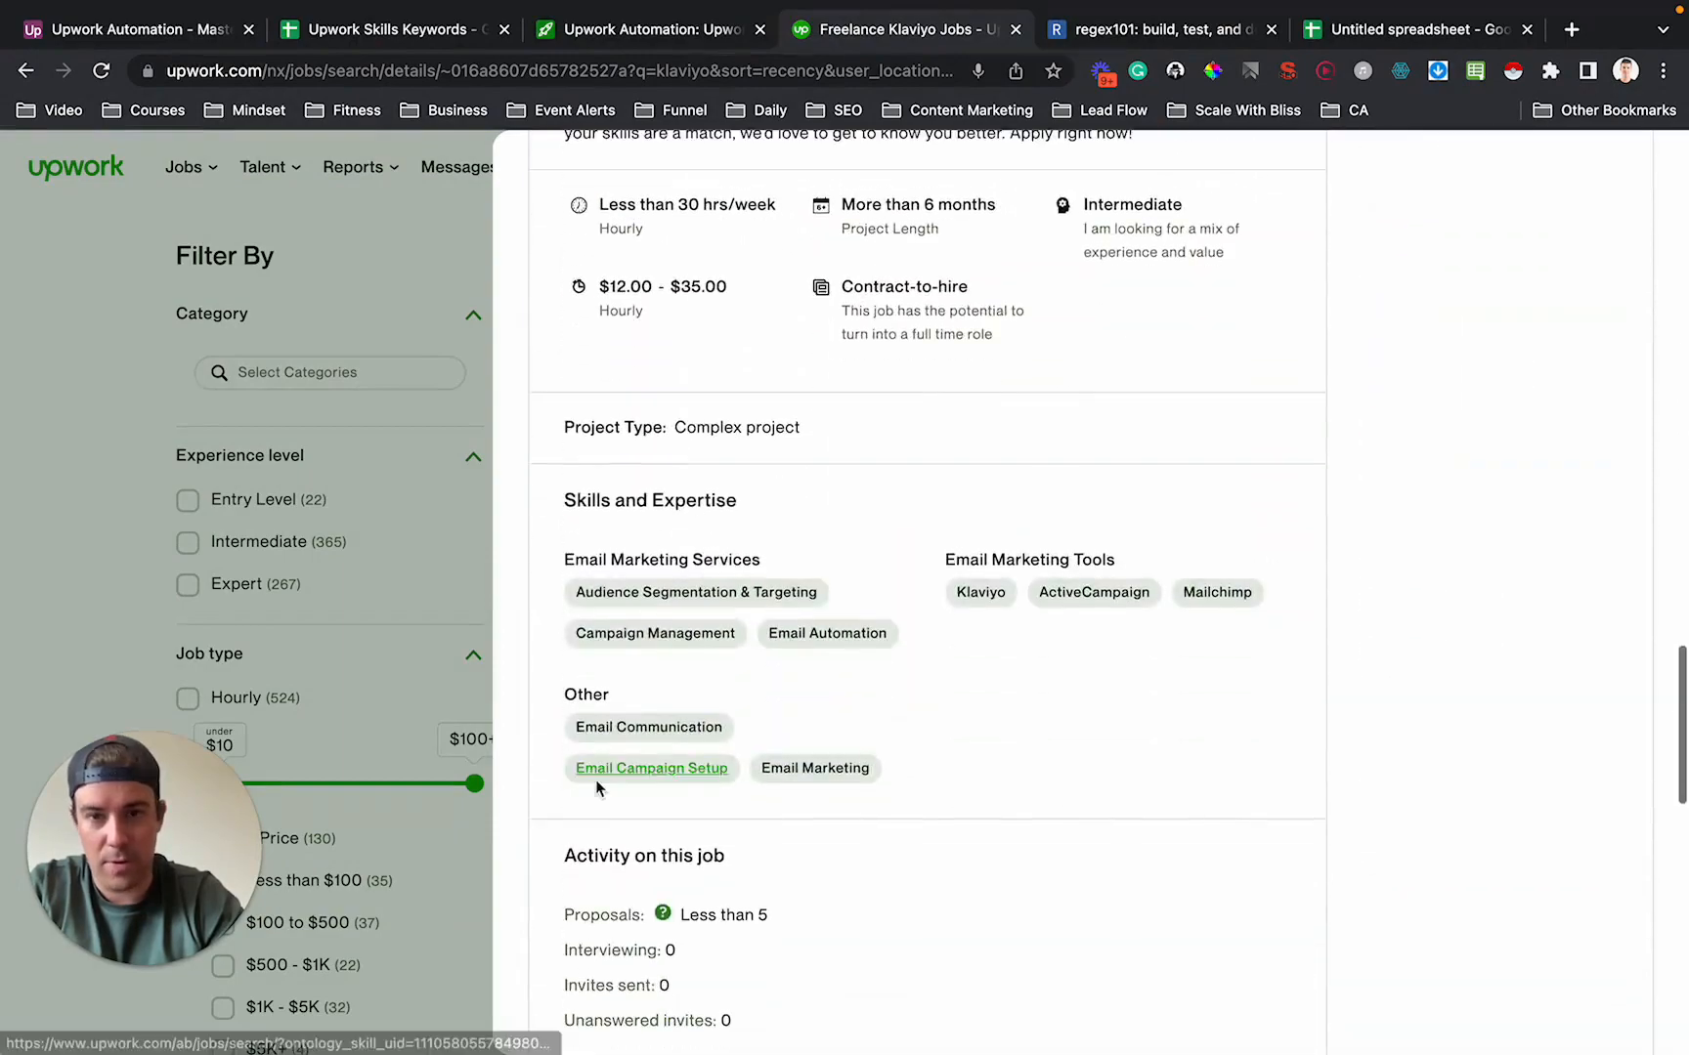
{"action": "scroll", "scroll_direction": "up", "scroll_amount": 3}
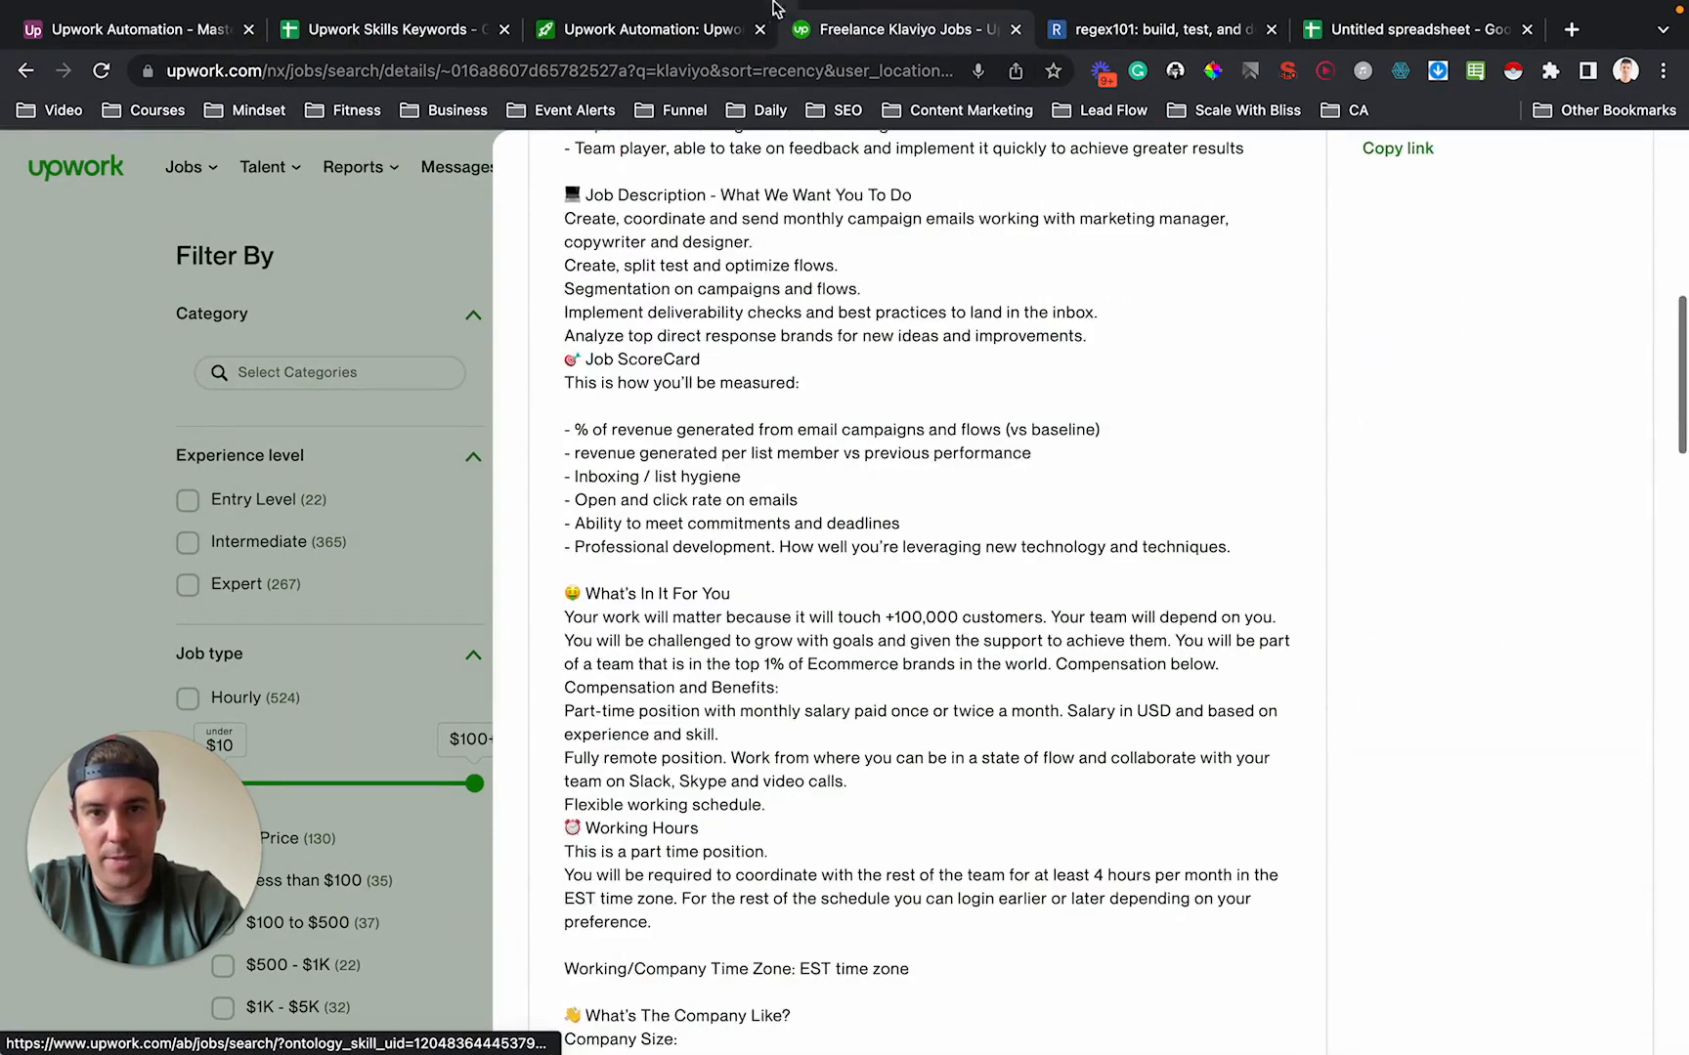
{"action": "left_click", "coordinate": [647, 29]}
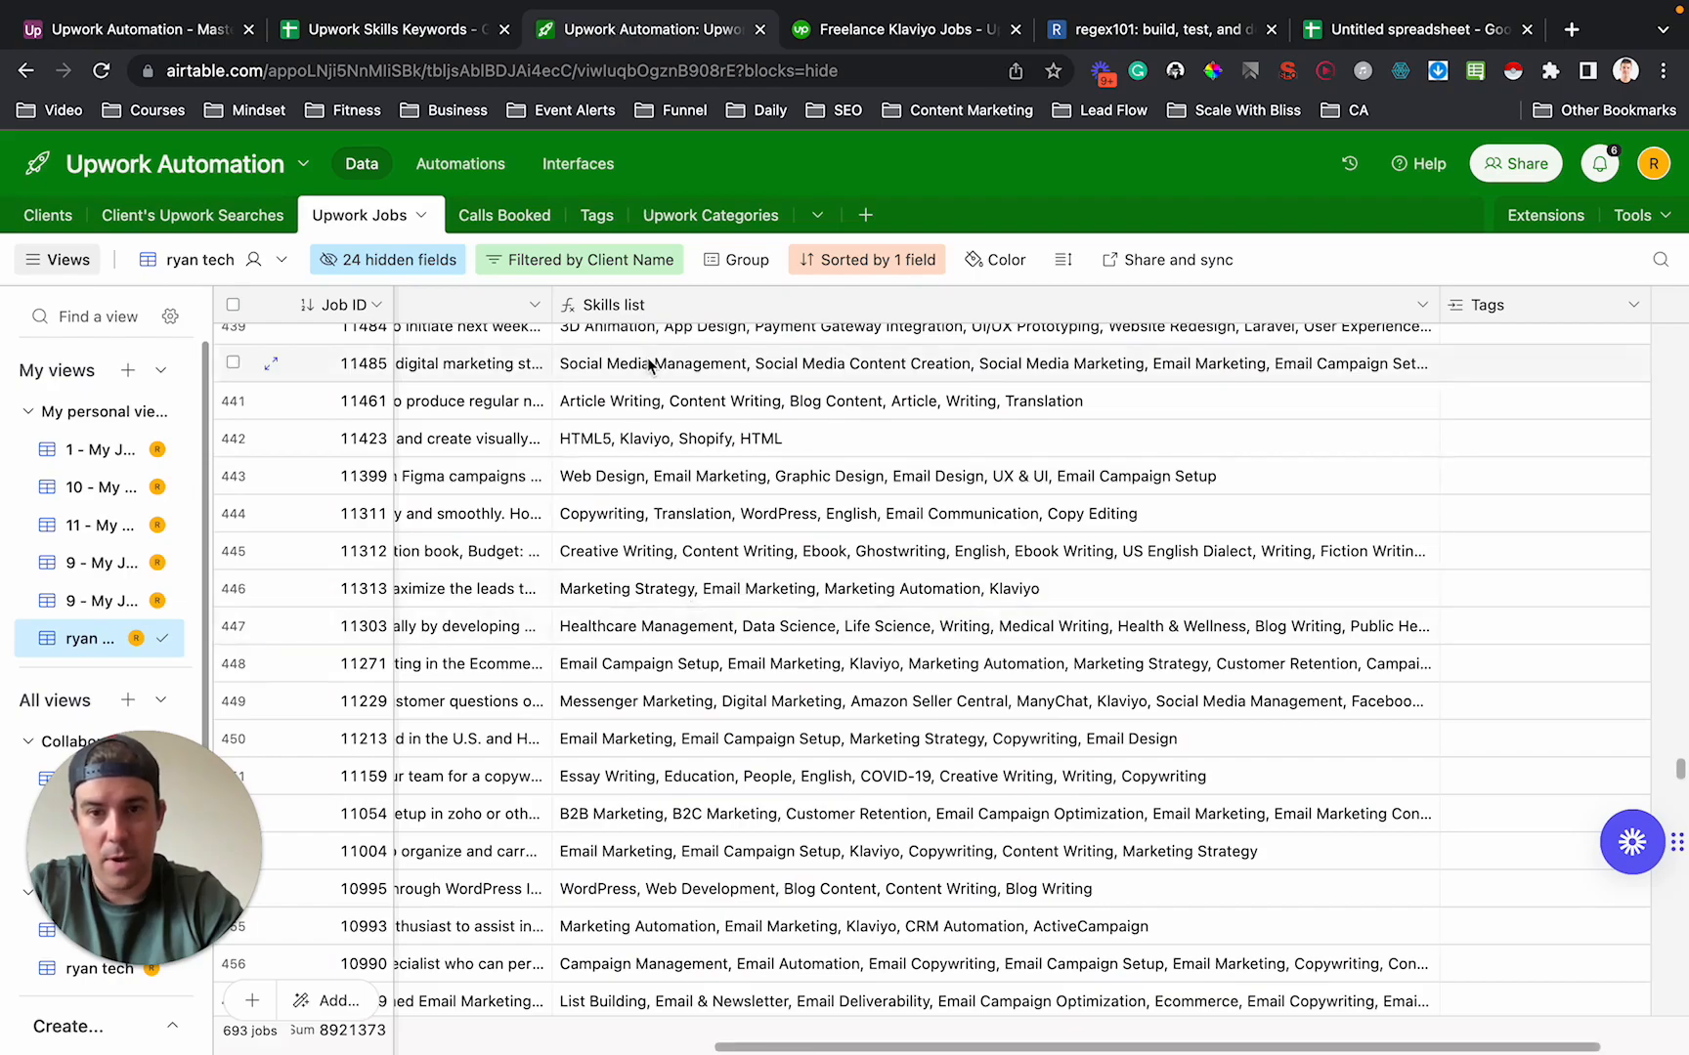
Copy the 533 populated Skills list cells, stopping before the #ERROR rows.
{"action": "scroll", "scroll_direction": "up", "scroll_amount": 3}
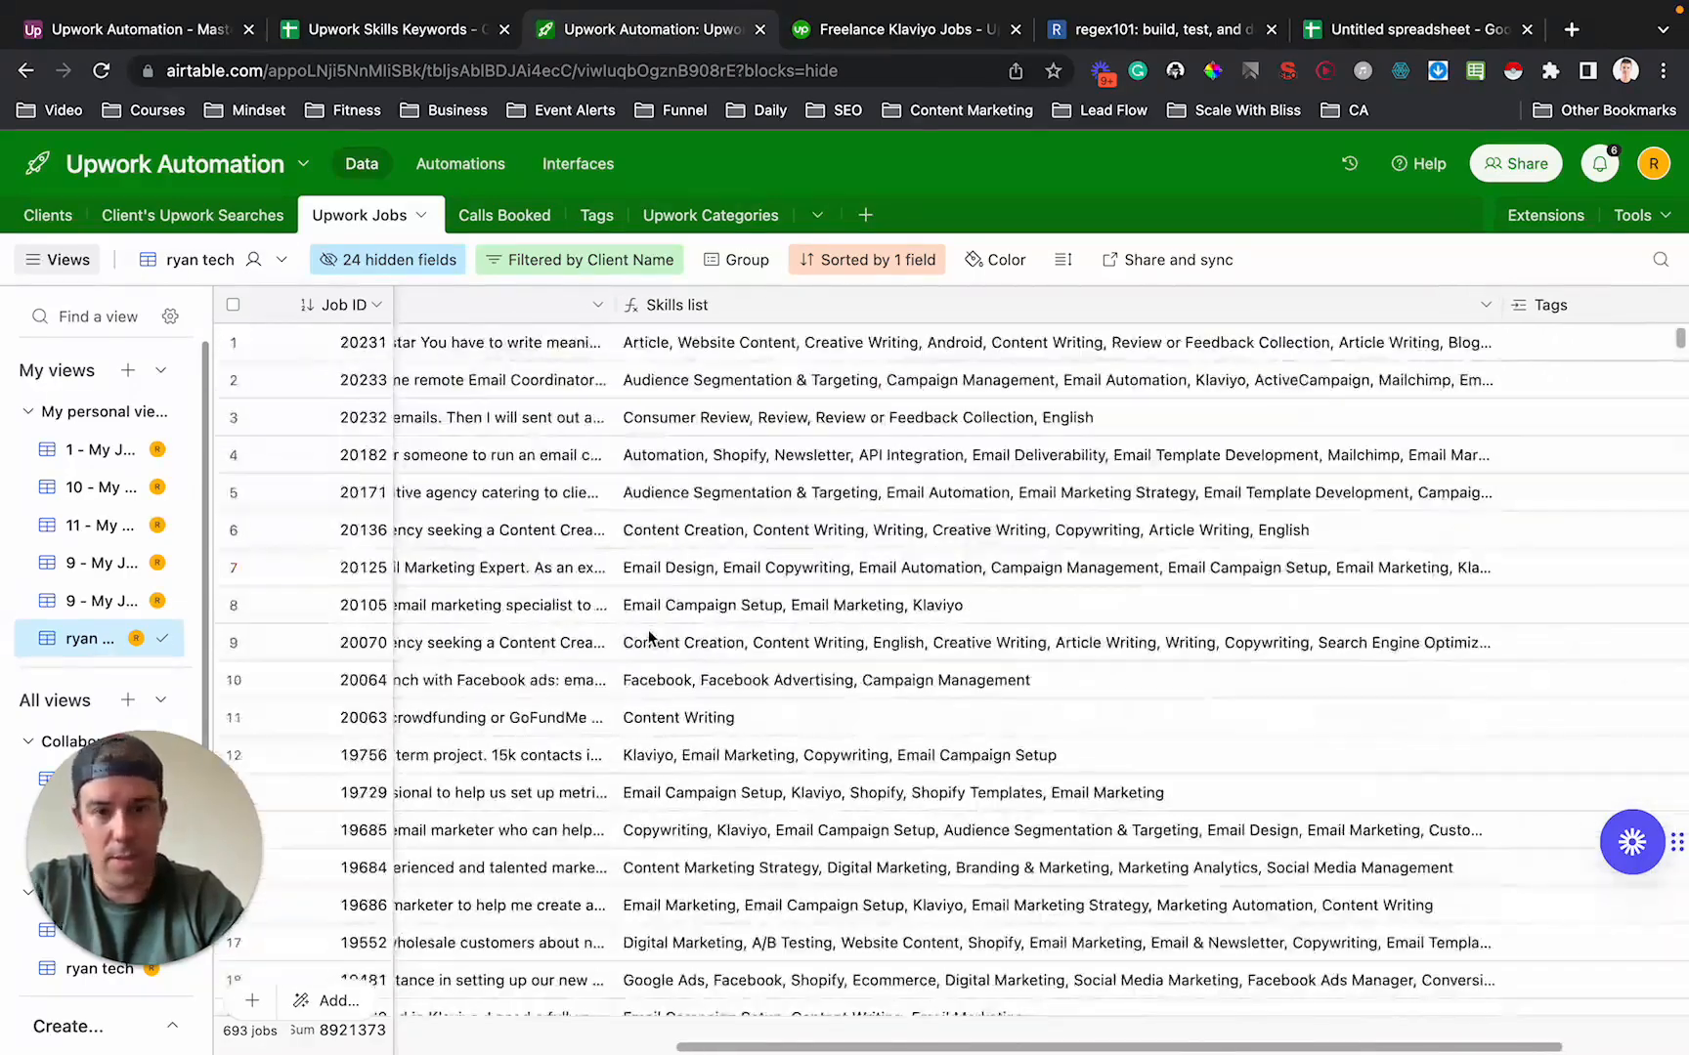
{"action": "scroll", "scroll_direction": "down", "scroll_amount": 3}
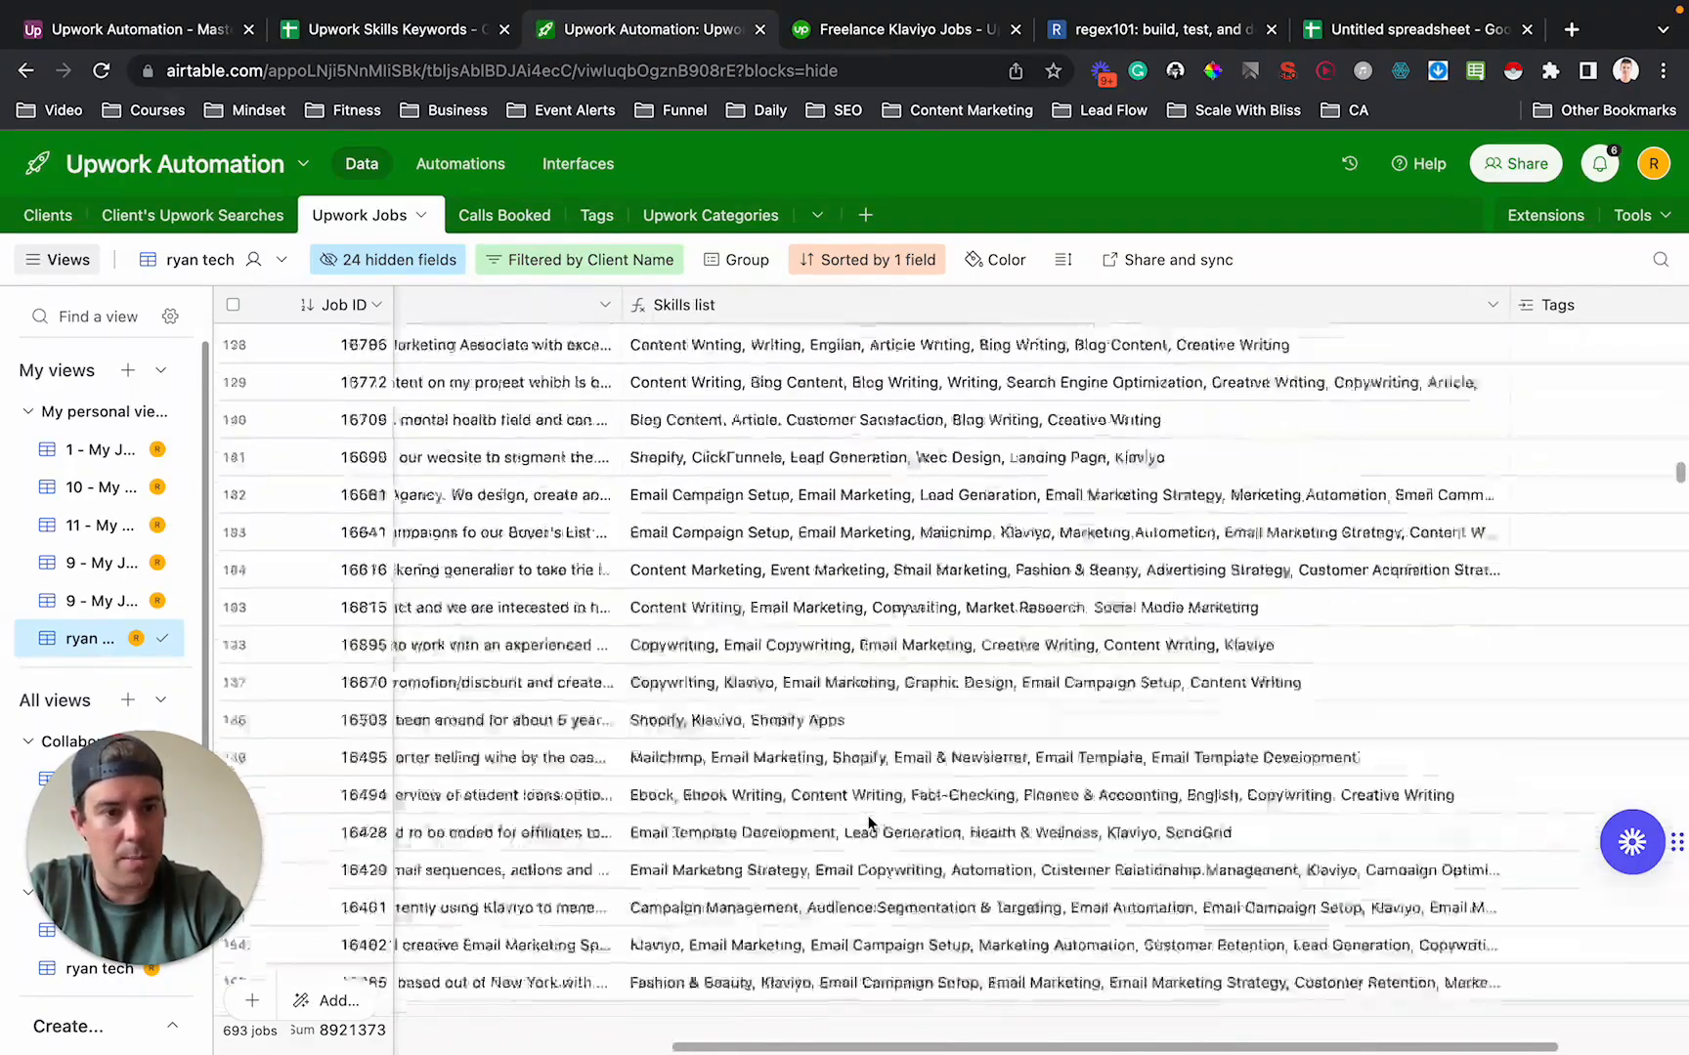
{"action": "scroll", "scroll_direction": "down", "scroll_amount": 3}
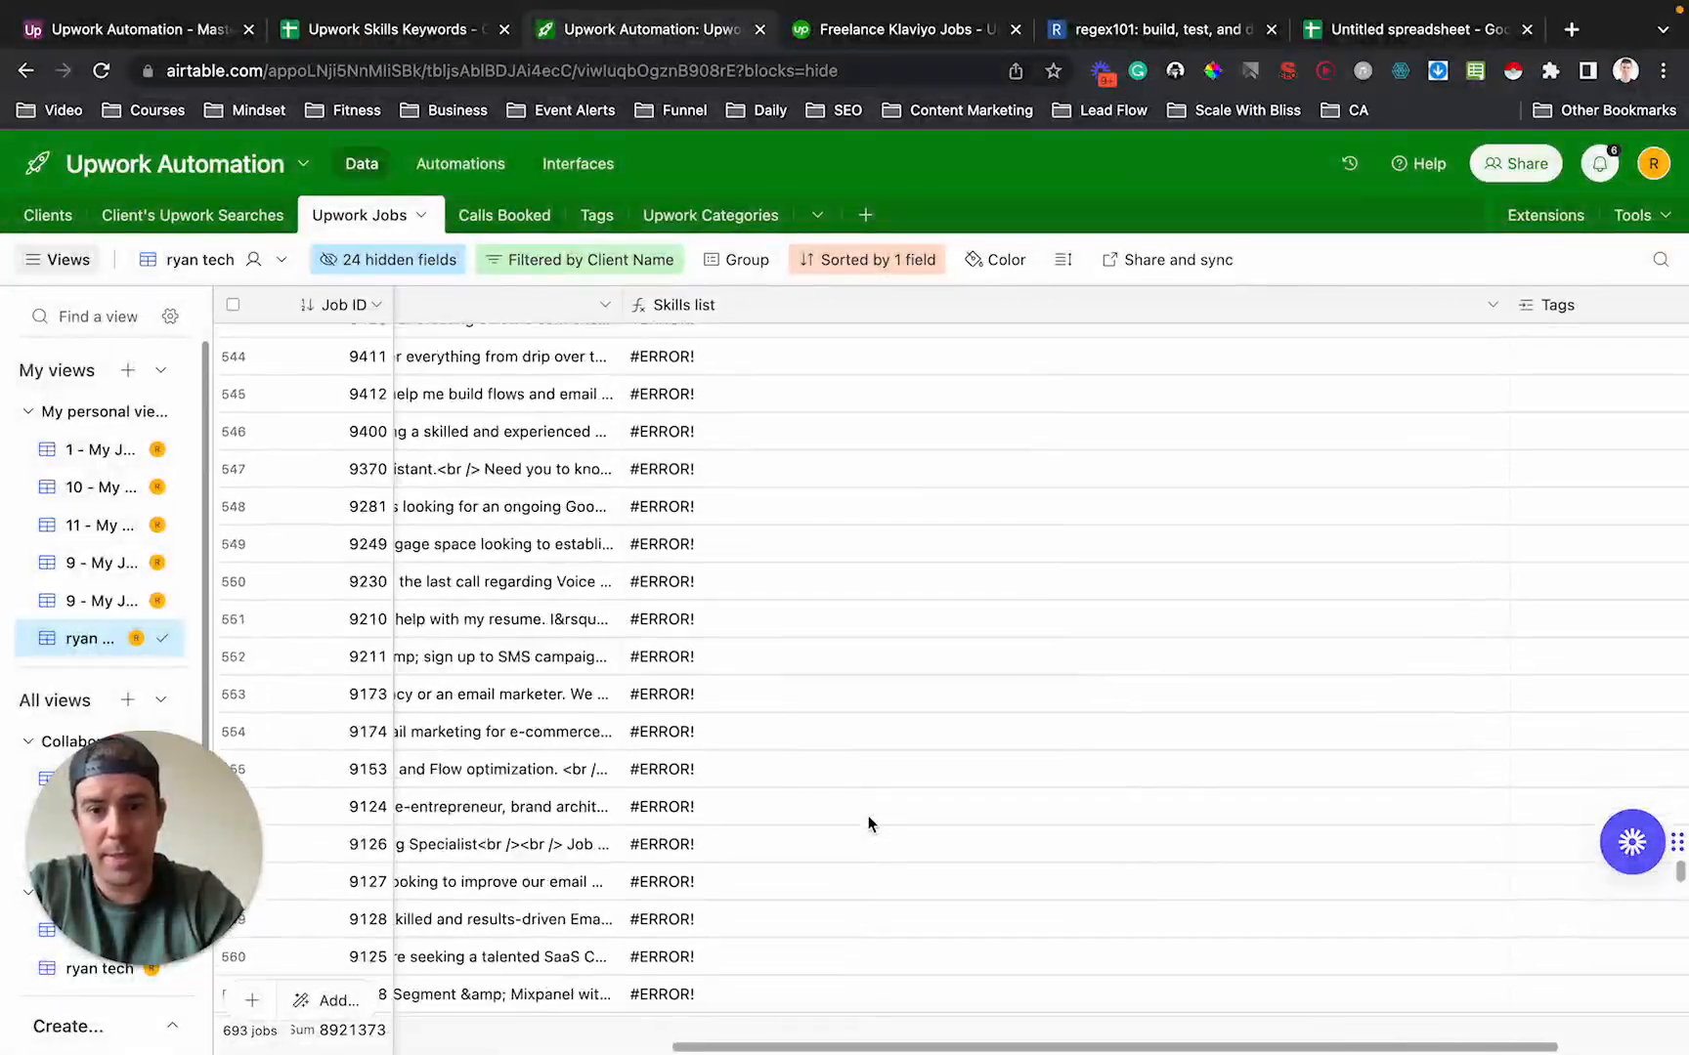
{"action": "scroll", "scroll_direction": "up", "scroll_amount": 3}
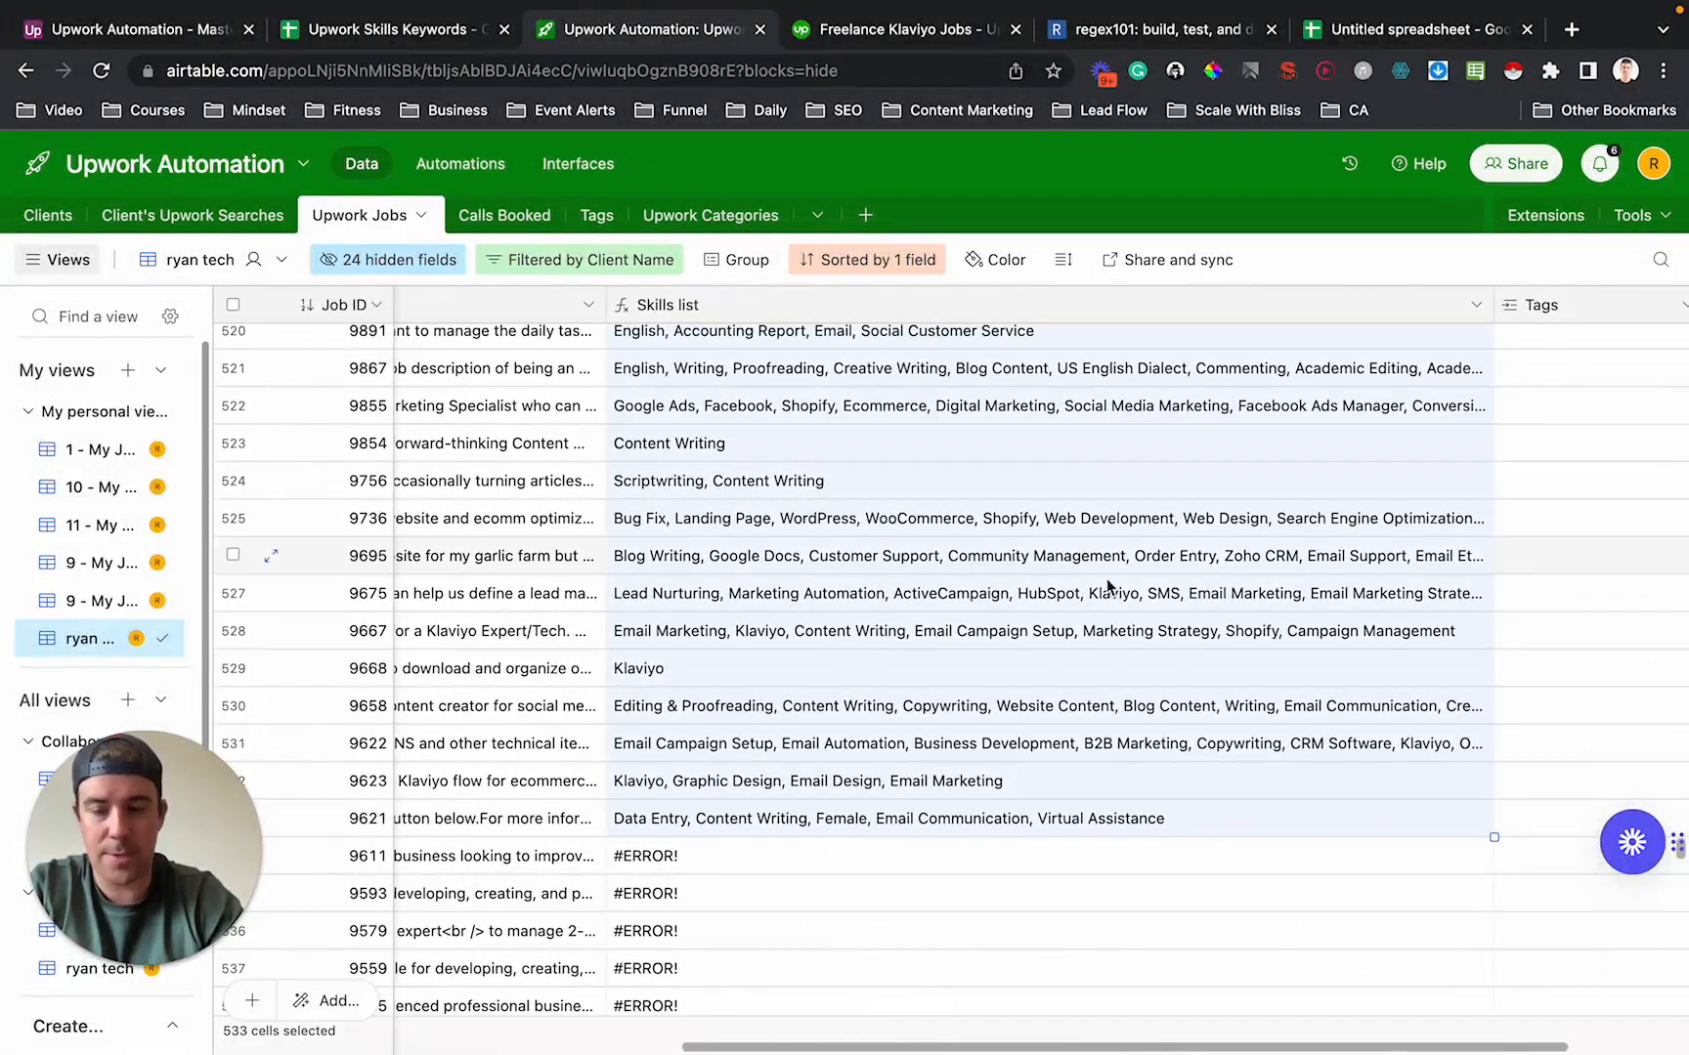
{"action": "key", "text": "ctrl+c"}
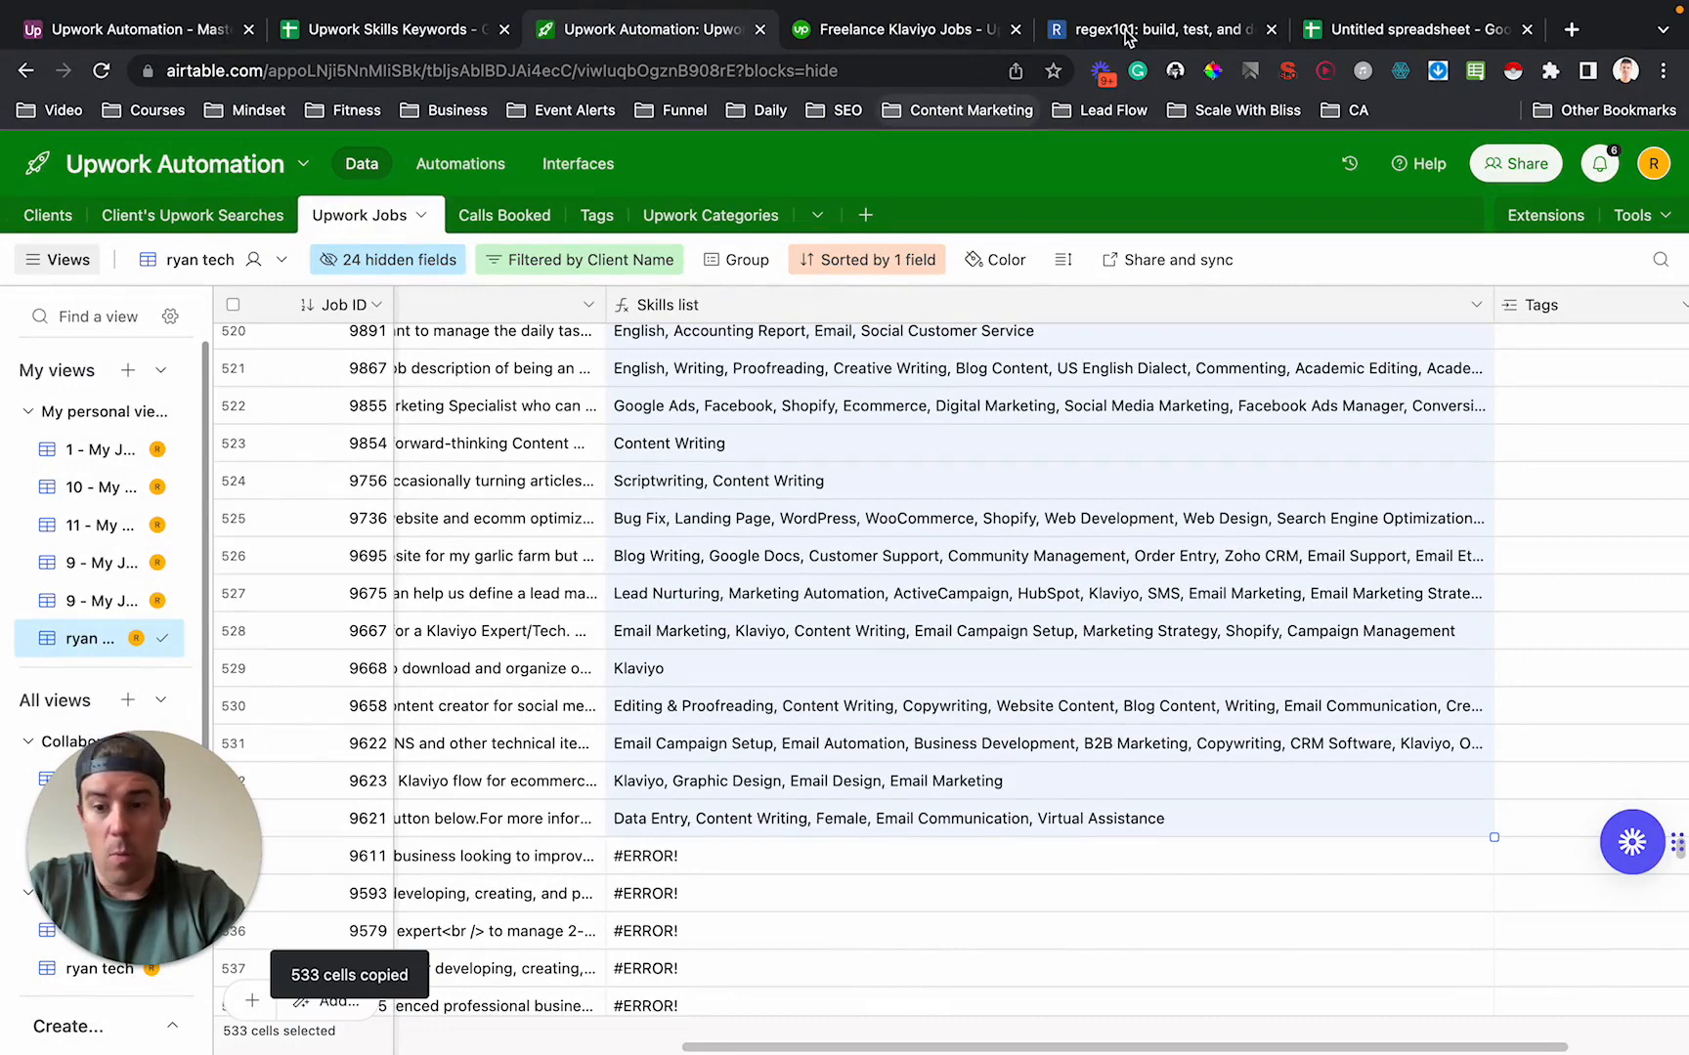
{"action": "mouse_move", "coordinate": [1157, 29]}
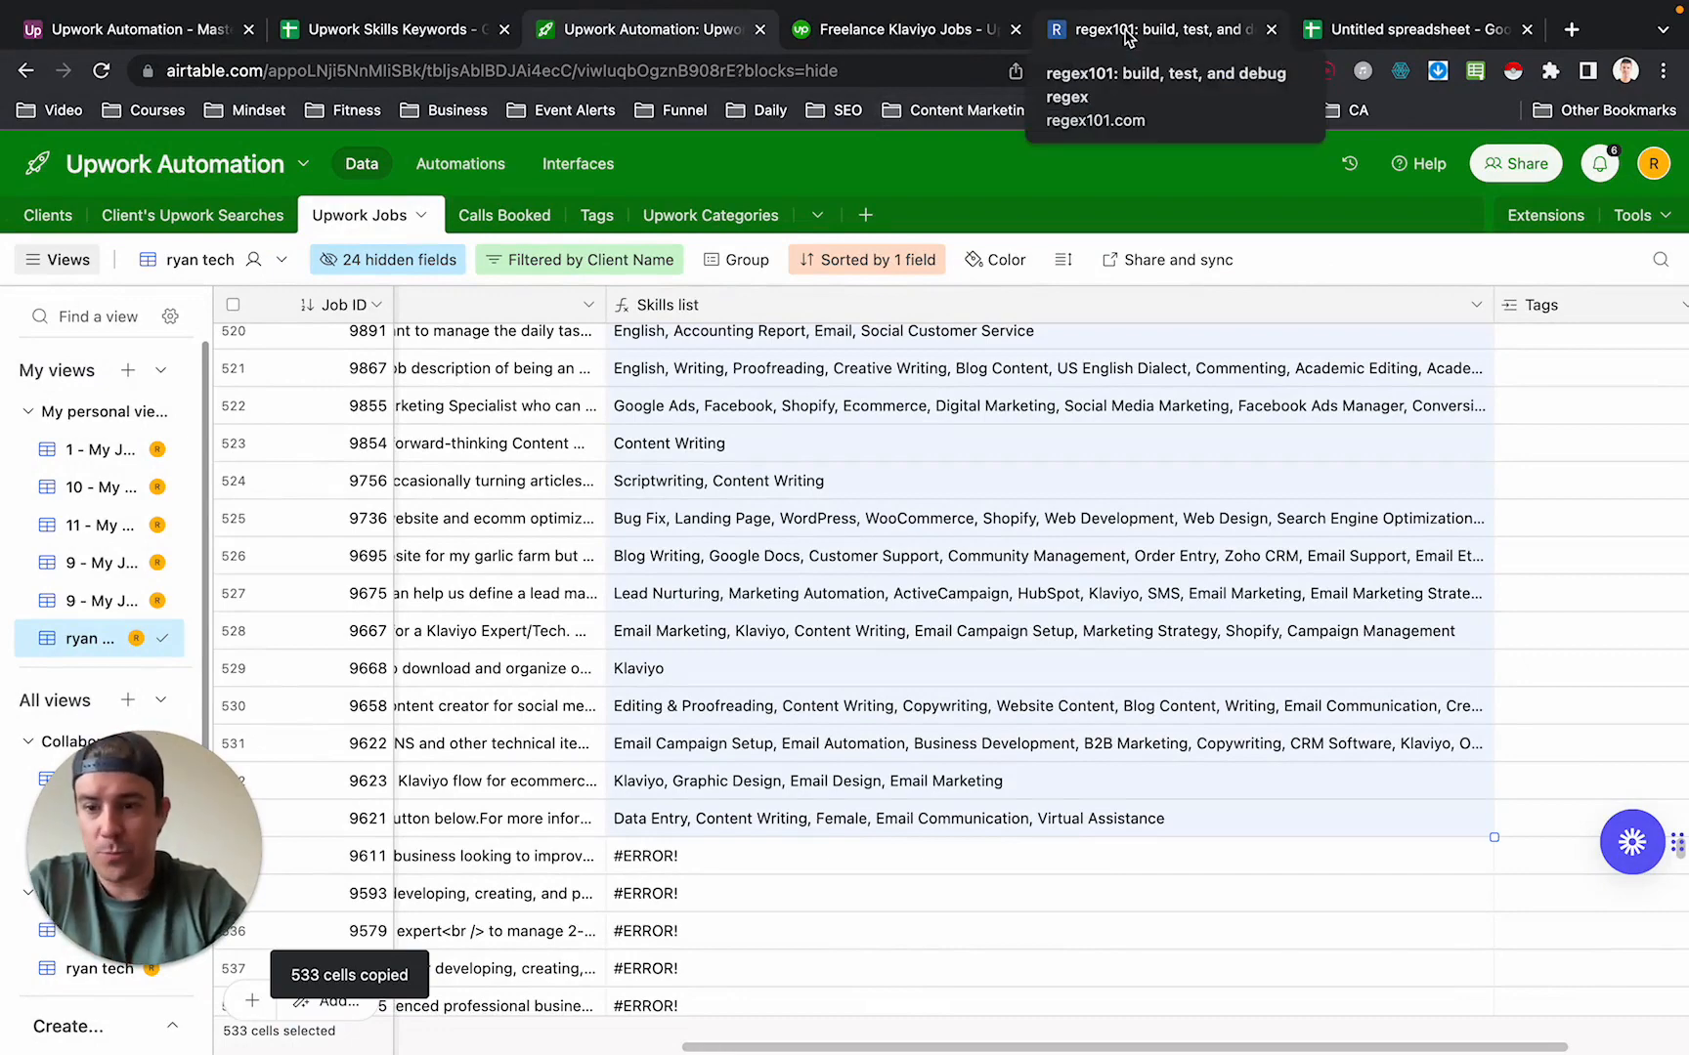
Switch to regex101, where the skill pattern finds 3,870 matches in the pasted skills text.
{"action": "left_click", "coordinate": [1157, 30]}
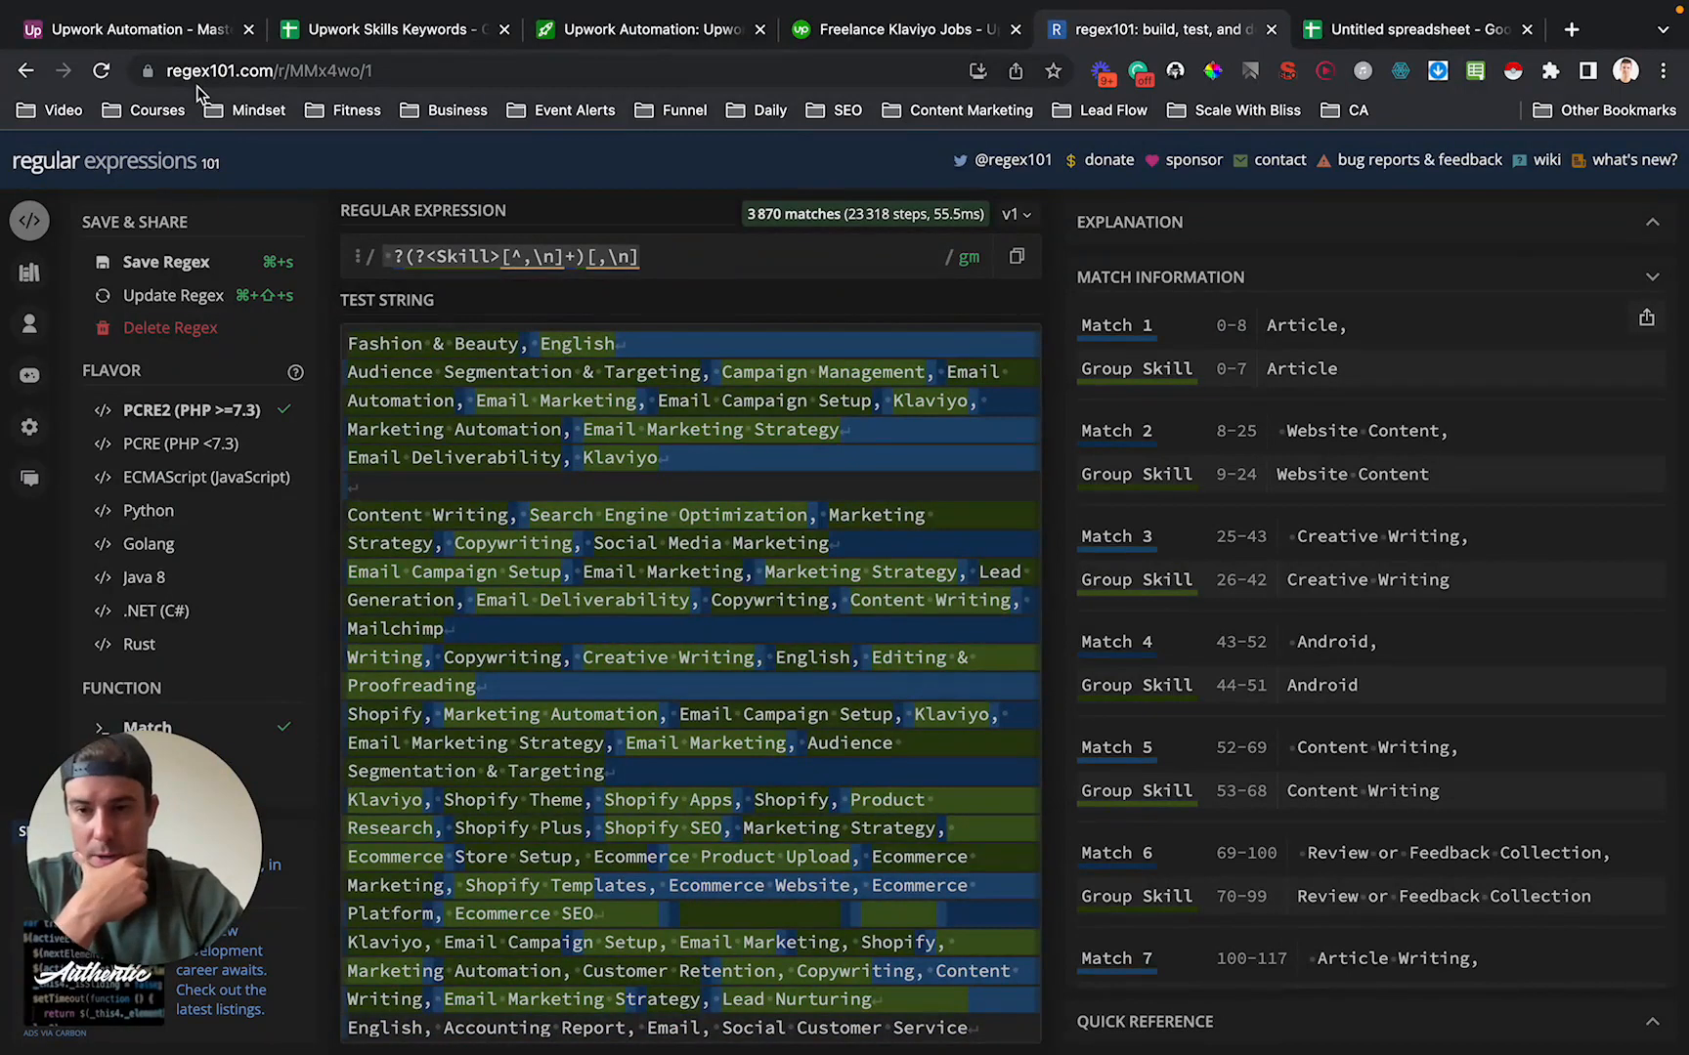
{"action": "mouse_move", "coordinate": [657, 257]}
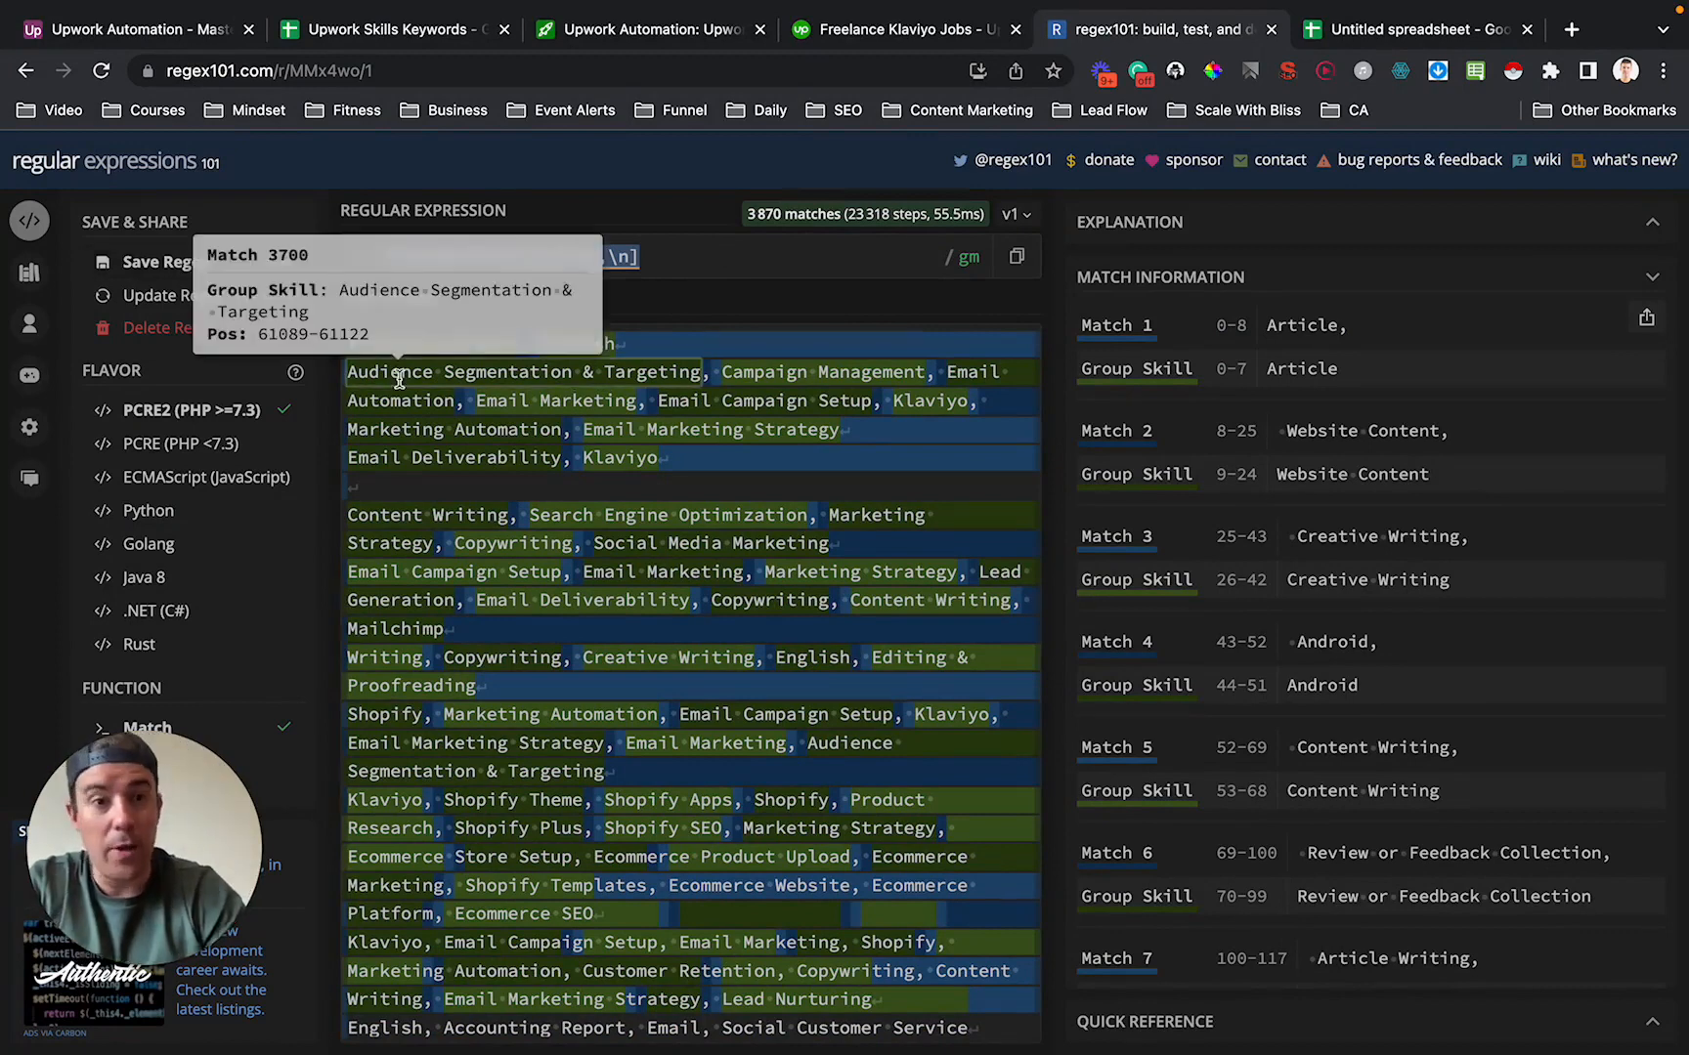
{"action": "mouse_move", "coordinate": [528, 457]}
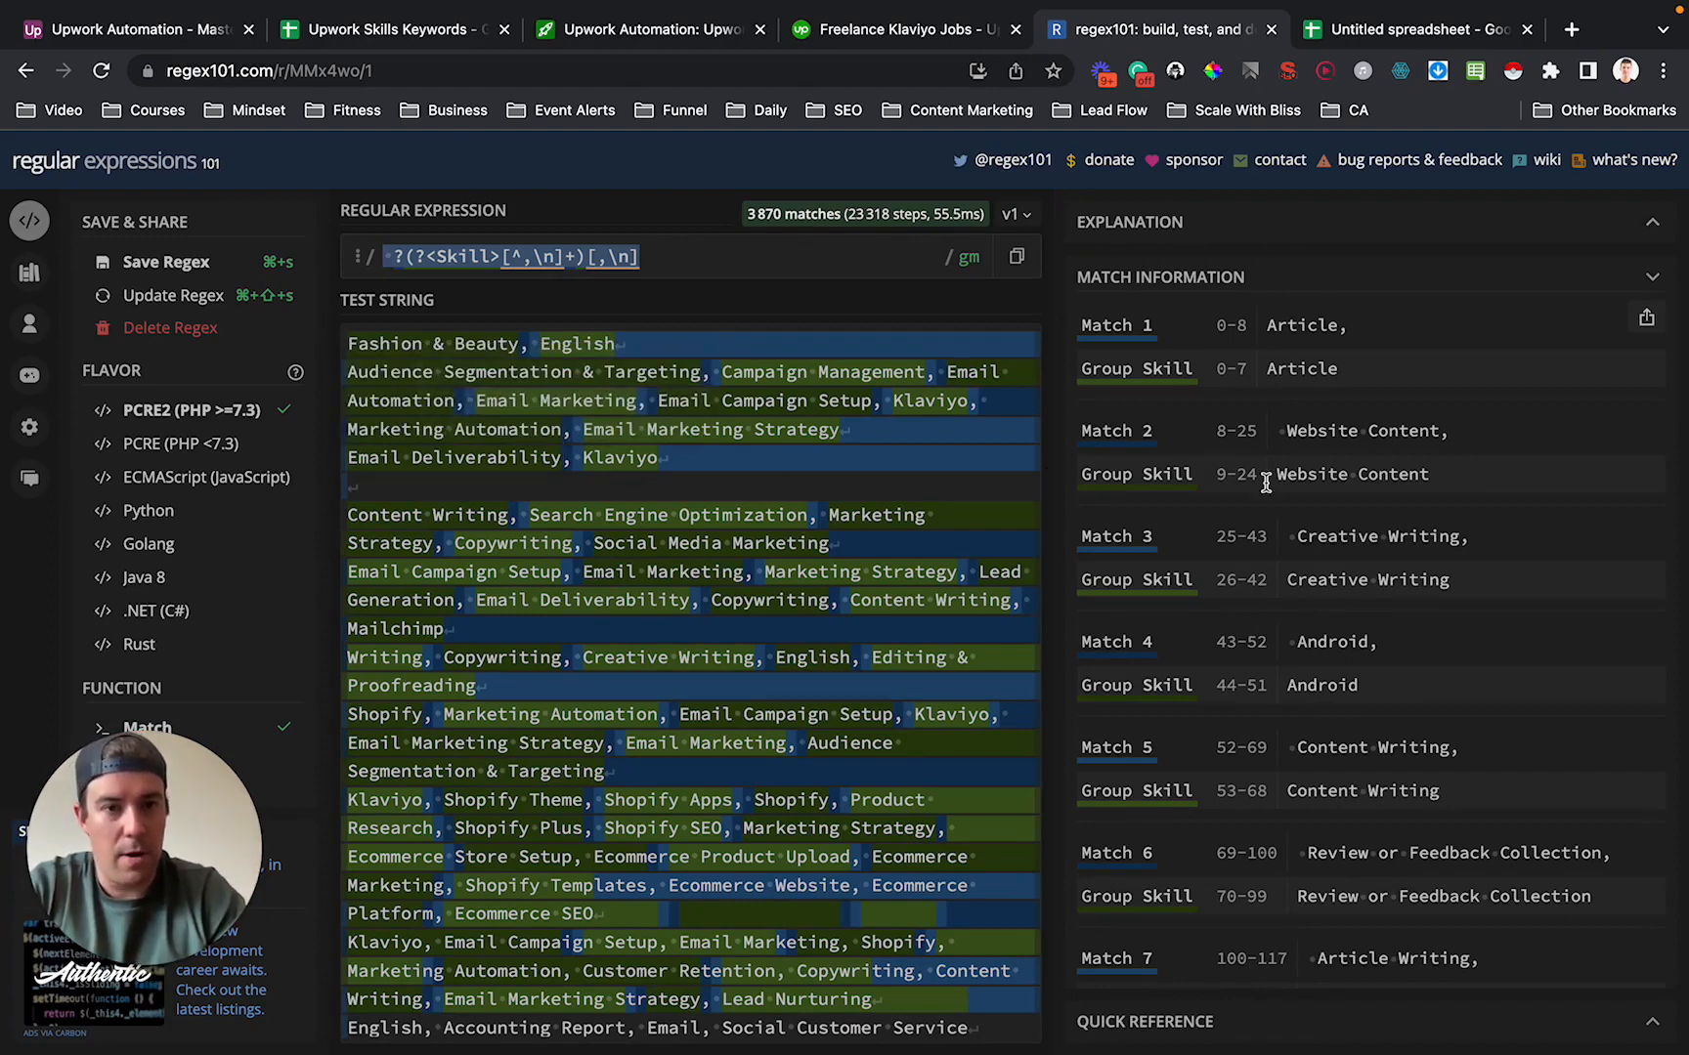
{"action": "mouse_move", "coordinate": [1648, 317]}
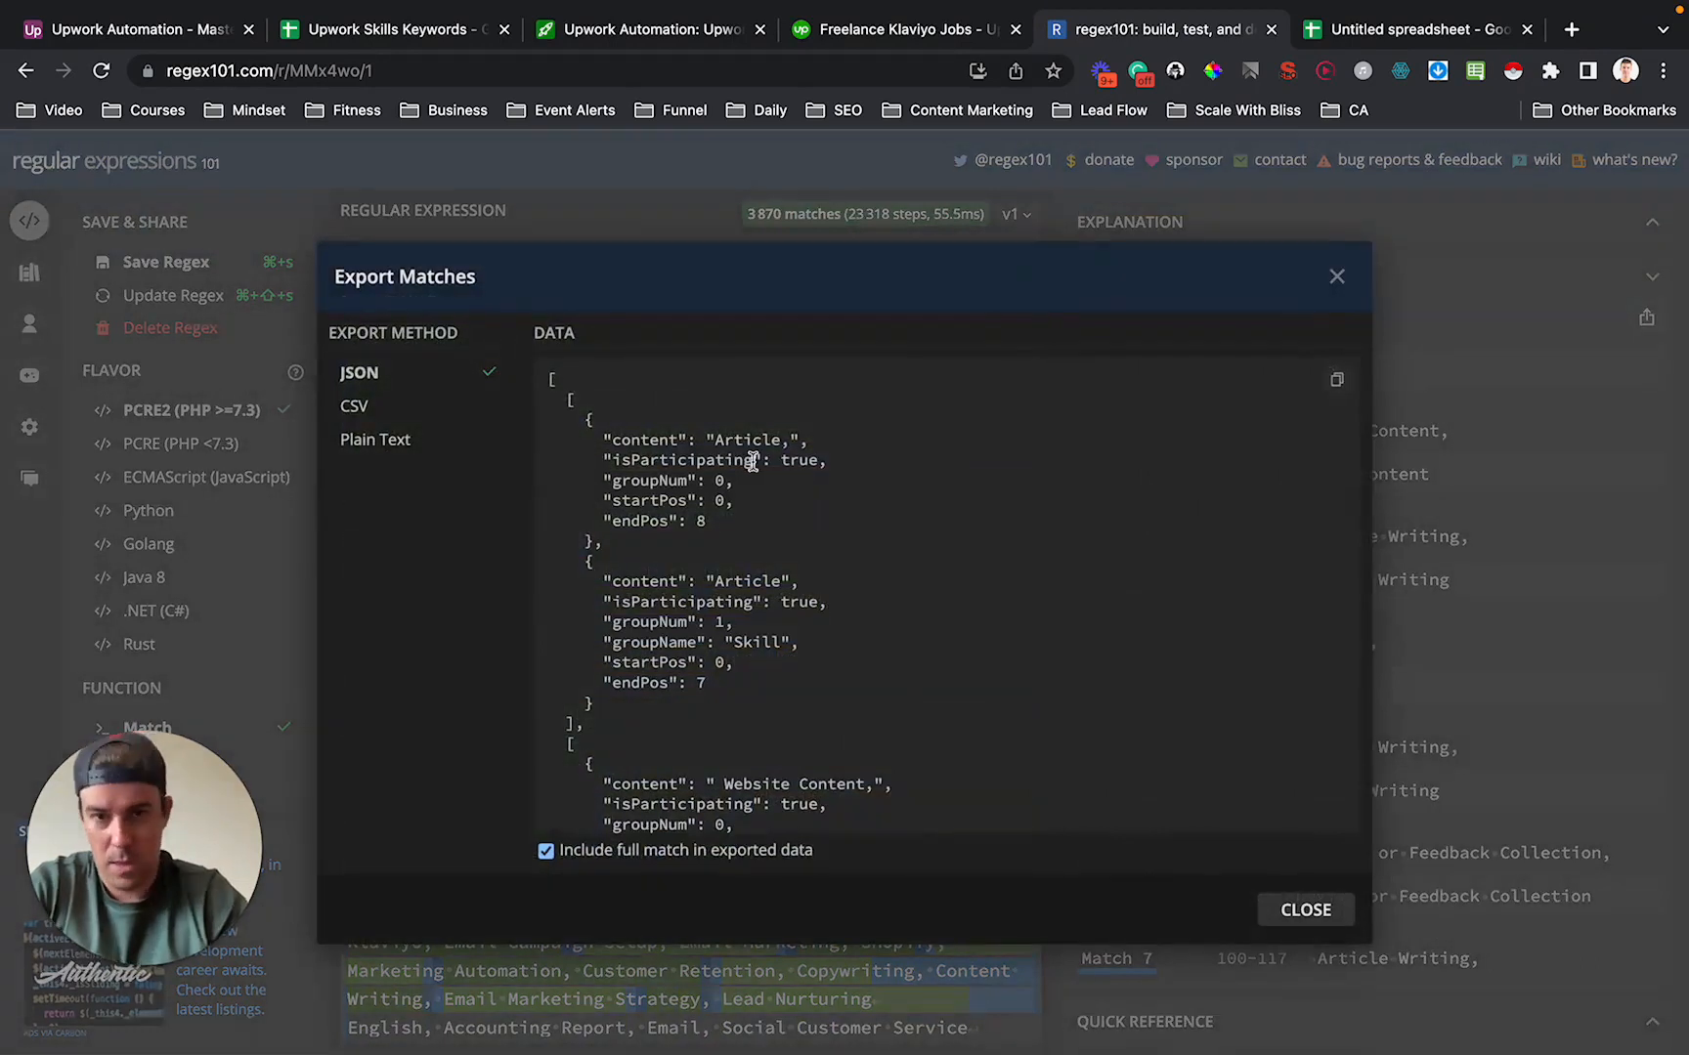
Export matches as Plain Text without full matches, then move to the new spreadsheet.
{"action": "left_click", "coordinate": [375, 440]}
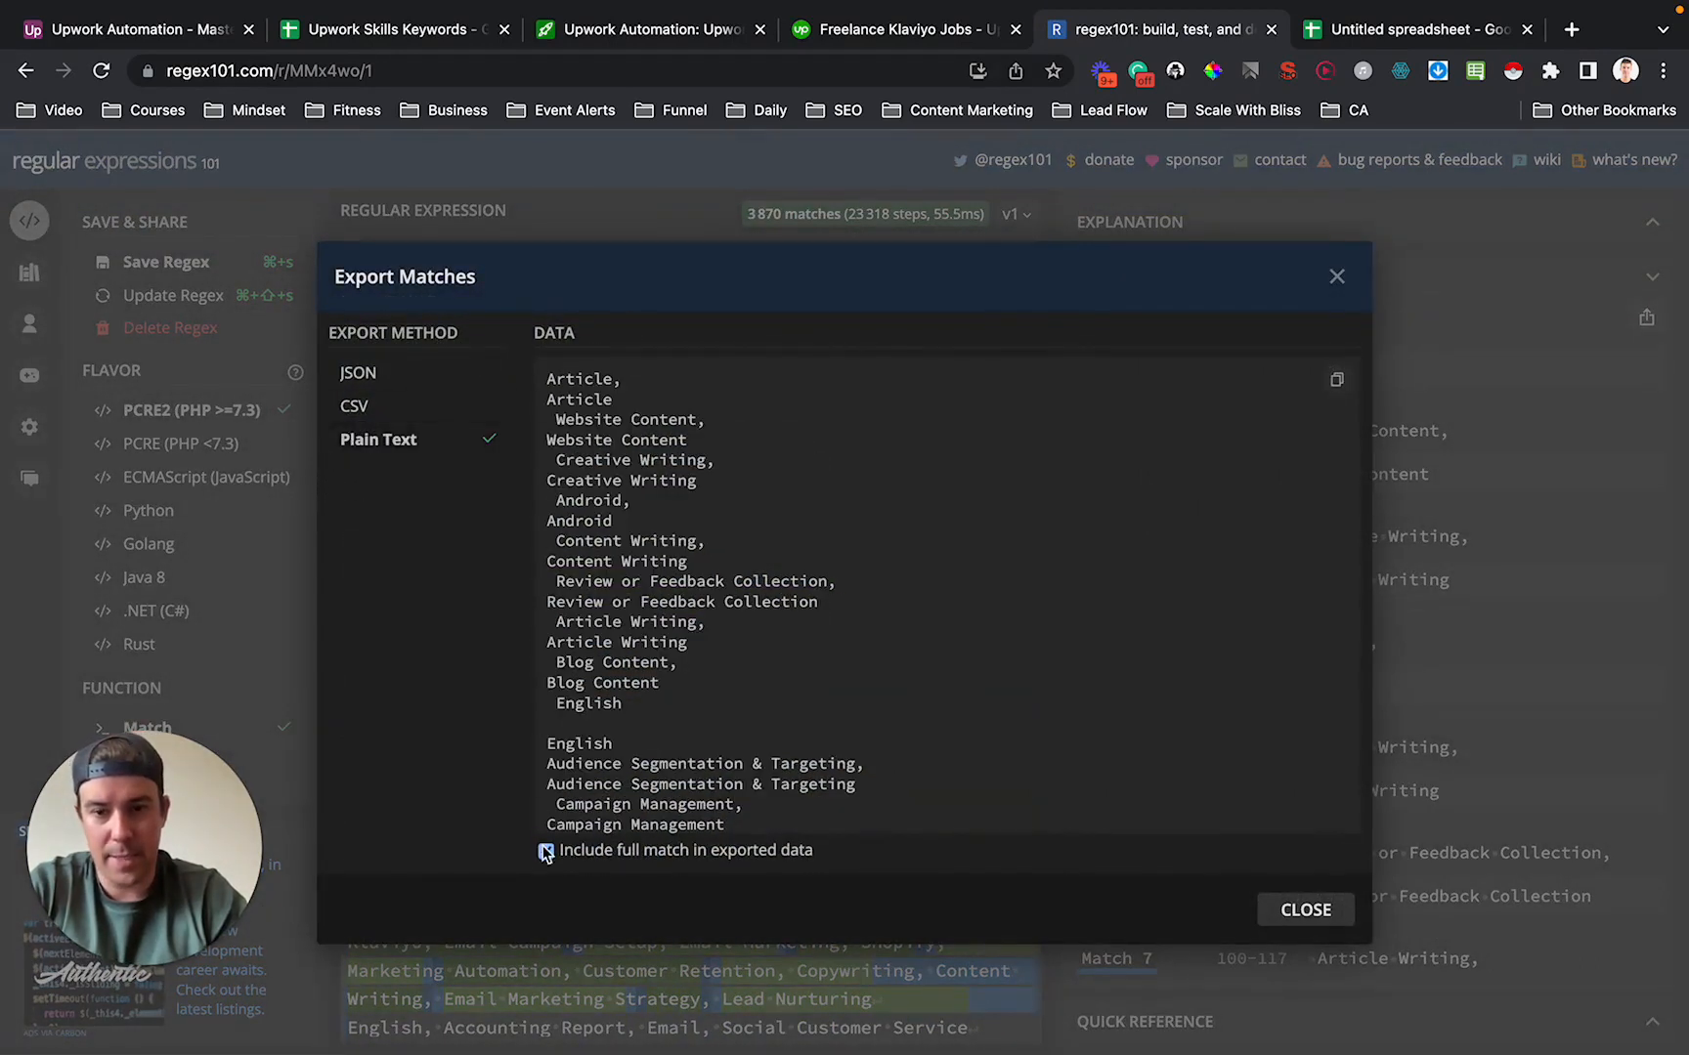
{"action": "left_click", "coordinate": [545, 850]}
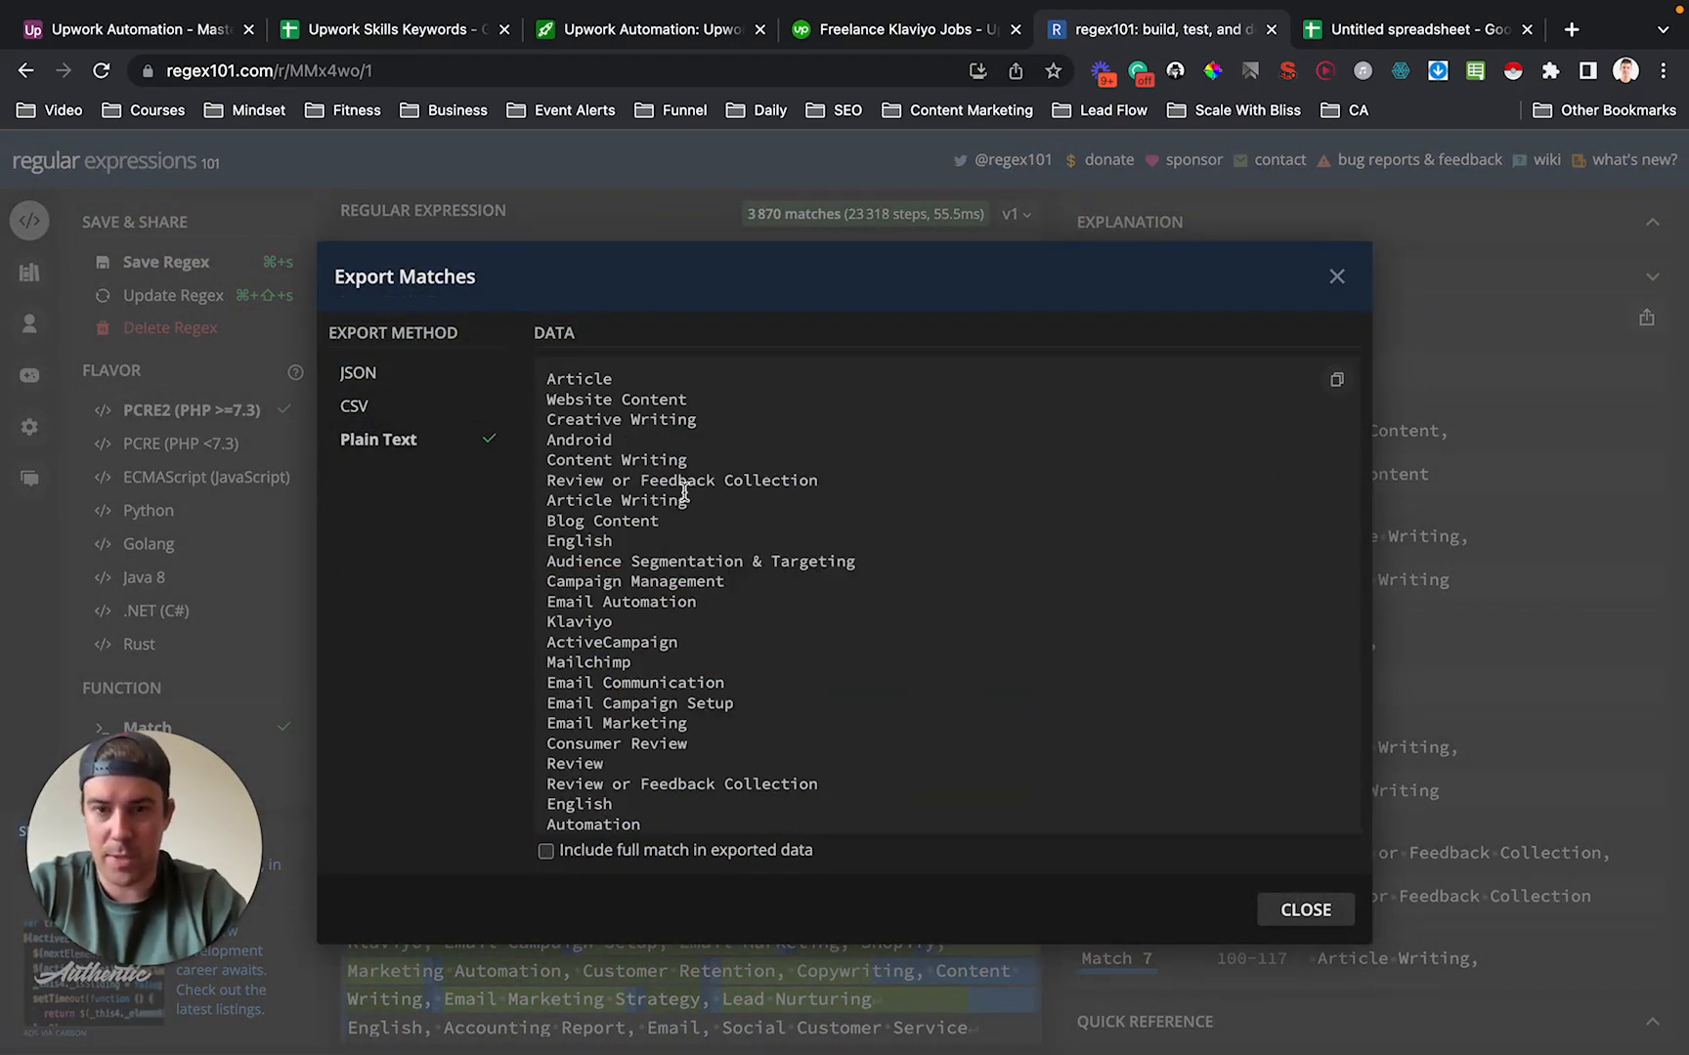
{"action": "scroll", "scroll_direction": "down", "scroll_amount": 3}
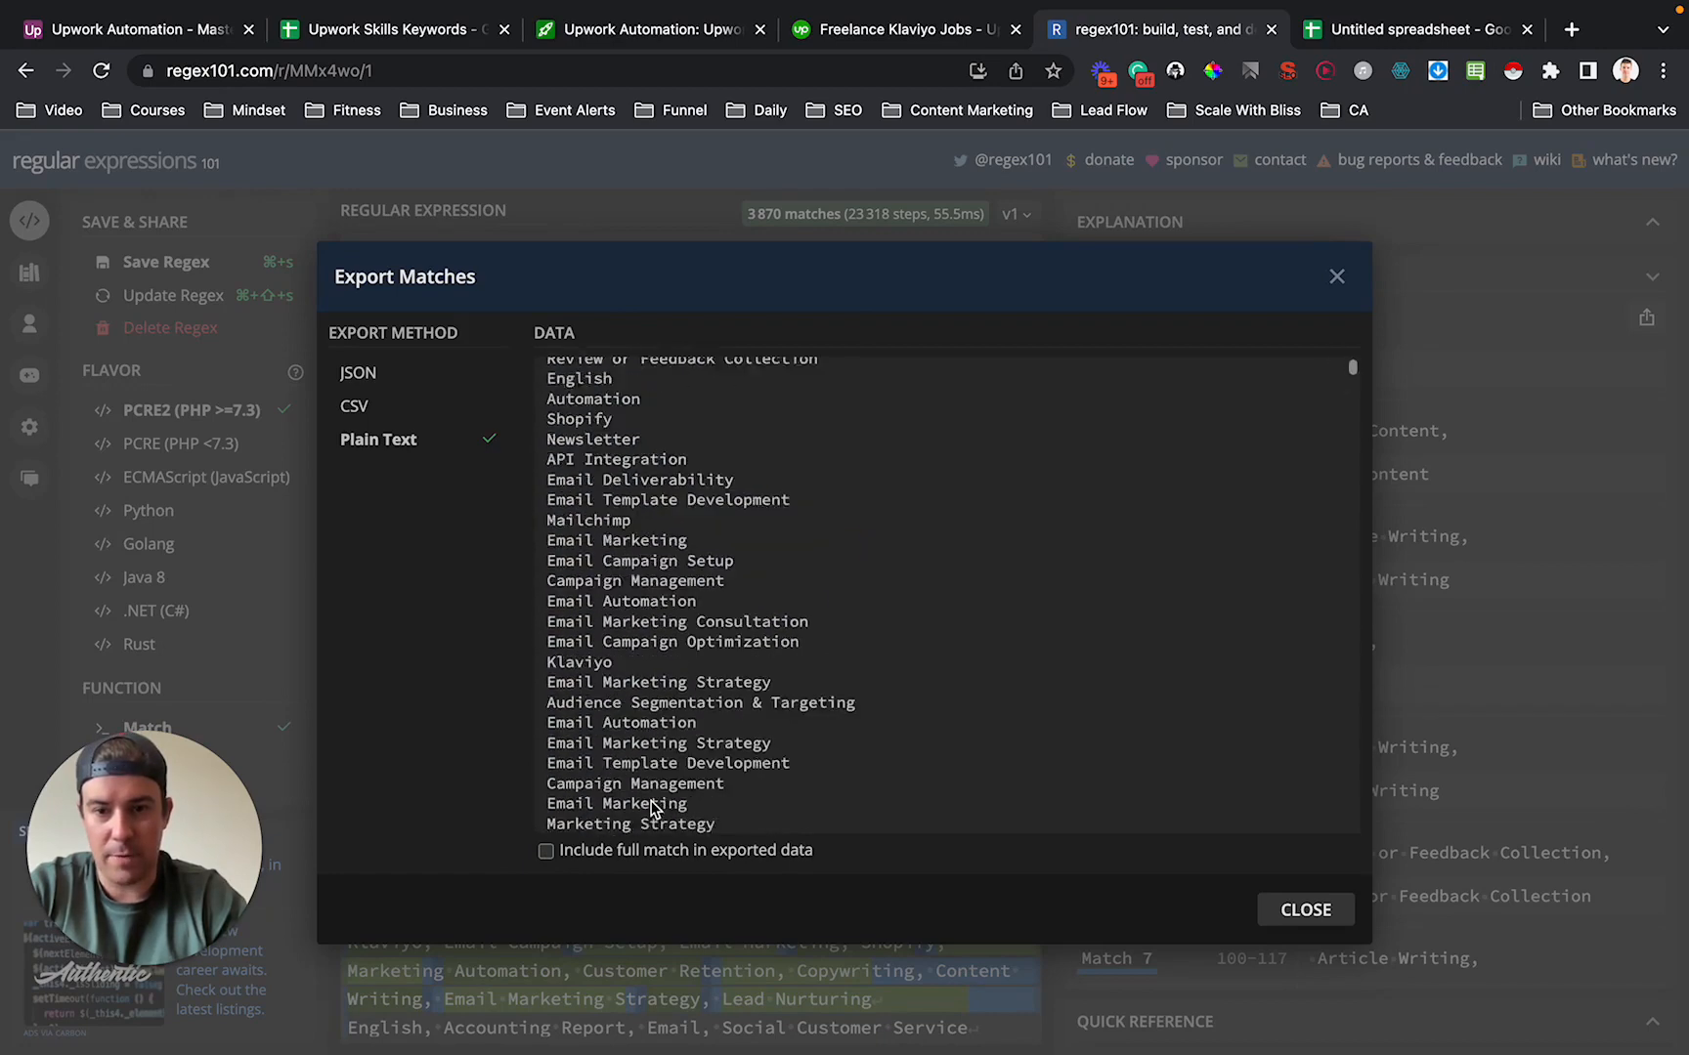
{"action": "scroll", "scroll_direction": "up", "scroll_amount": 3}
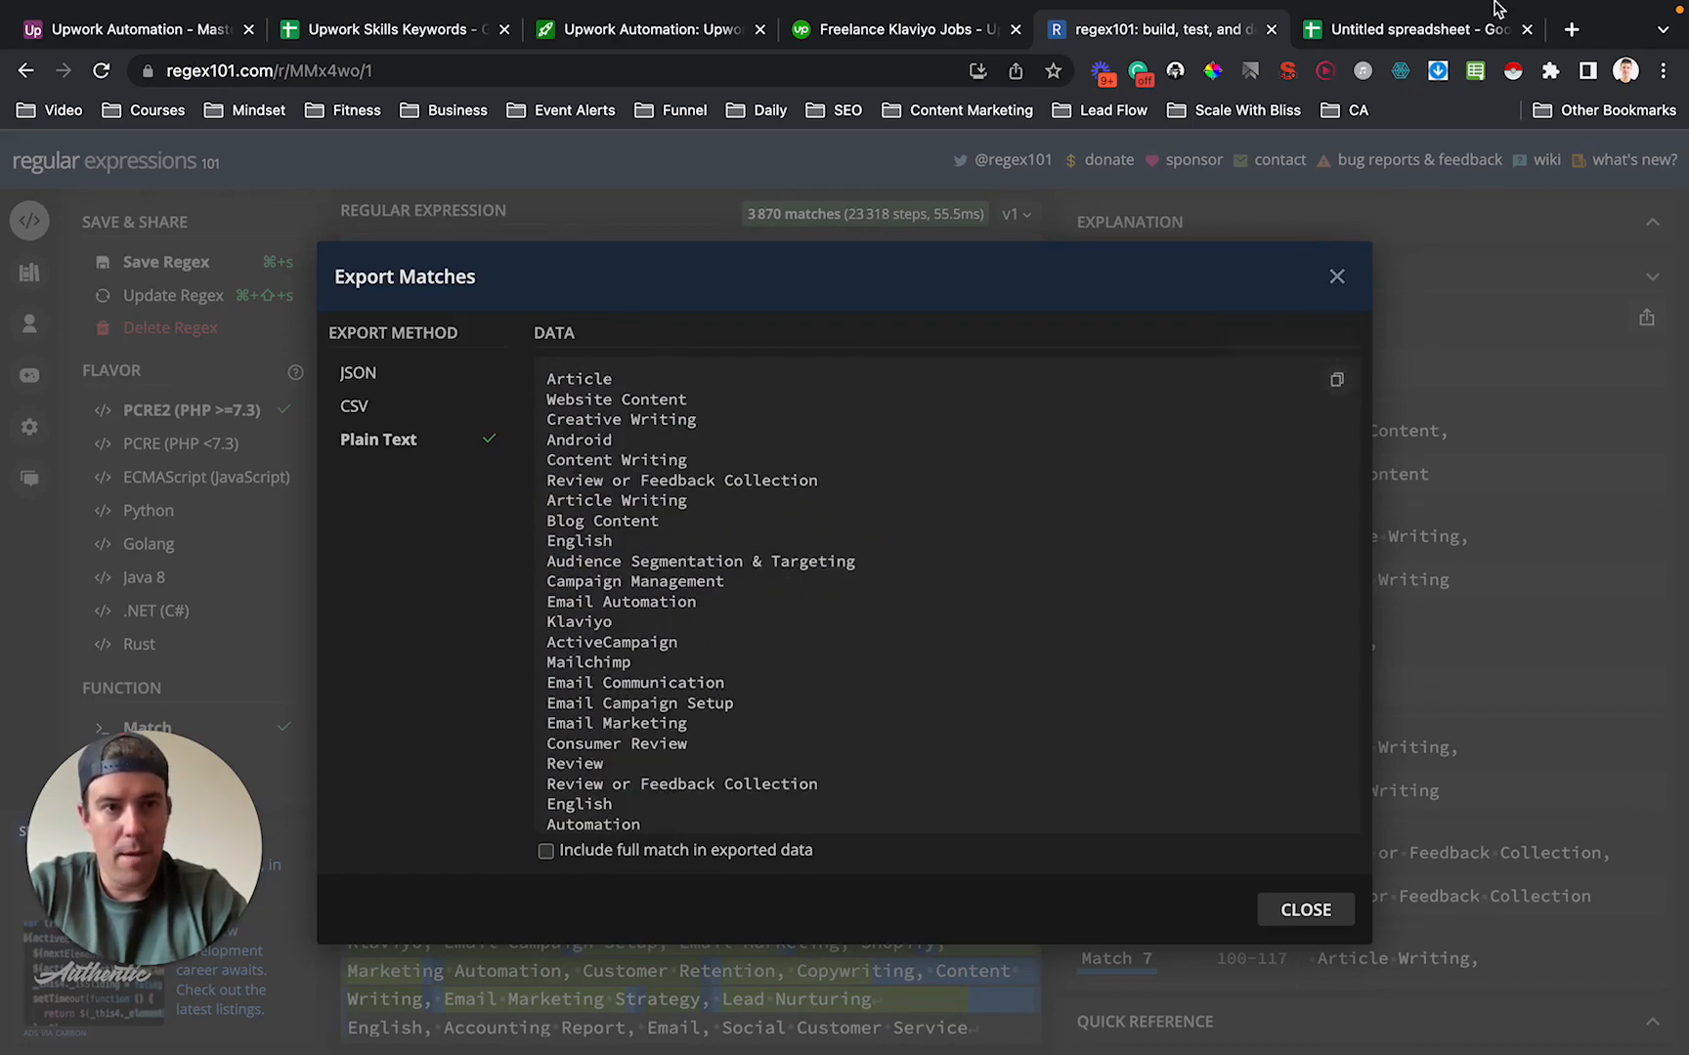
{"action": "left_click", "coordinate": [1413, 29]}
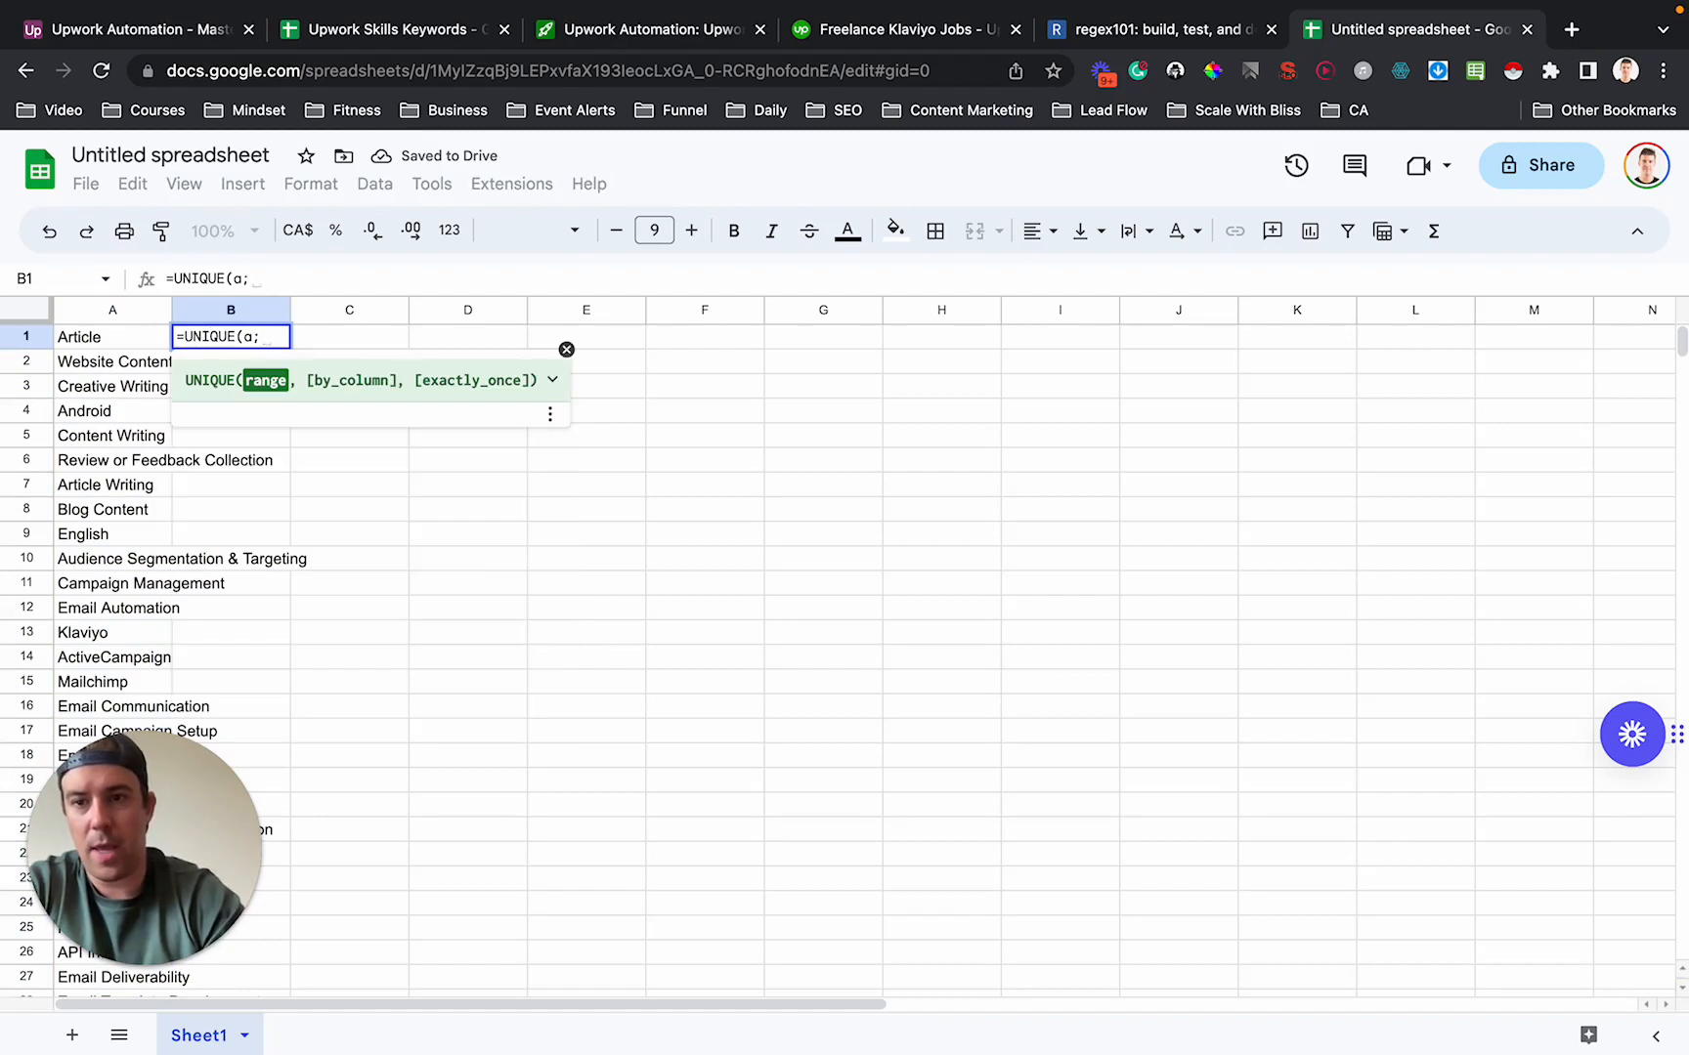
Enter =UNIQUE(A:A) in B1 and check the distinct skills list down to about row 571.
{"action": "type", "text": "a:a)"}
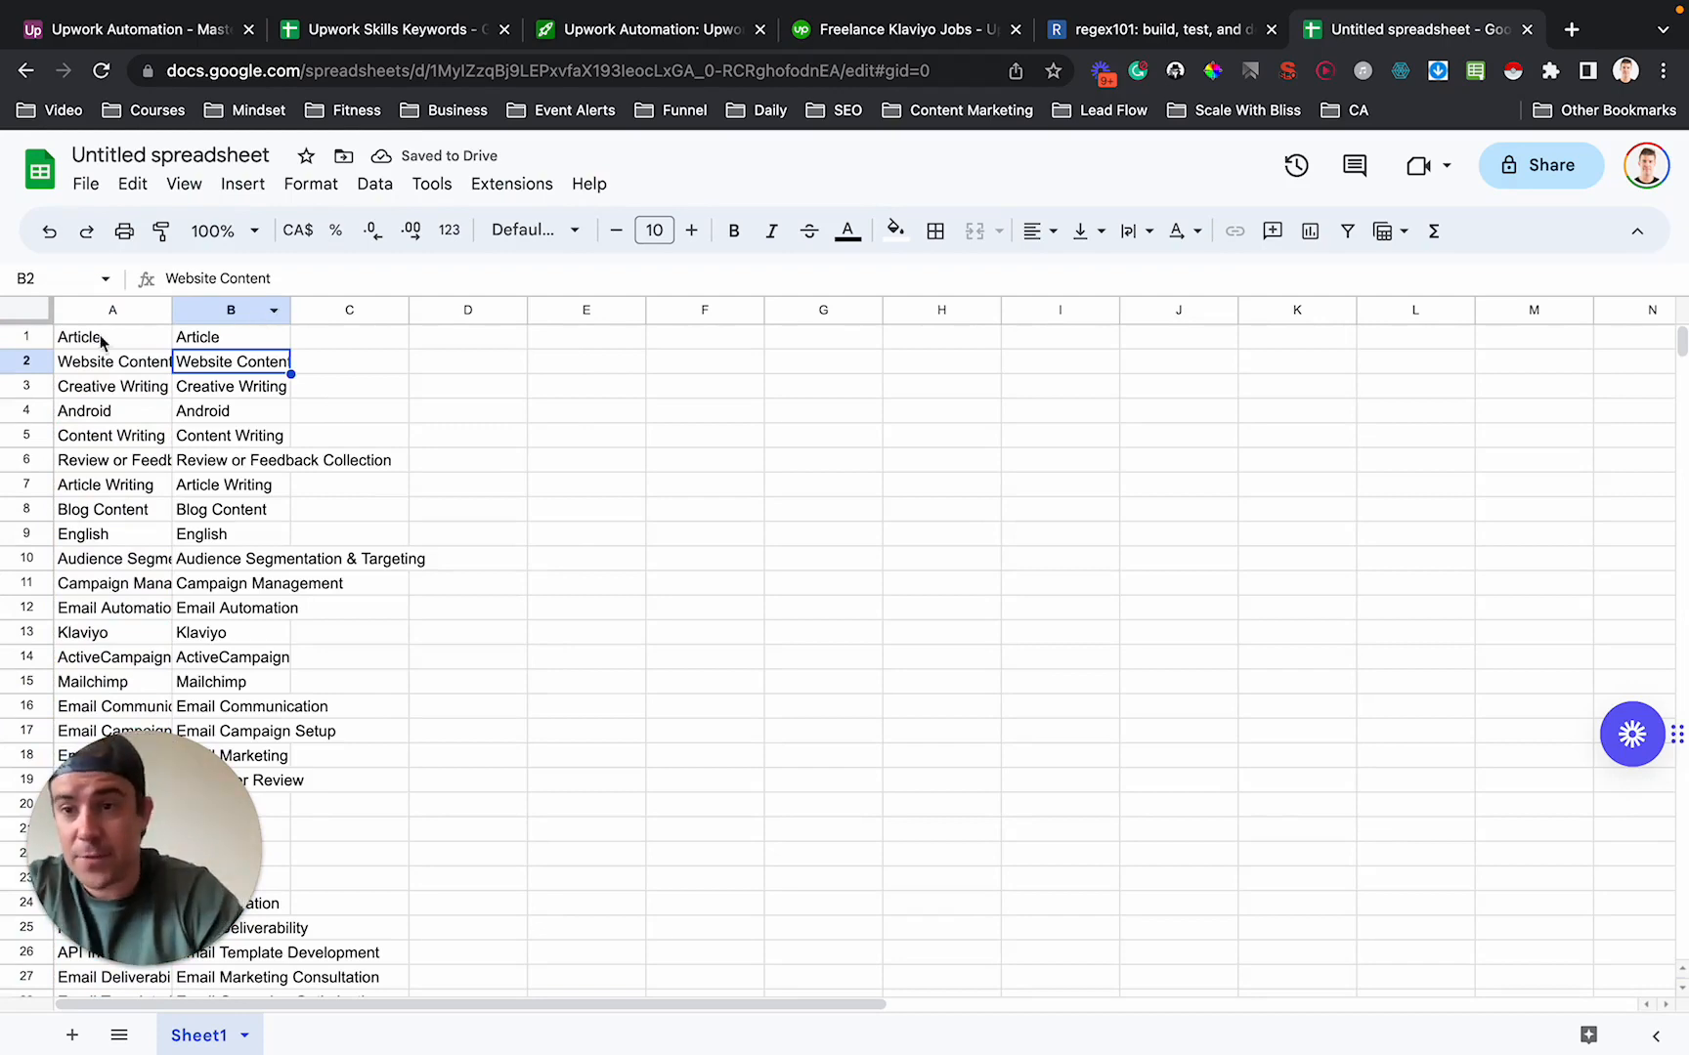
{"action": "left_click", "coordinate": [229, 557]}
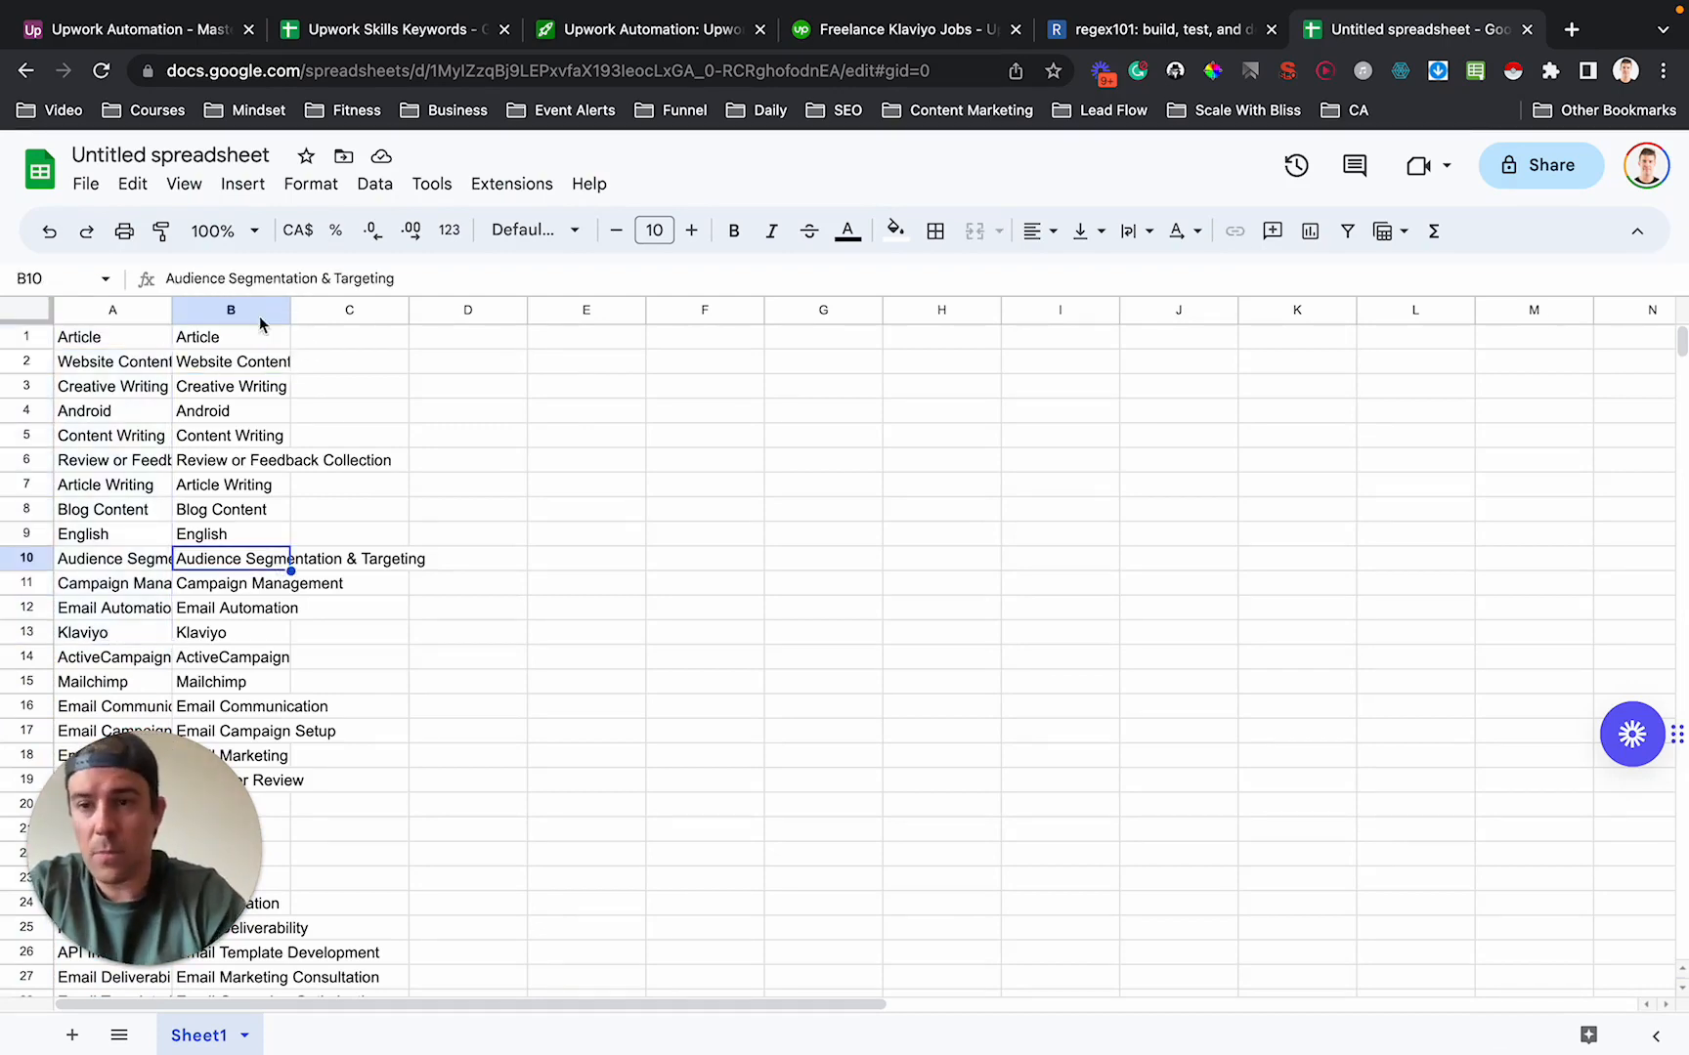
{"action": "scroll", "scroll_direction": "down", "scroll_amount": 3}
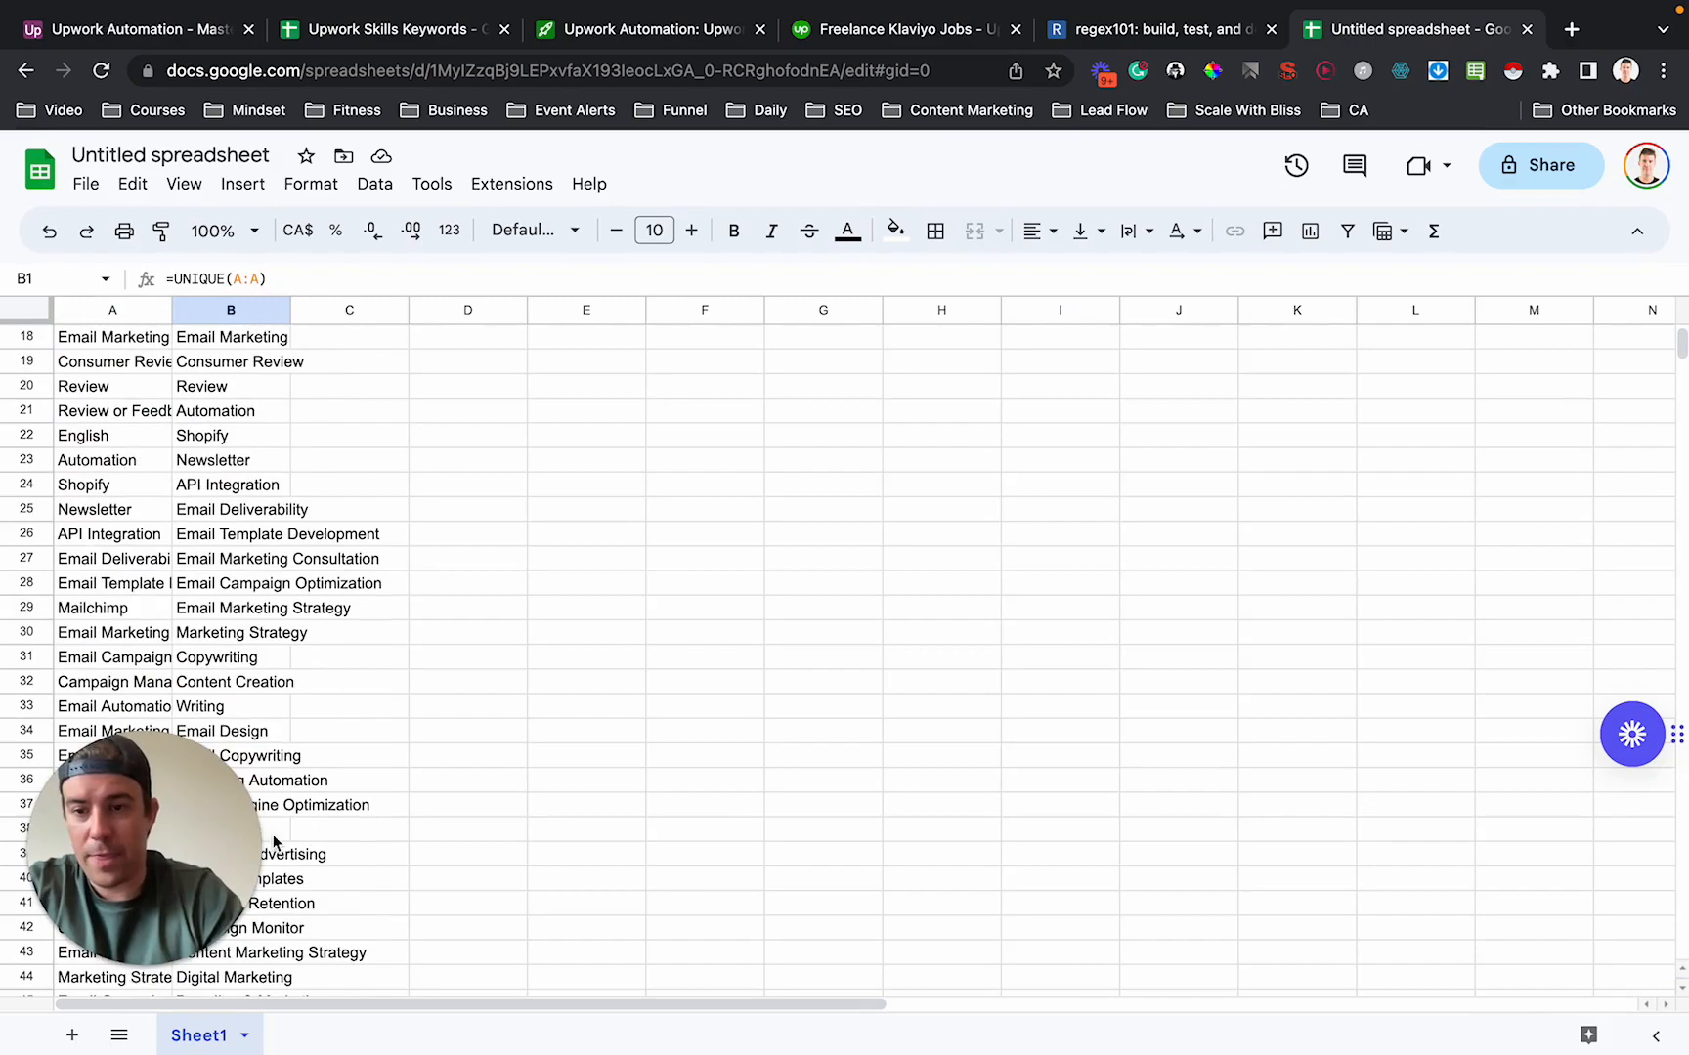
{"action": "scroll", "scroll_direction": "down", "scroll_amount": 3}
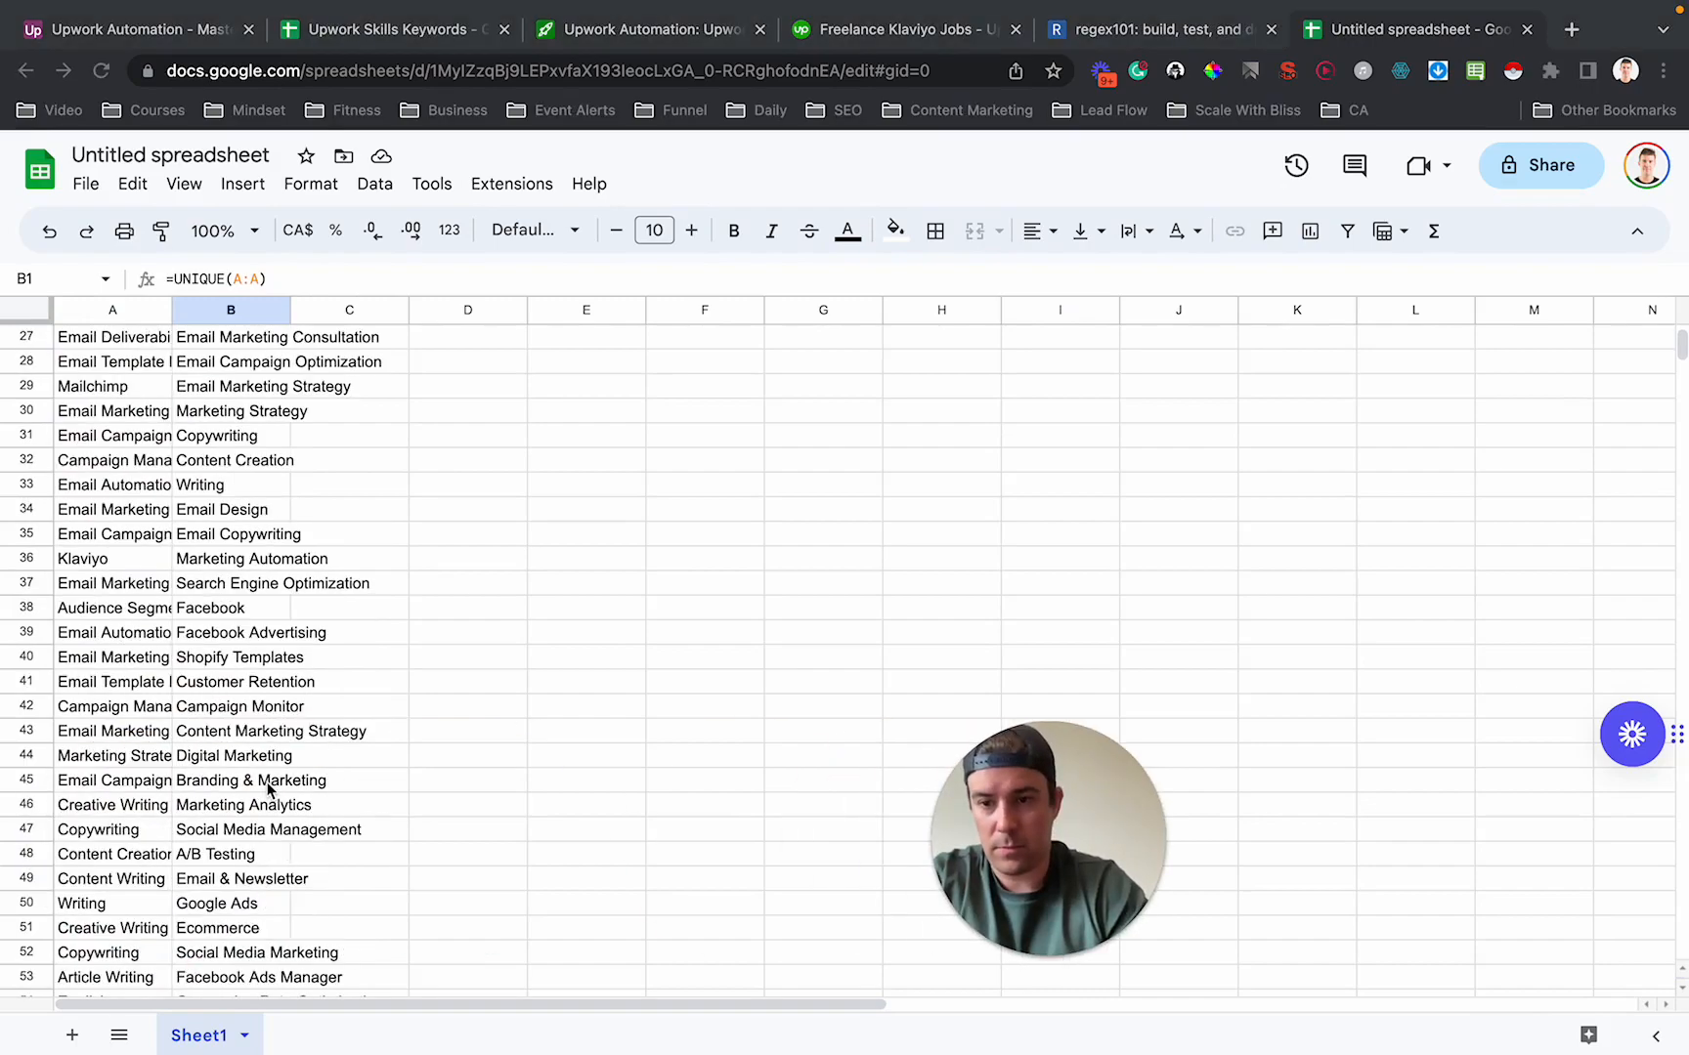
{"action": "scroll", "scroll_direction": "down", "scroll_amount": 3}
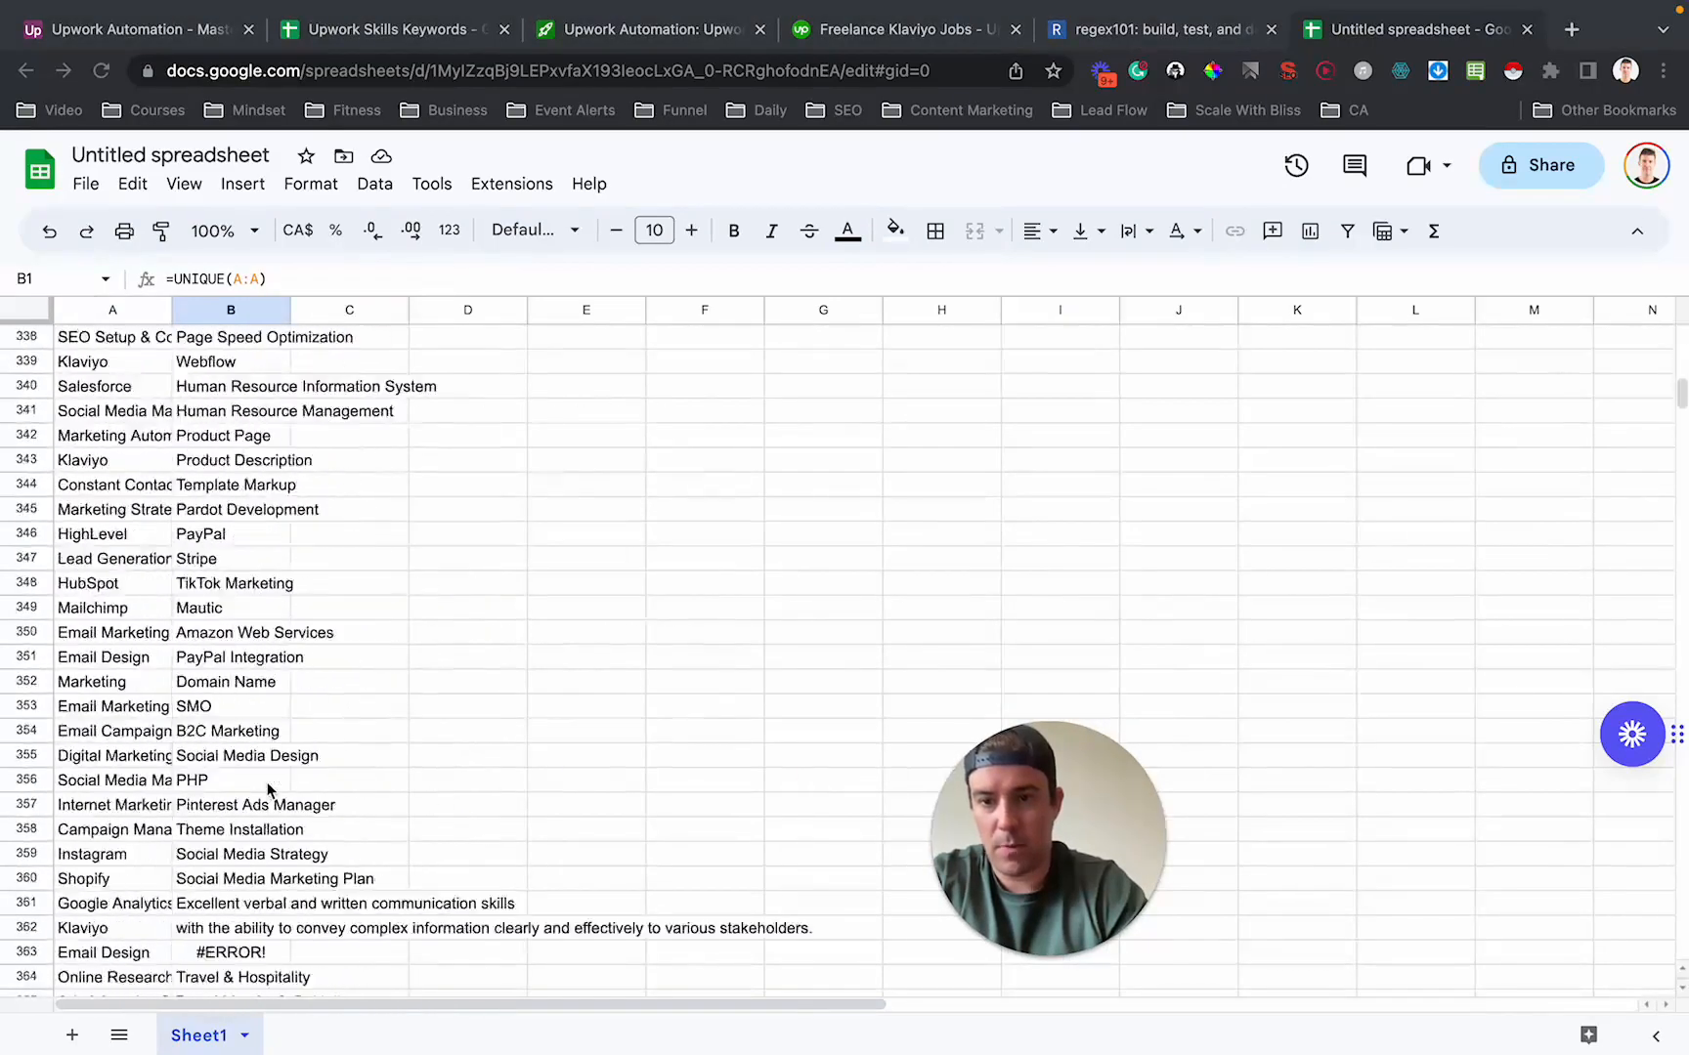
{"action": "scroll", "scroll_direction": "down", "scroll_amount": 3}
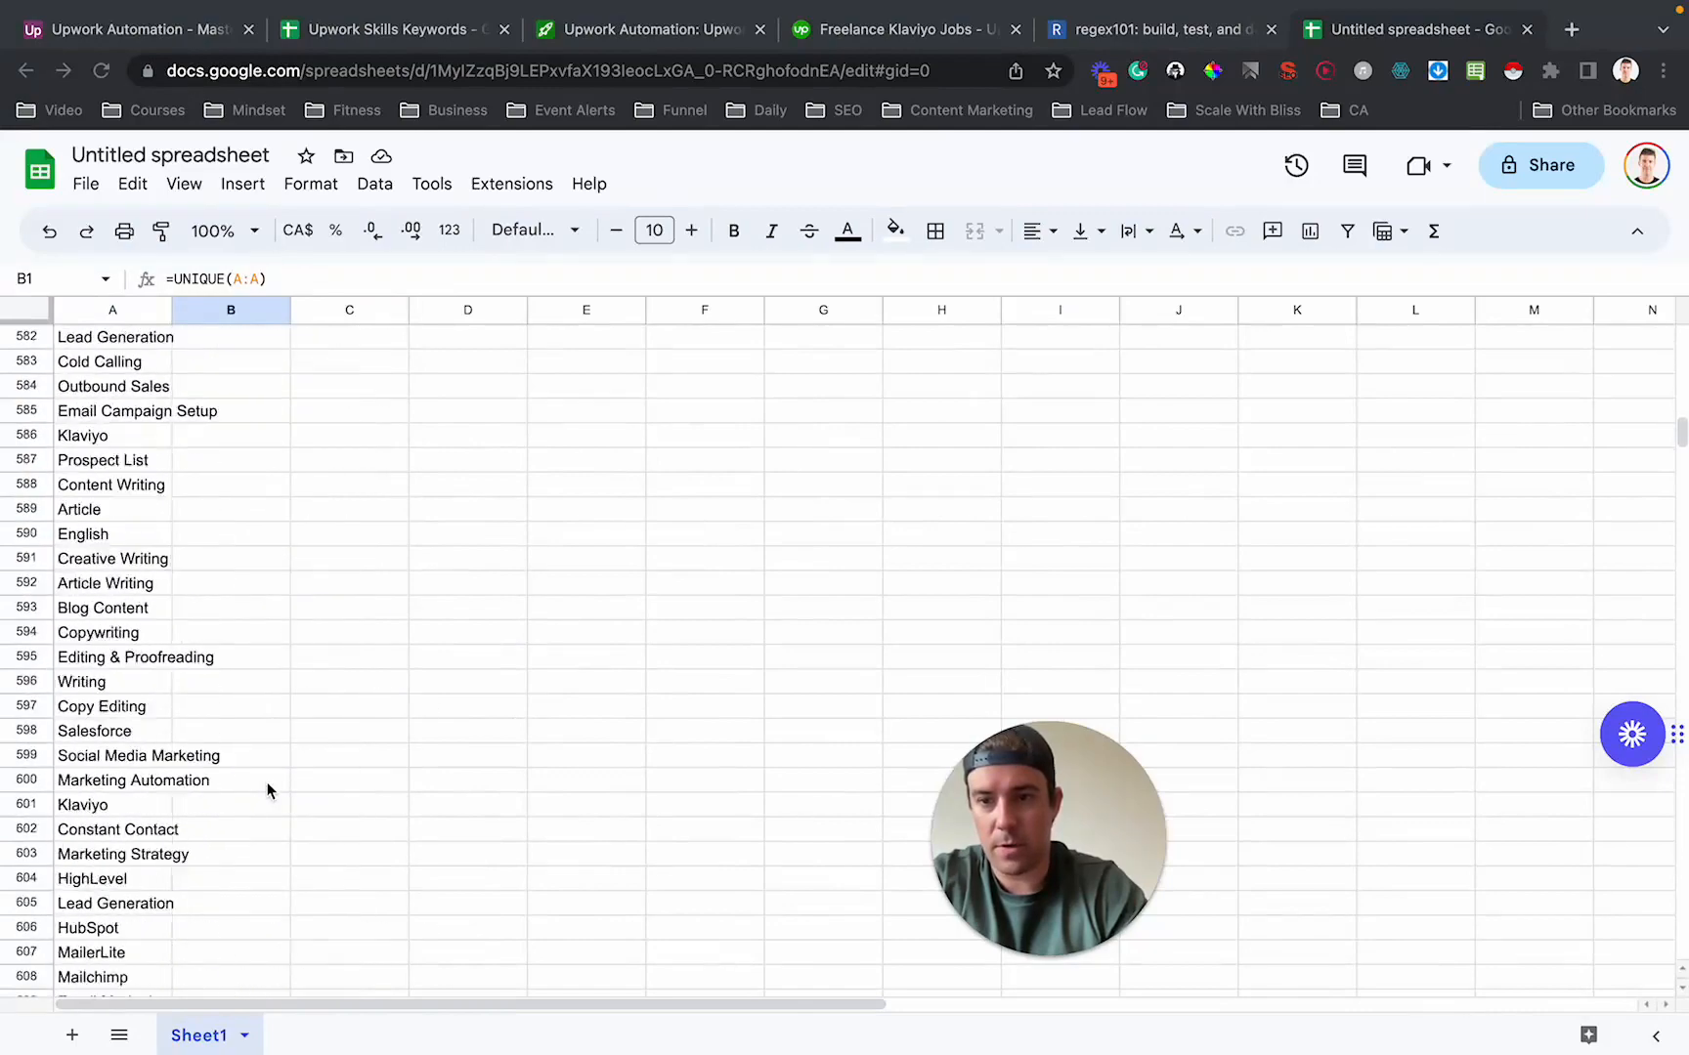
{"action": "scroll", "scroll_direction": "up", "scroll_amount": 3}
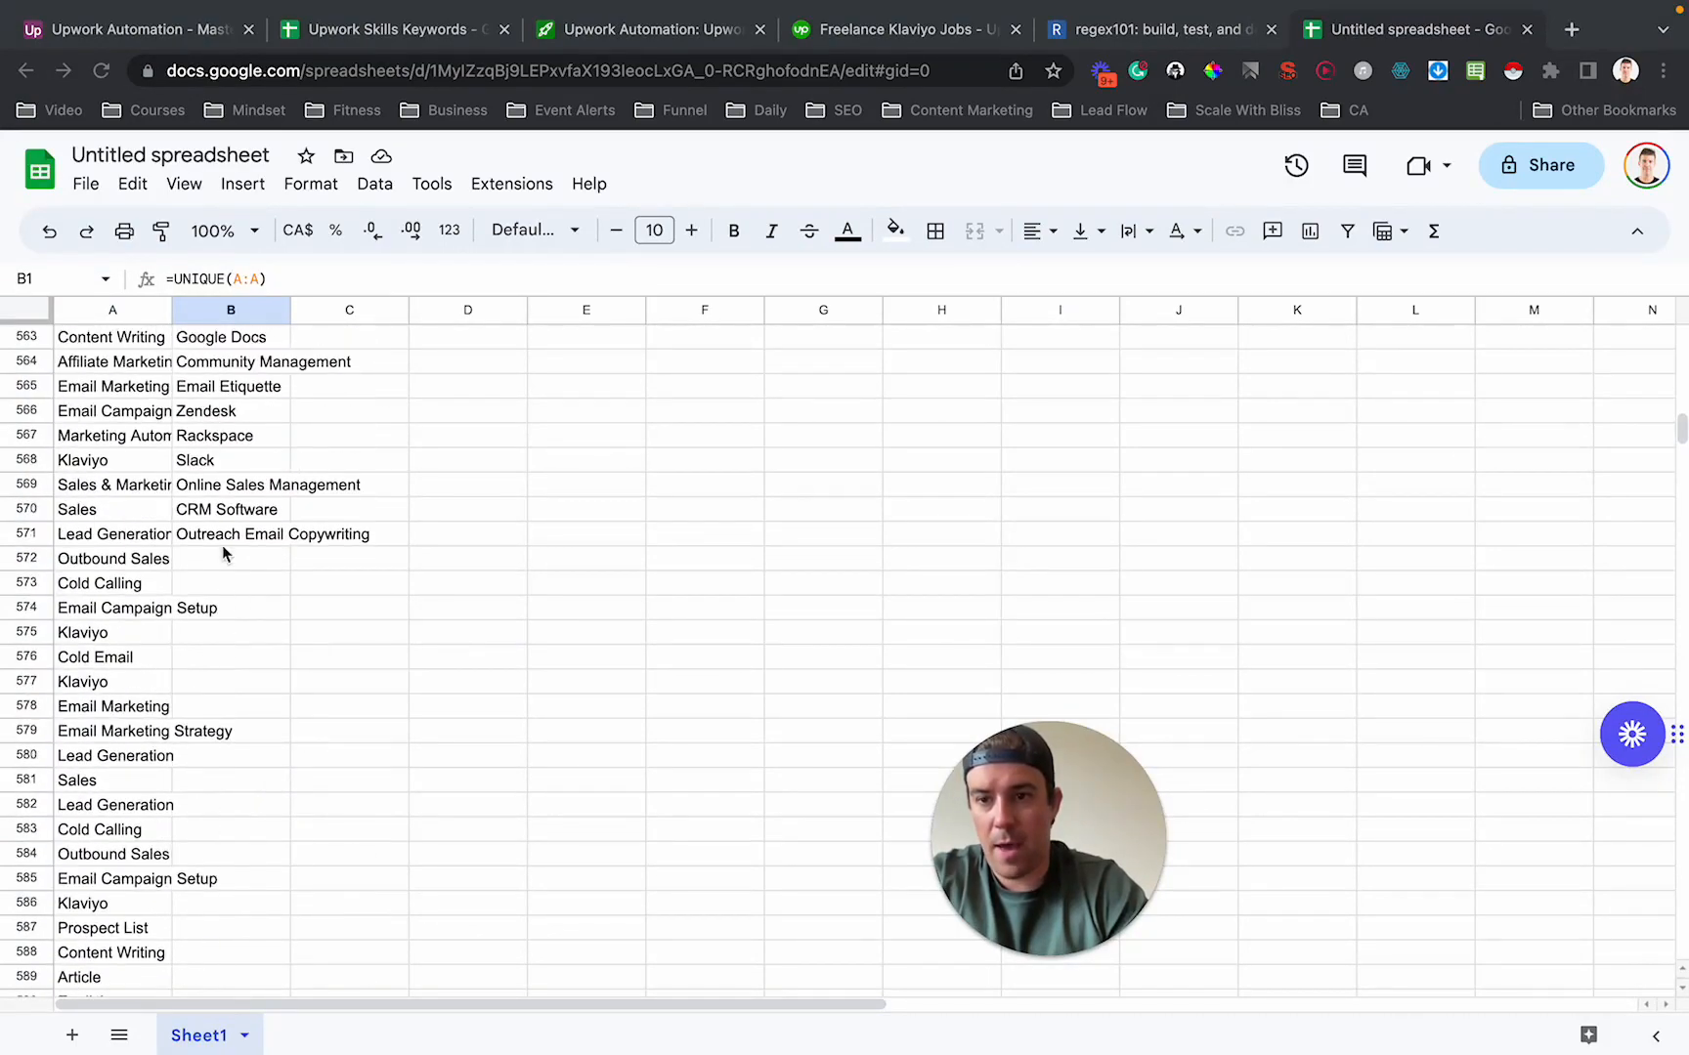
{"action": "mouse_move", "coordinate": [209, 543]}
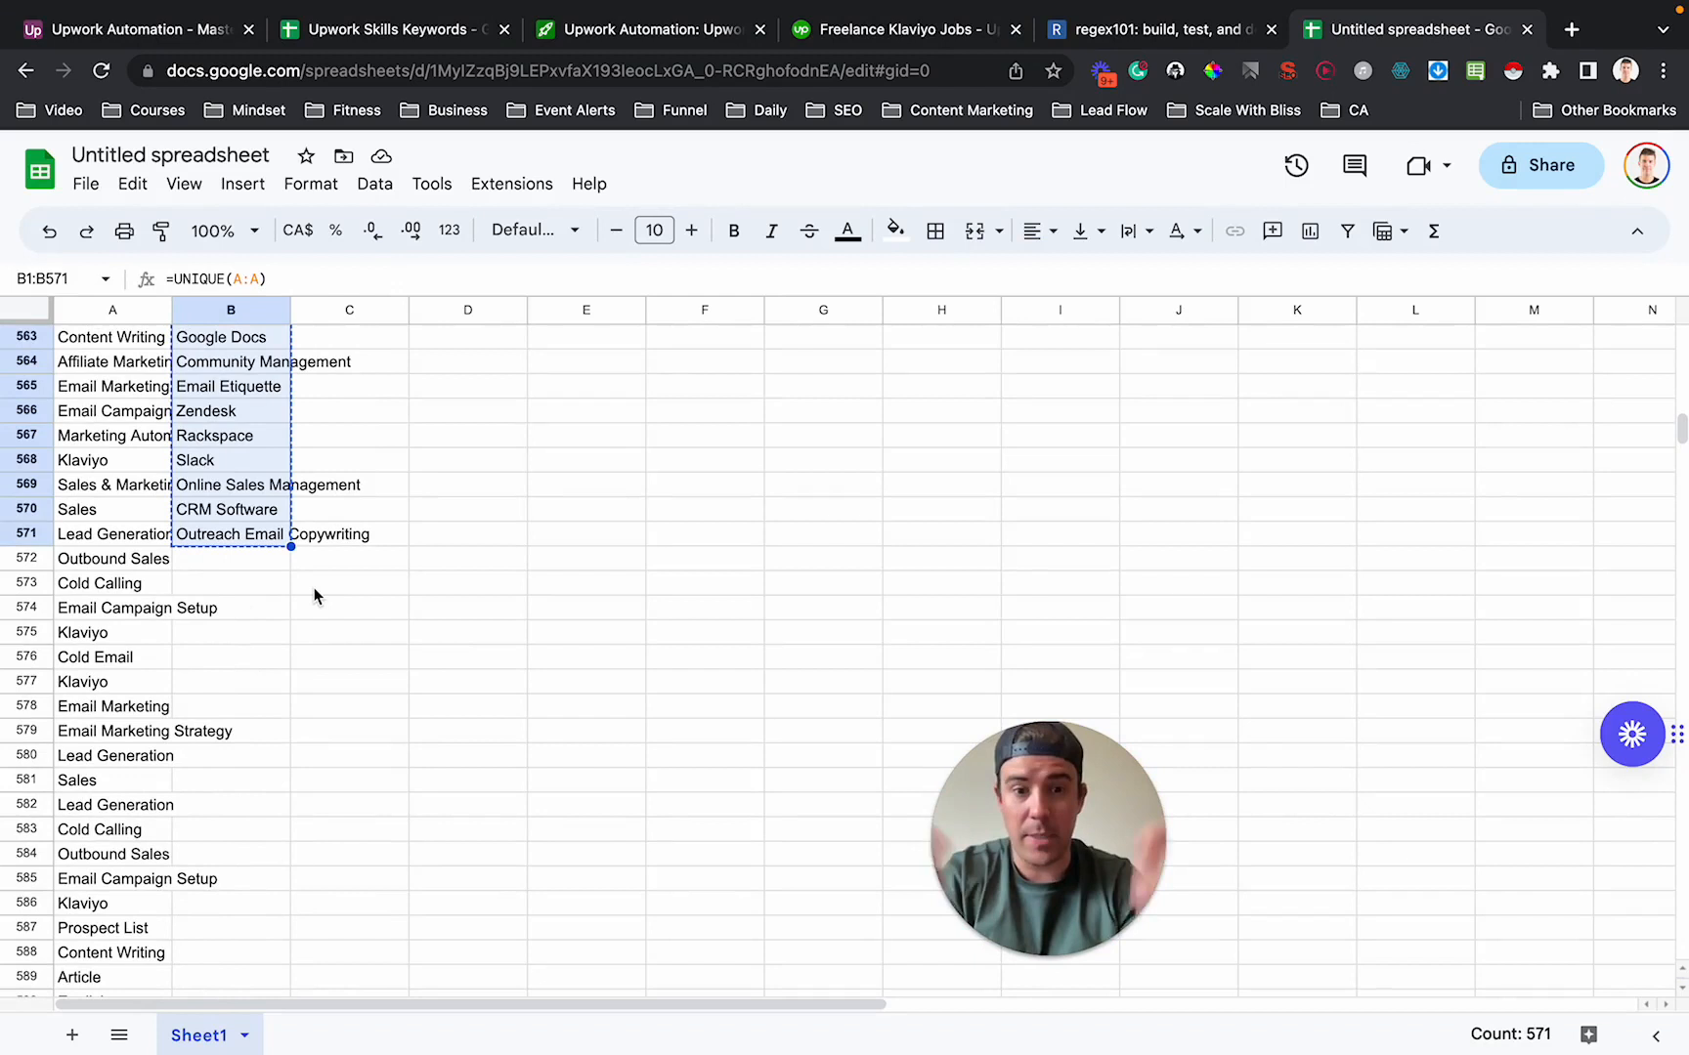
{"action": "mouse_move", "coordinate": [247, 882]}
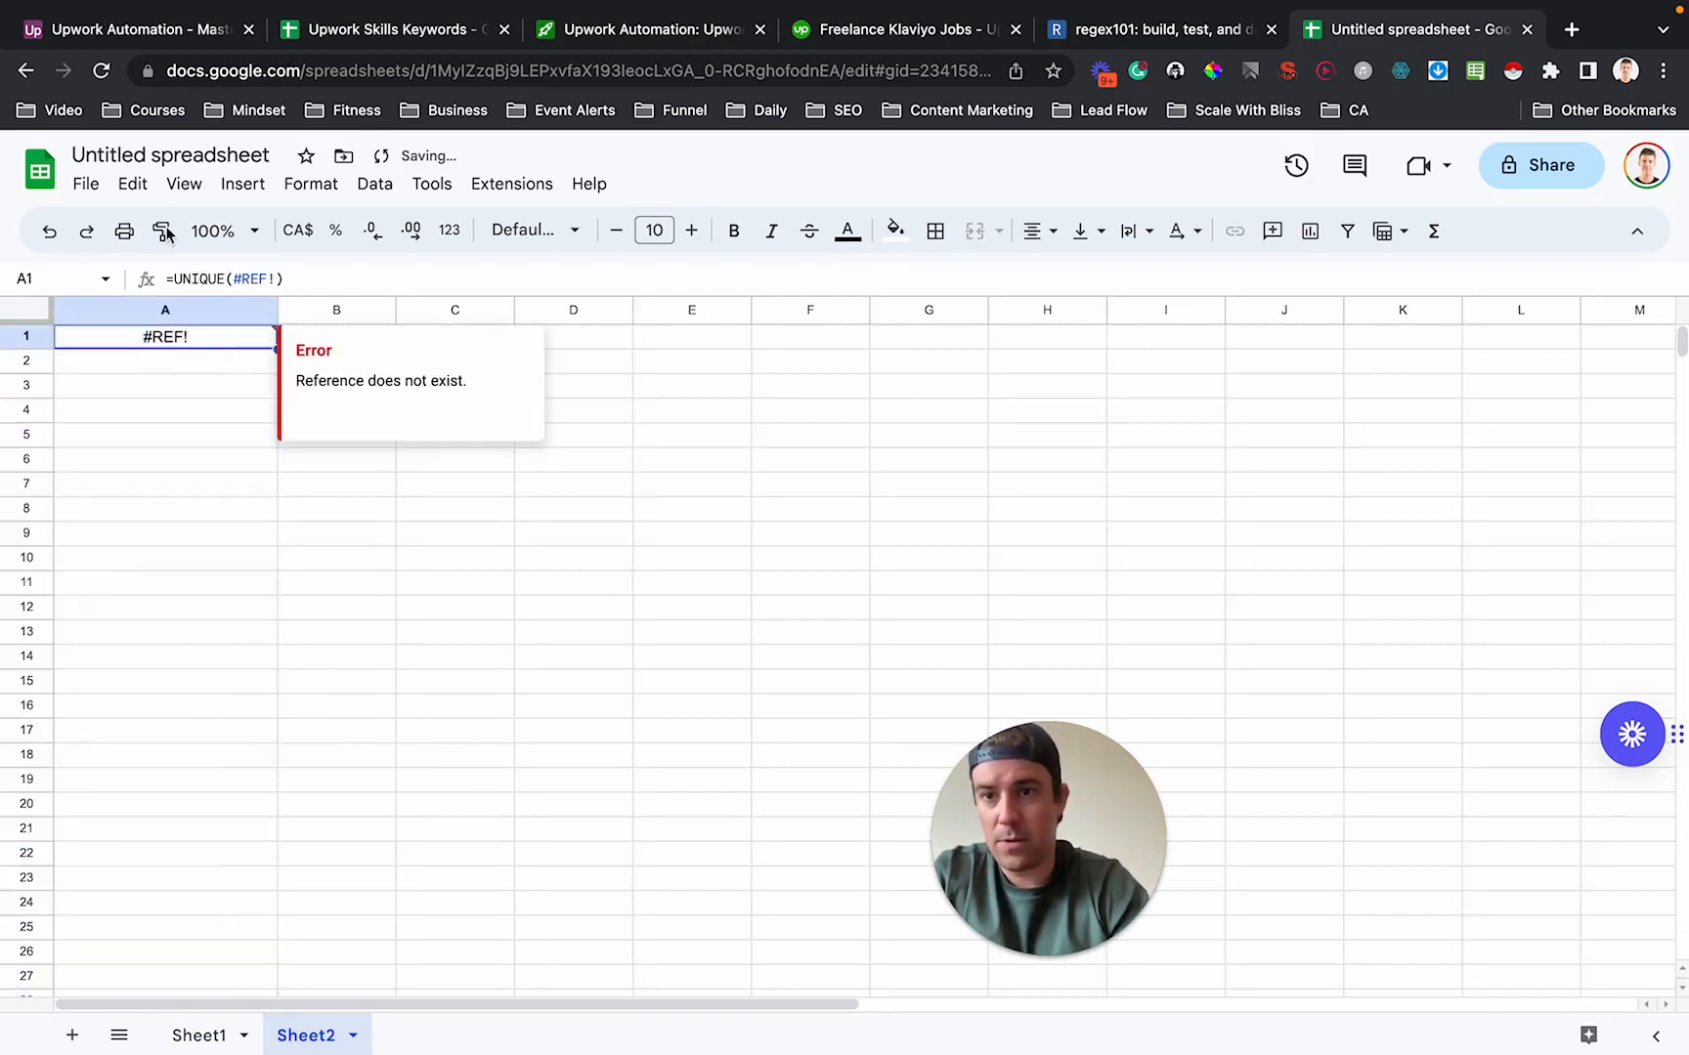
Paste the 571 unique skills as values only into Sheet2 and select column A.
{"action": "left_click", "coordinate": [131, 184]}
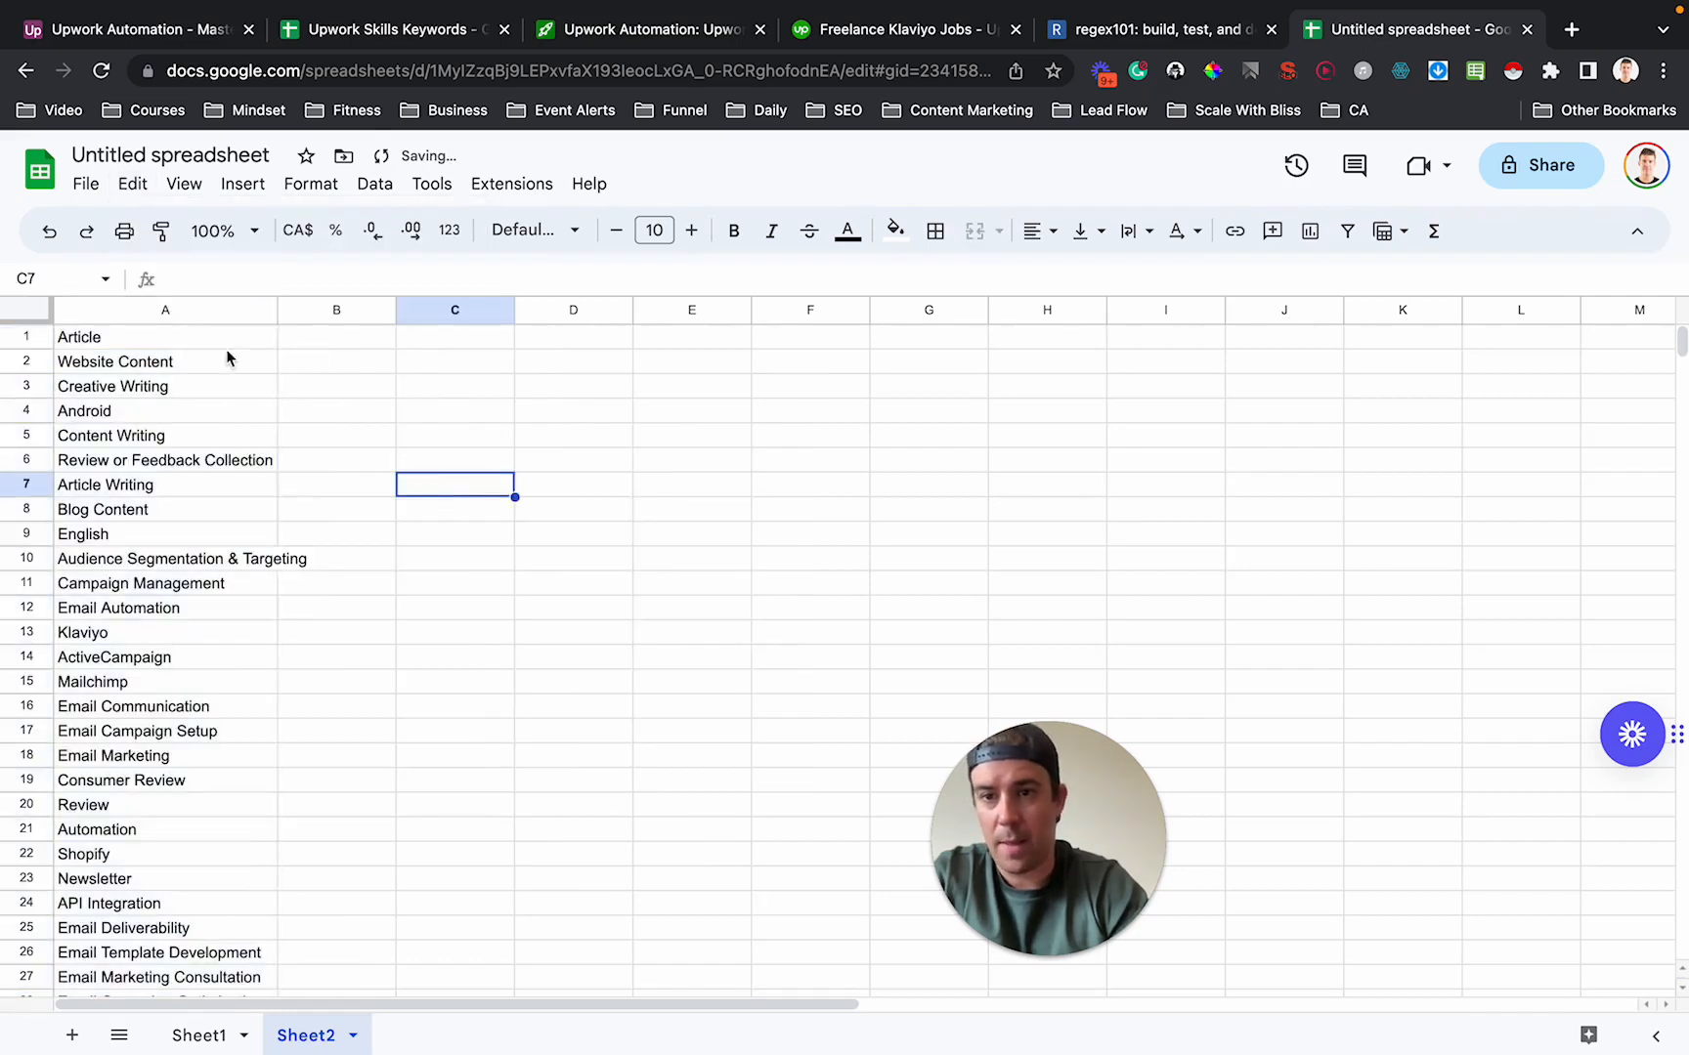
{"action": "left_click", "coordinate": [334, 410]}
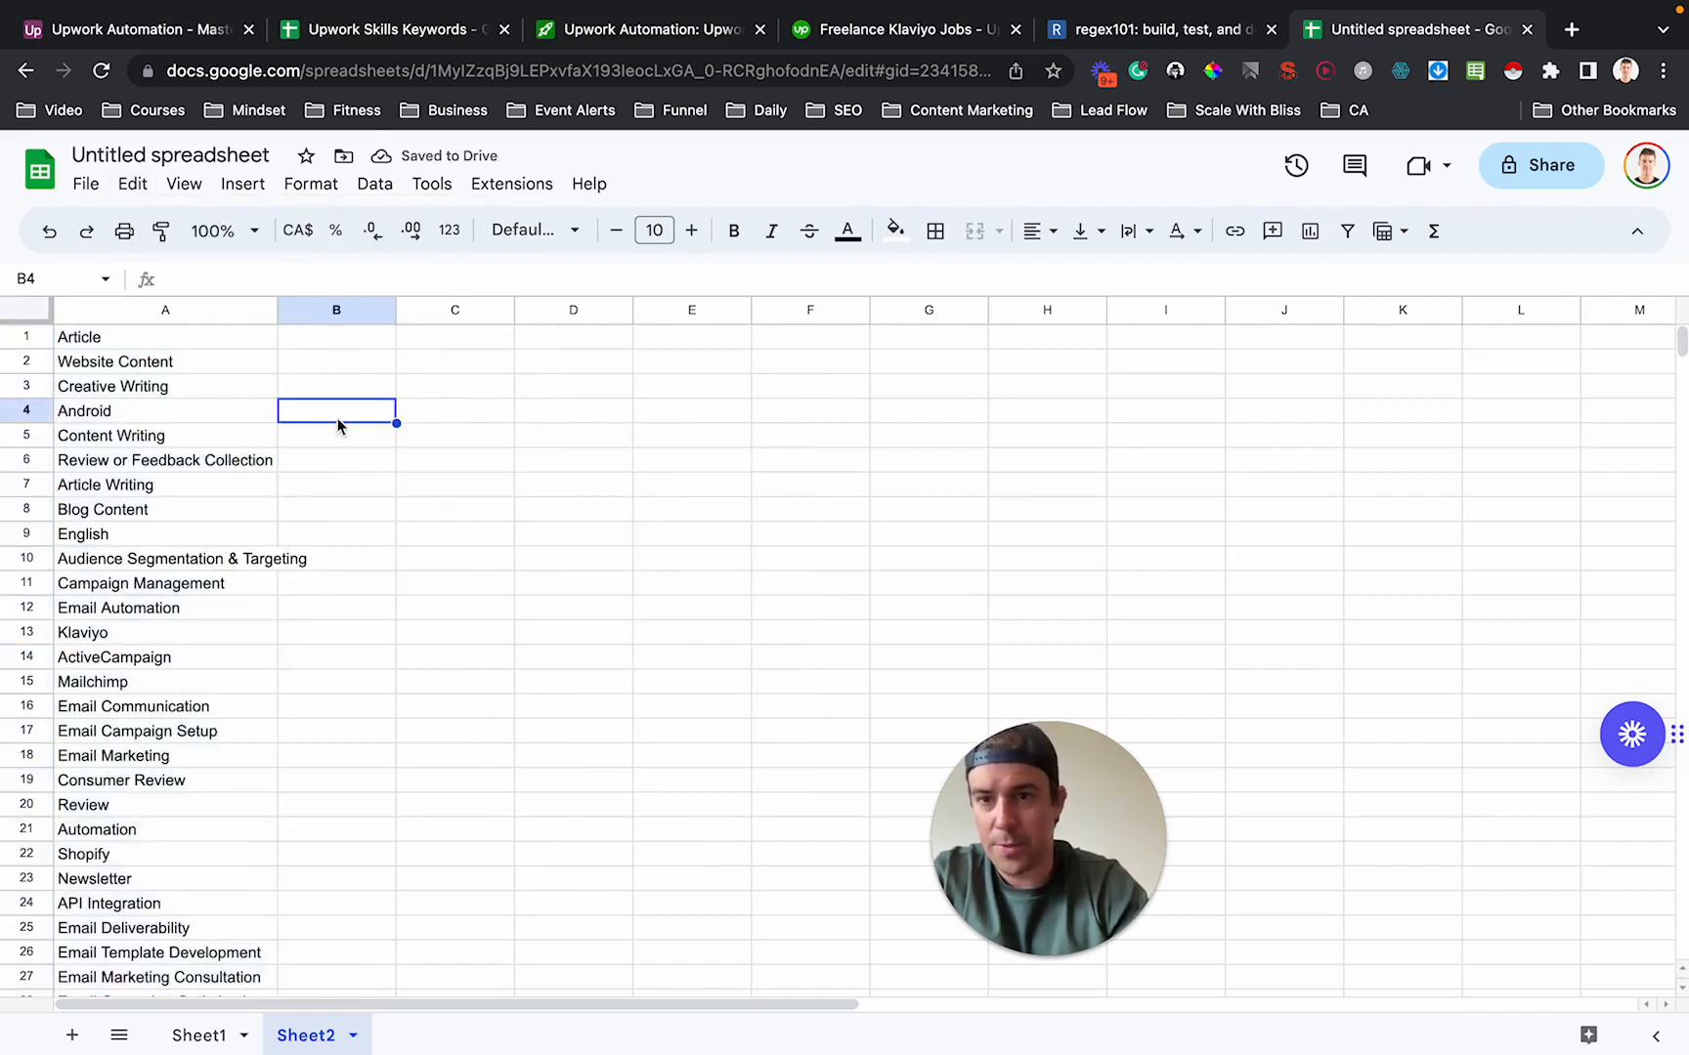
{"action": "left_click", "coordinate": [164, 310]}
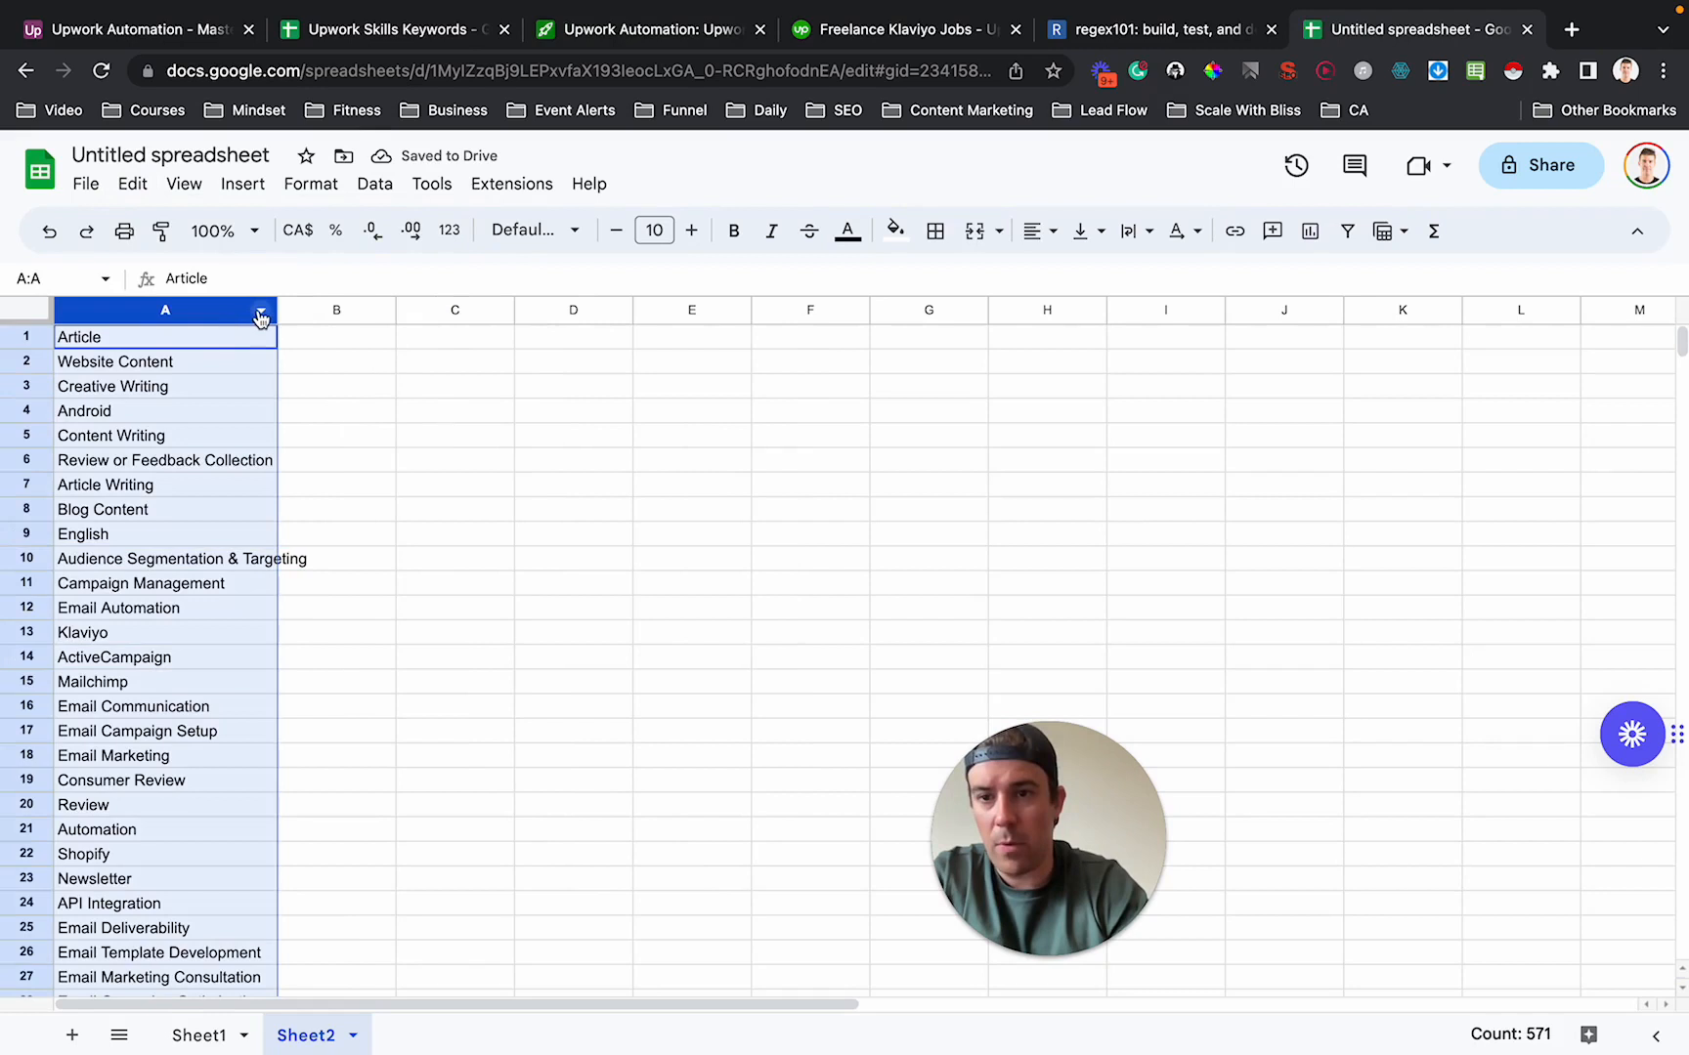
Sort the sheet A to Z by column A so the list starts with 2D Animation.
{"action": "right_click", "coordinate": [164, 311]}
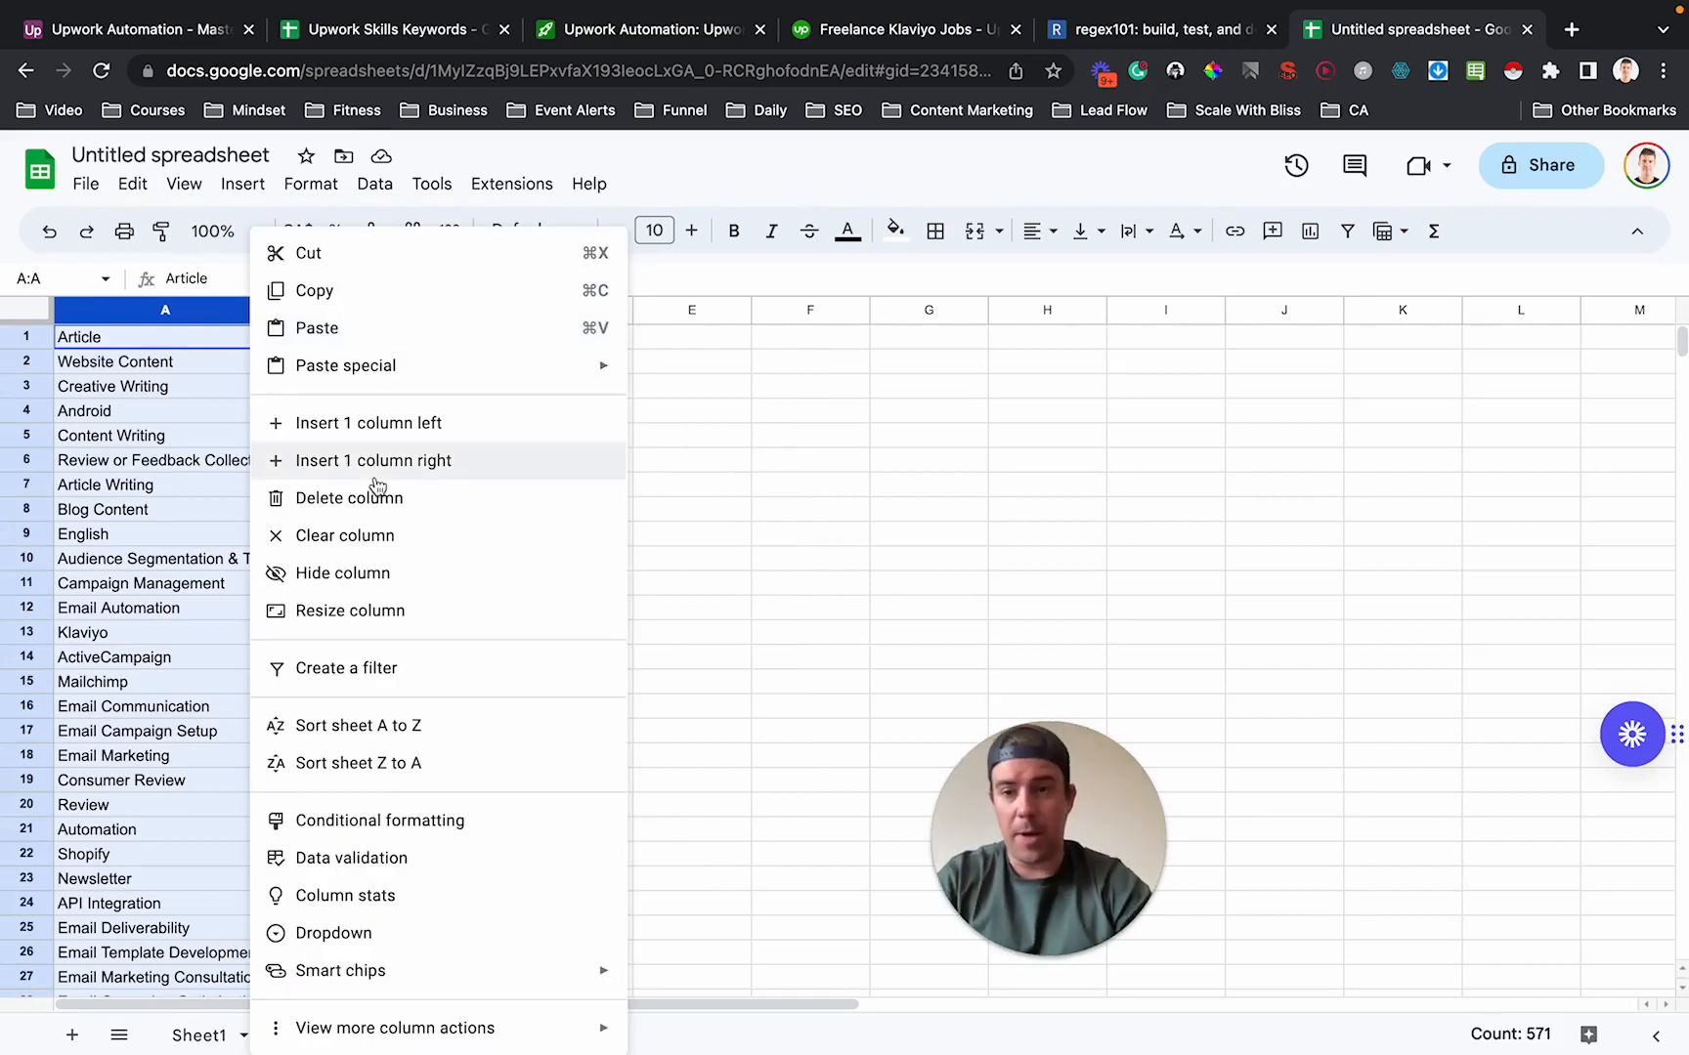
{"action": "mouse_move", "coordinate": [387, 668]}
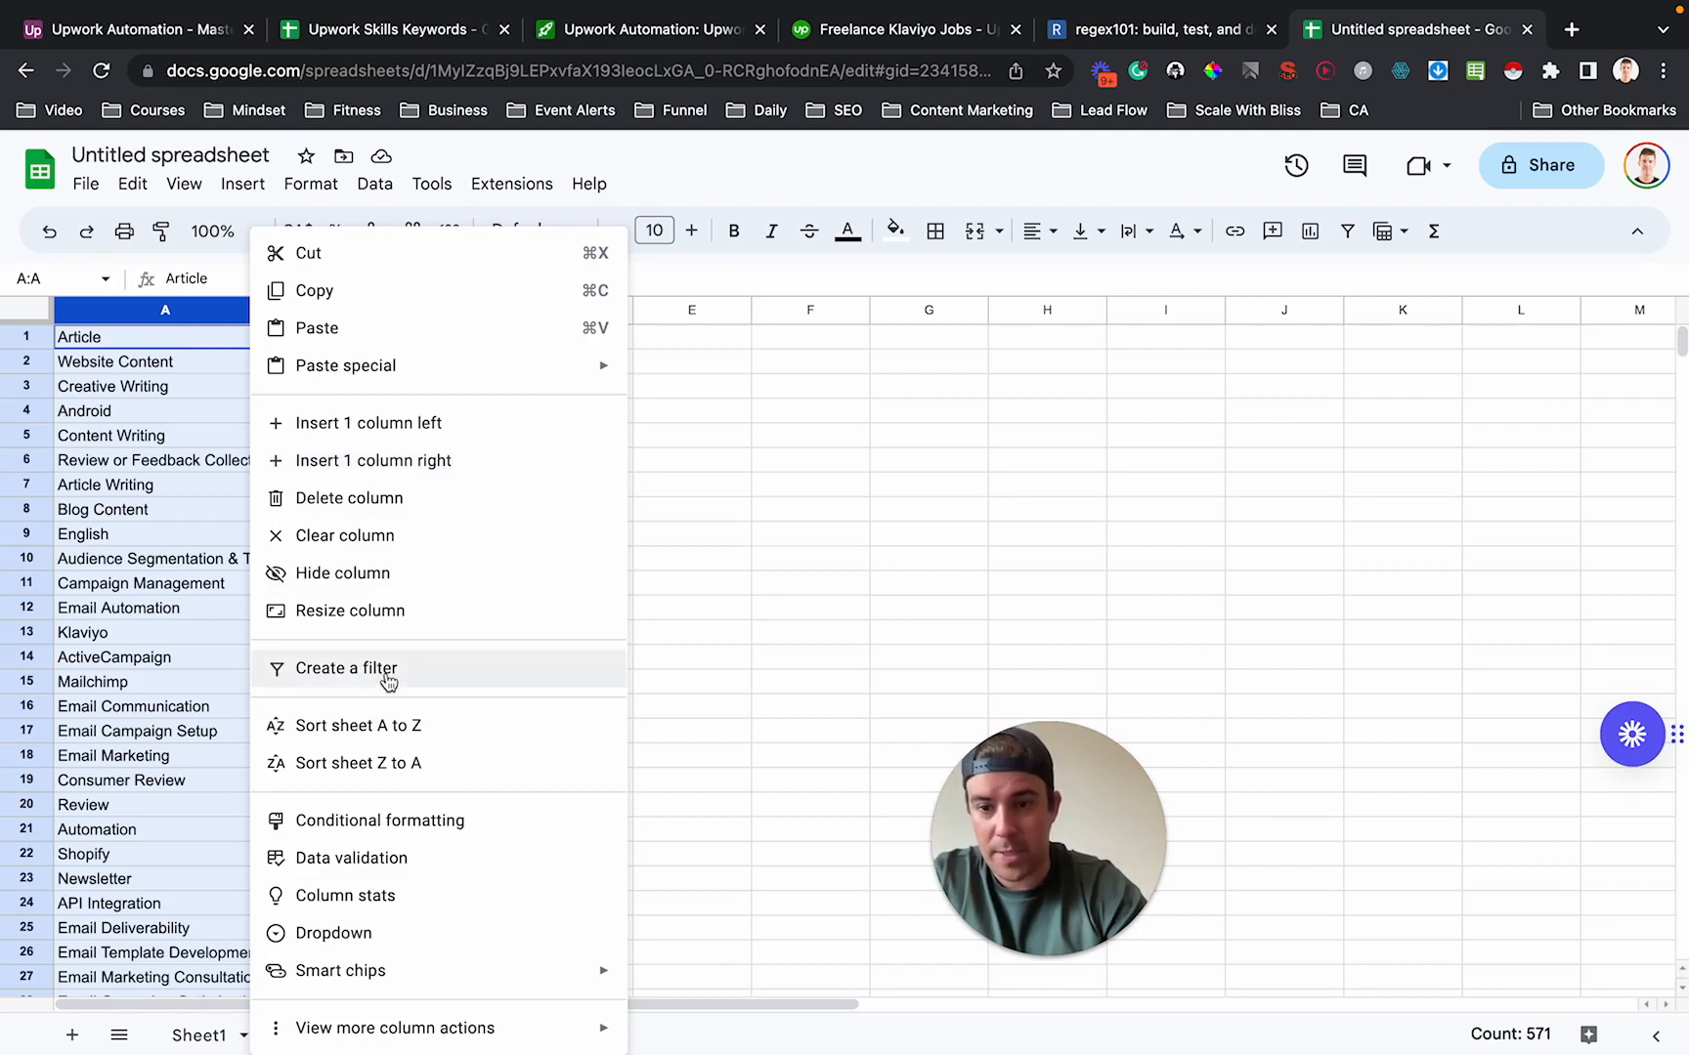
{"action": "mouse_move", "coordinate": [387, 725]}
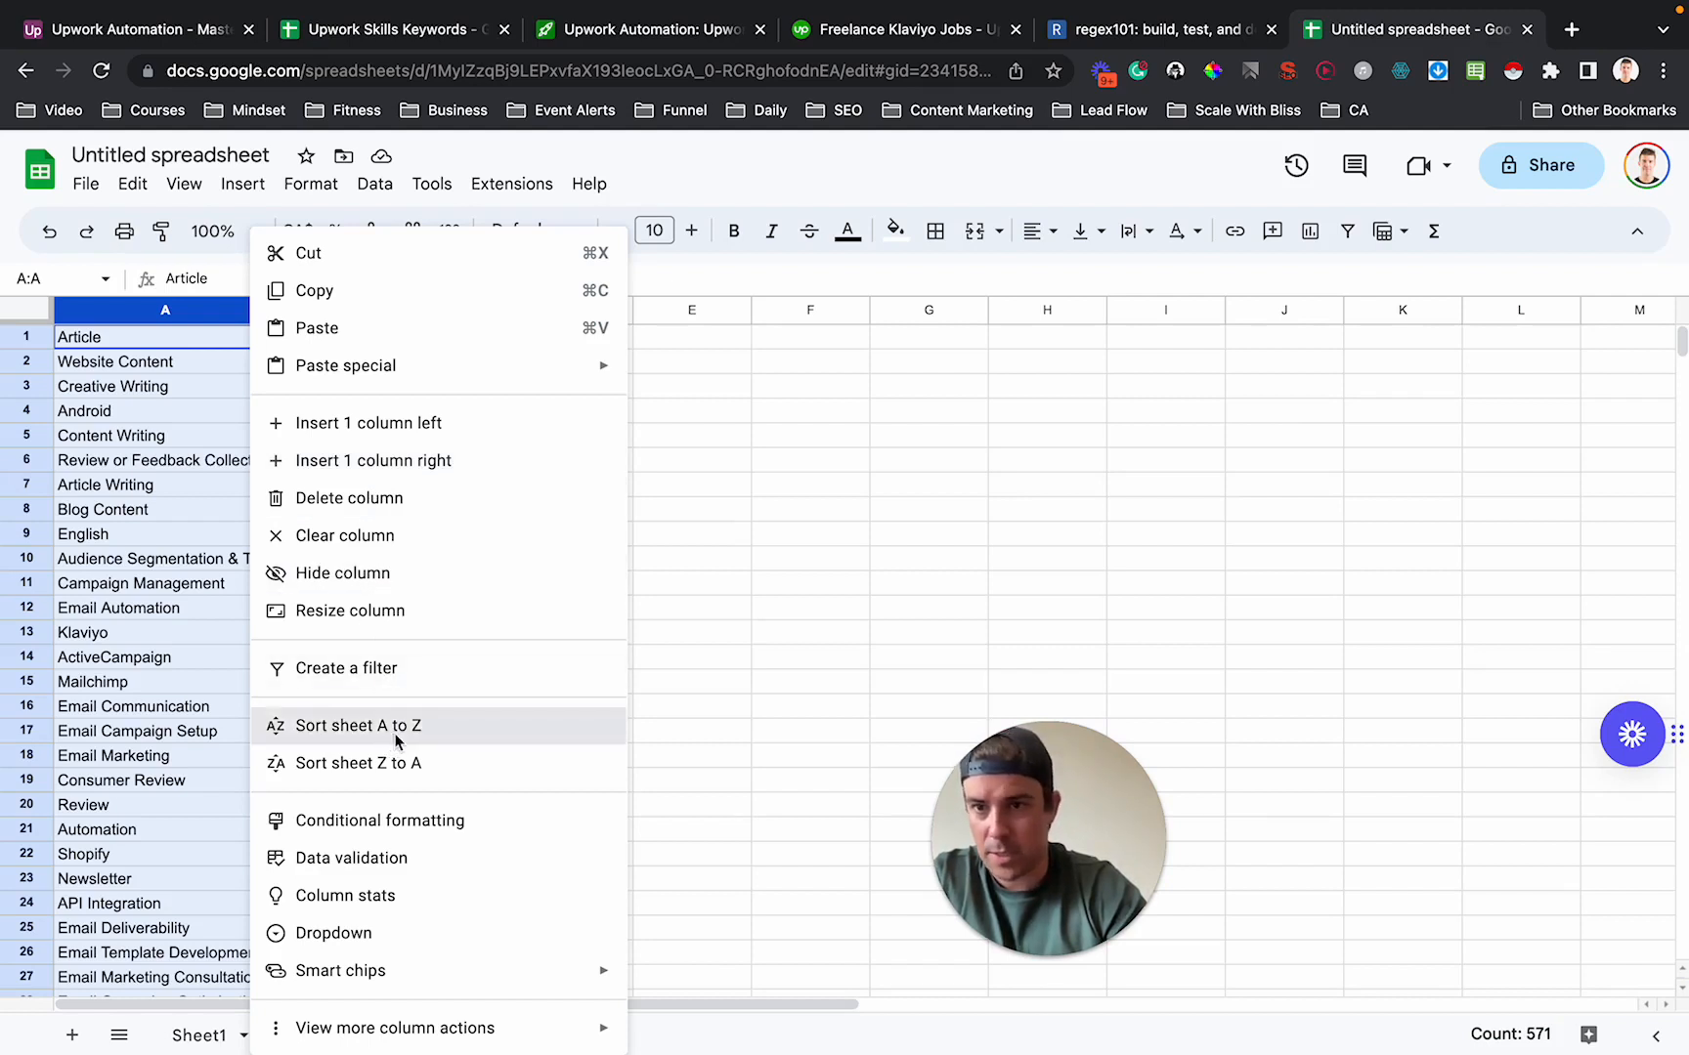
{"action": "left_click", "coordinate": [358, 725]}
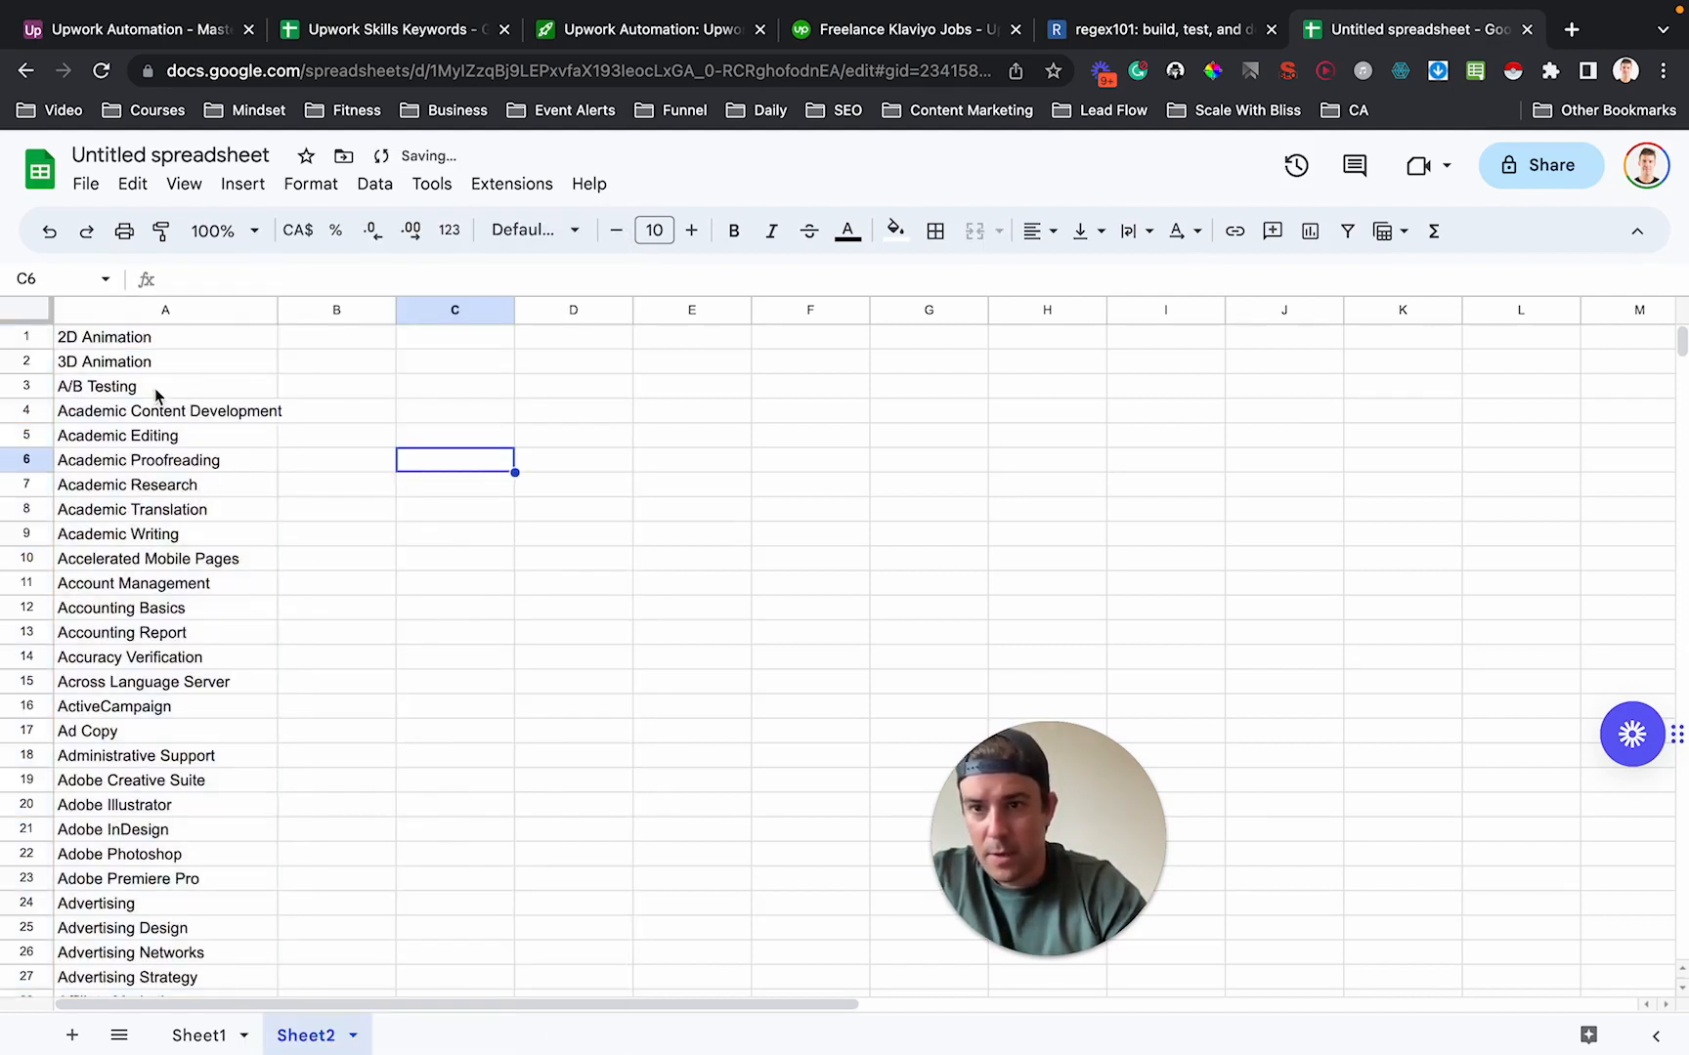
Mark A/B Testing, Adobe Creative Suite and other relevant skills with 'y' in column B.
{"action": "left_click", "coordinate": [334, 385]}
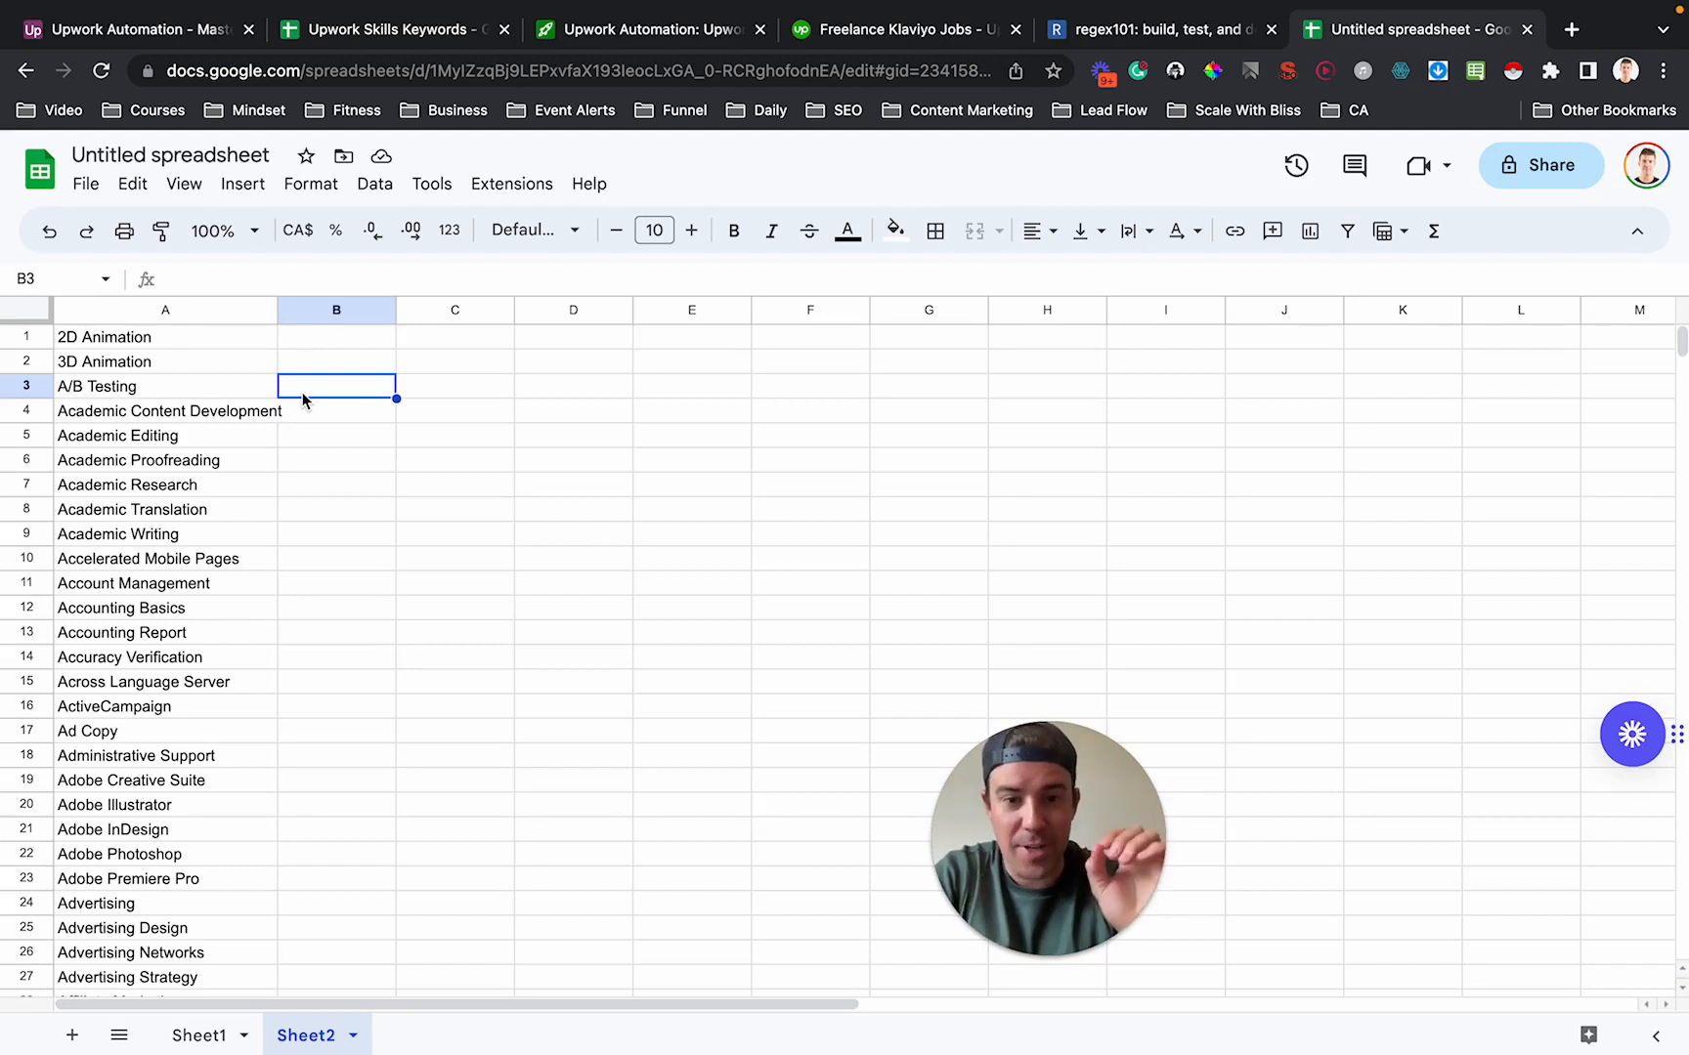
{"action": "type", "text": "y"}
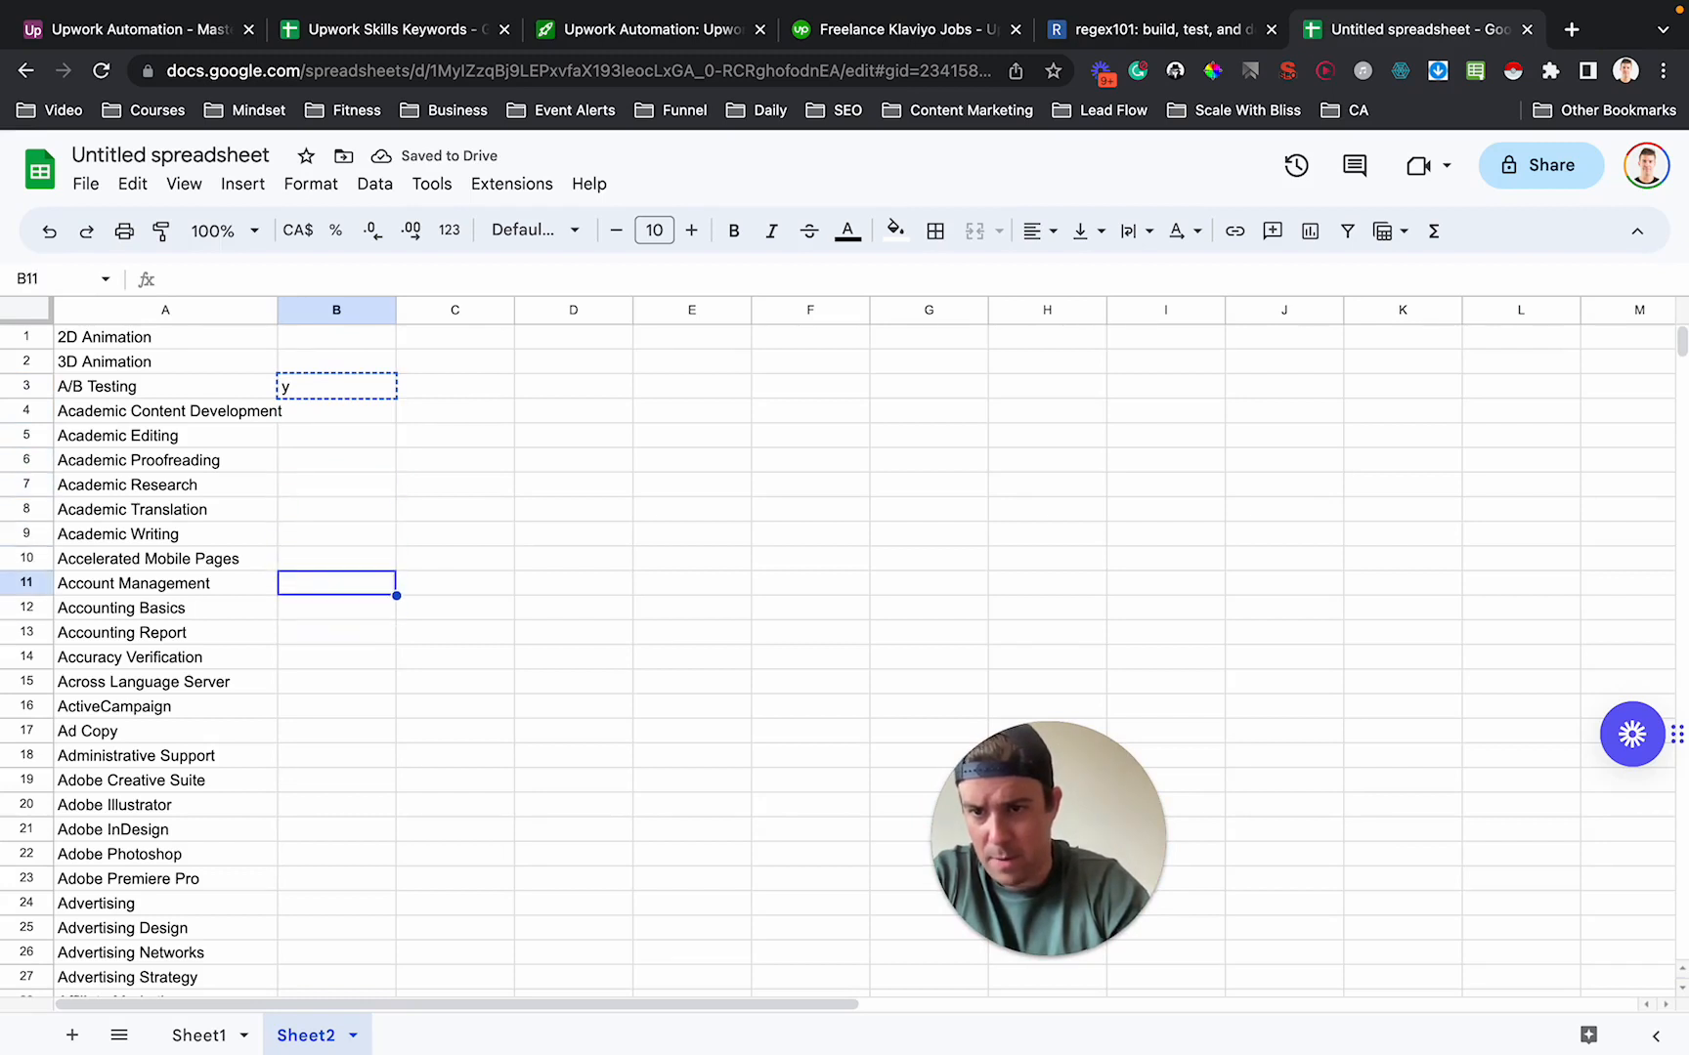
{"action": "left_click", "coordinate": [334, 631]}
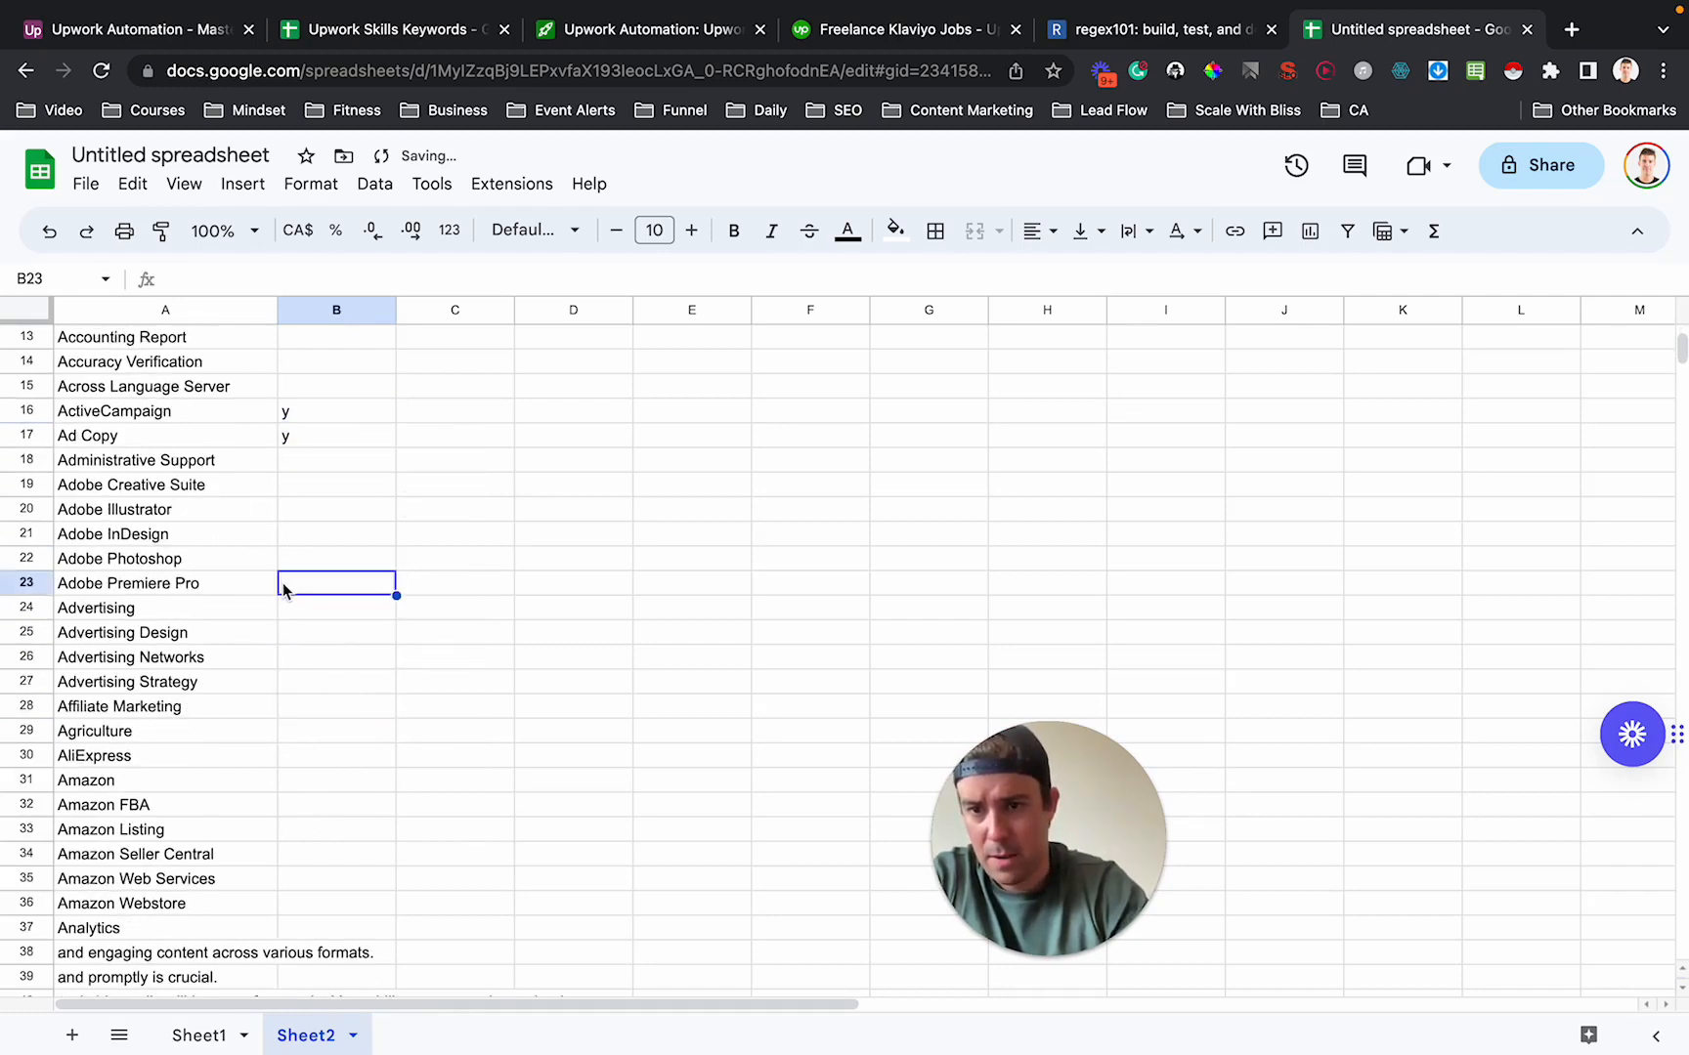
{"action": "left_click", "coordinate": [334, 485]}
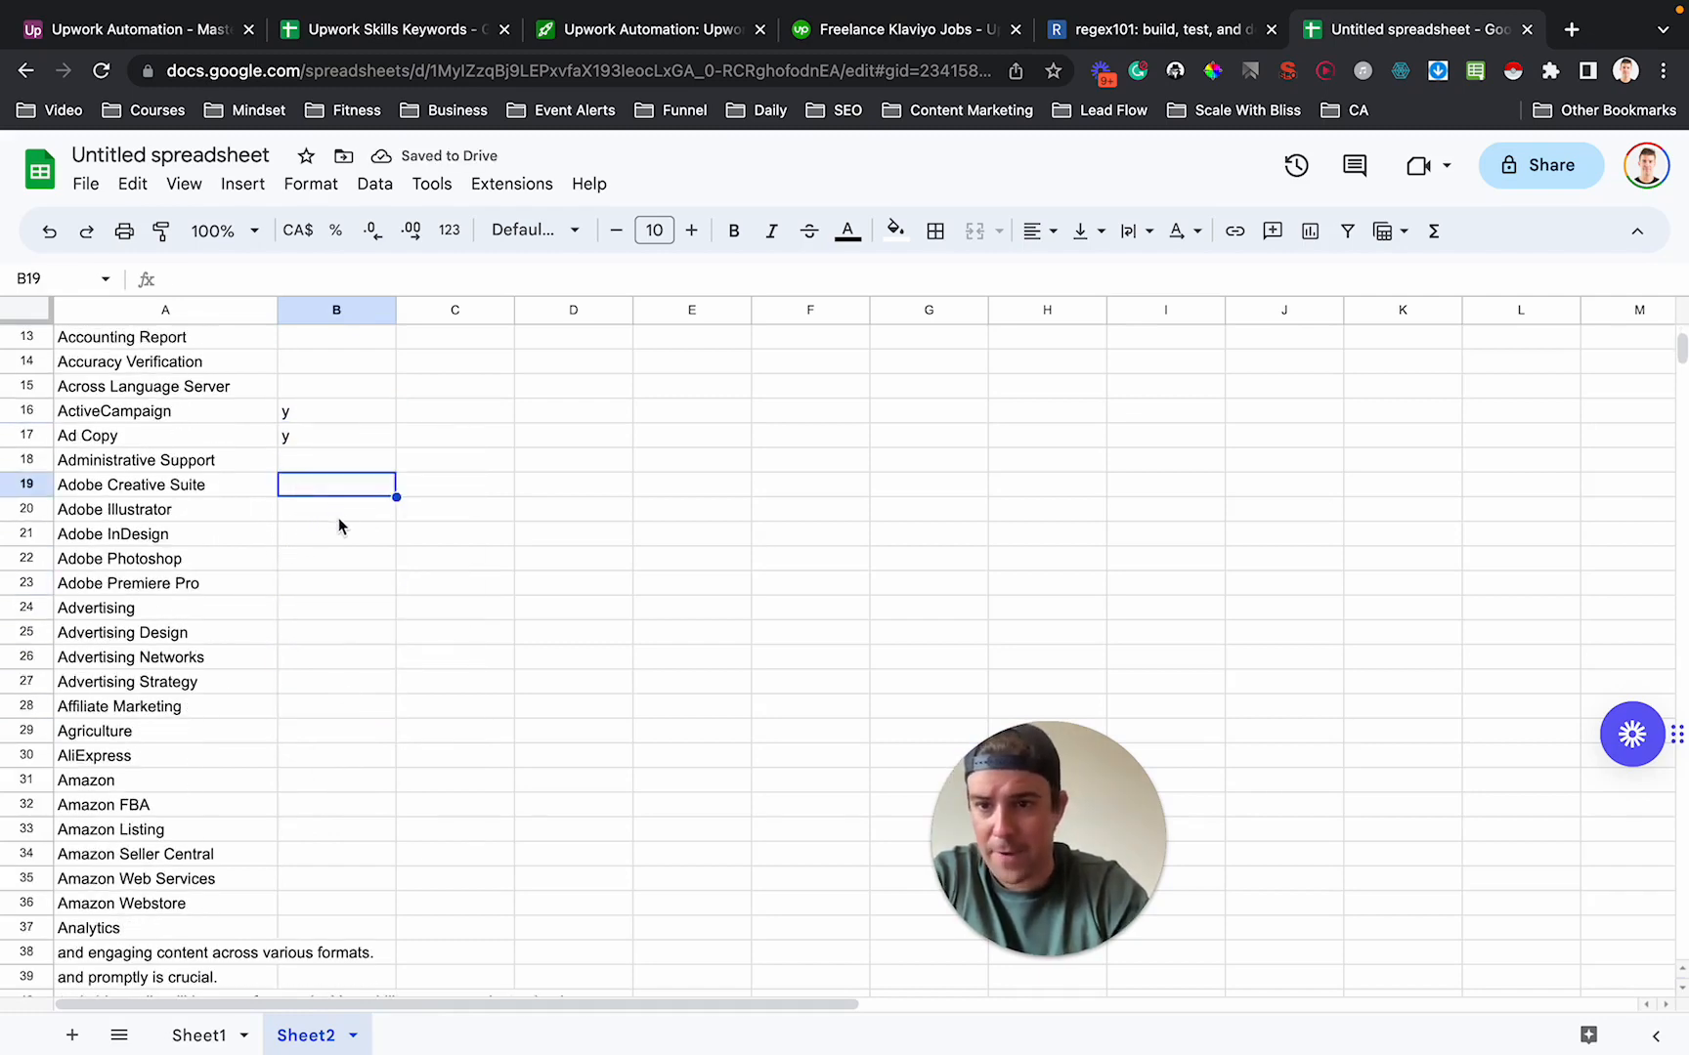
{"action": "type", "text": "y"}
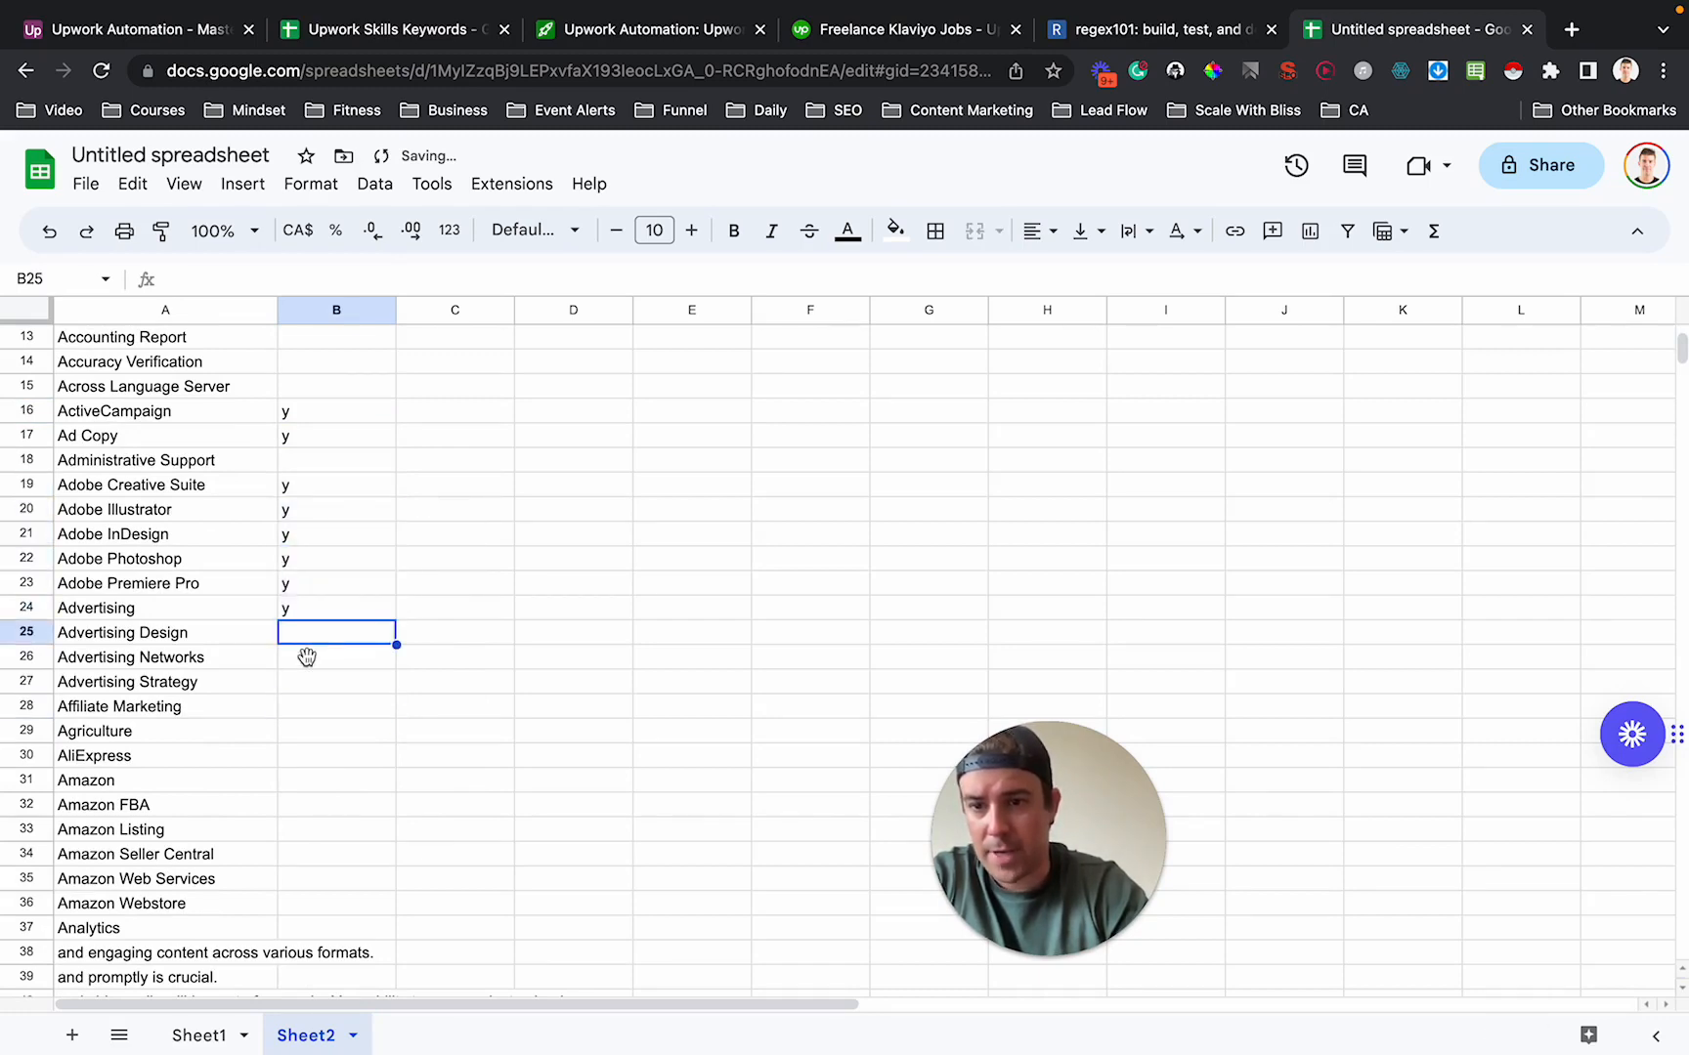
{"action": "scroll", "scroll_direction": "down", "scroll_amount": 3}
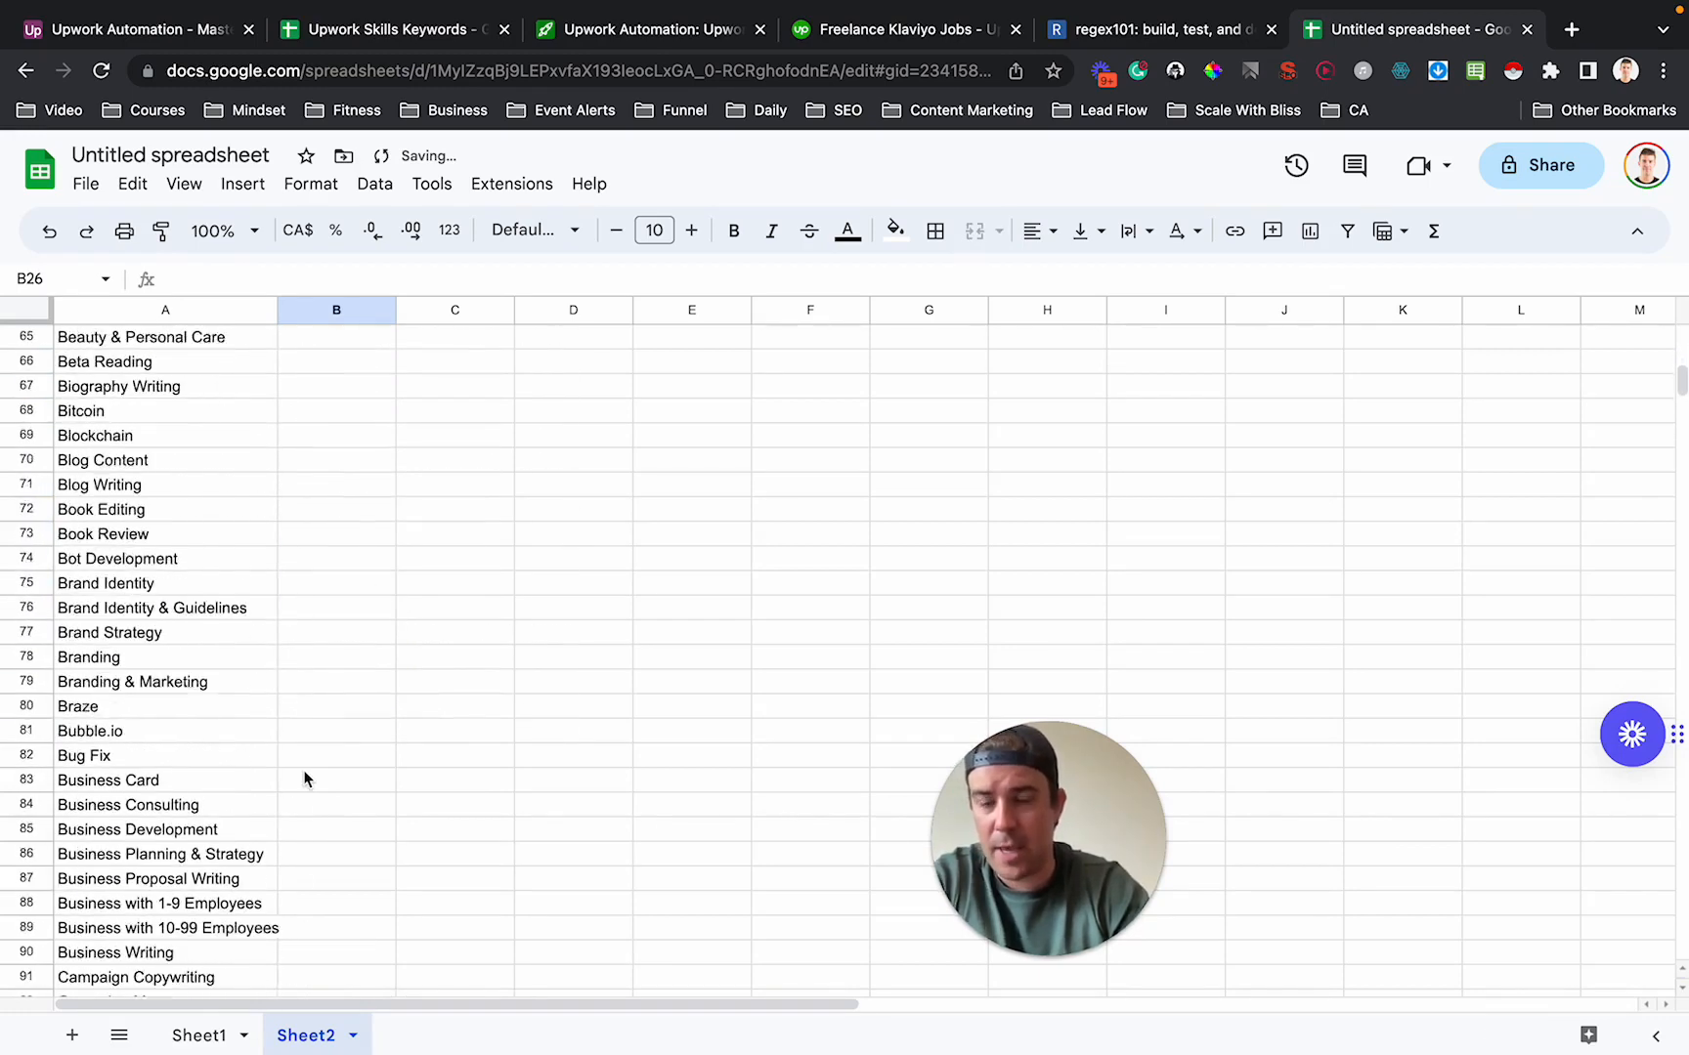
{"action": "scroll", "scroll_direction": "down", "scroll_amount": 3}
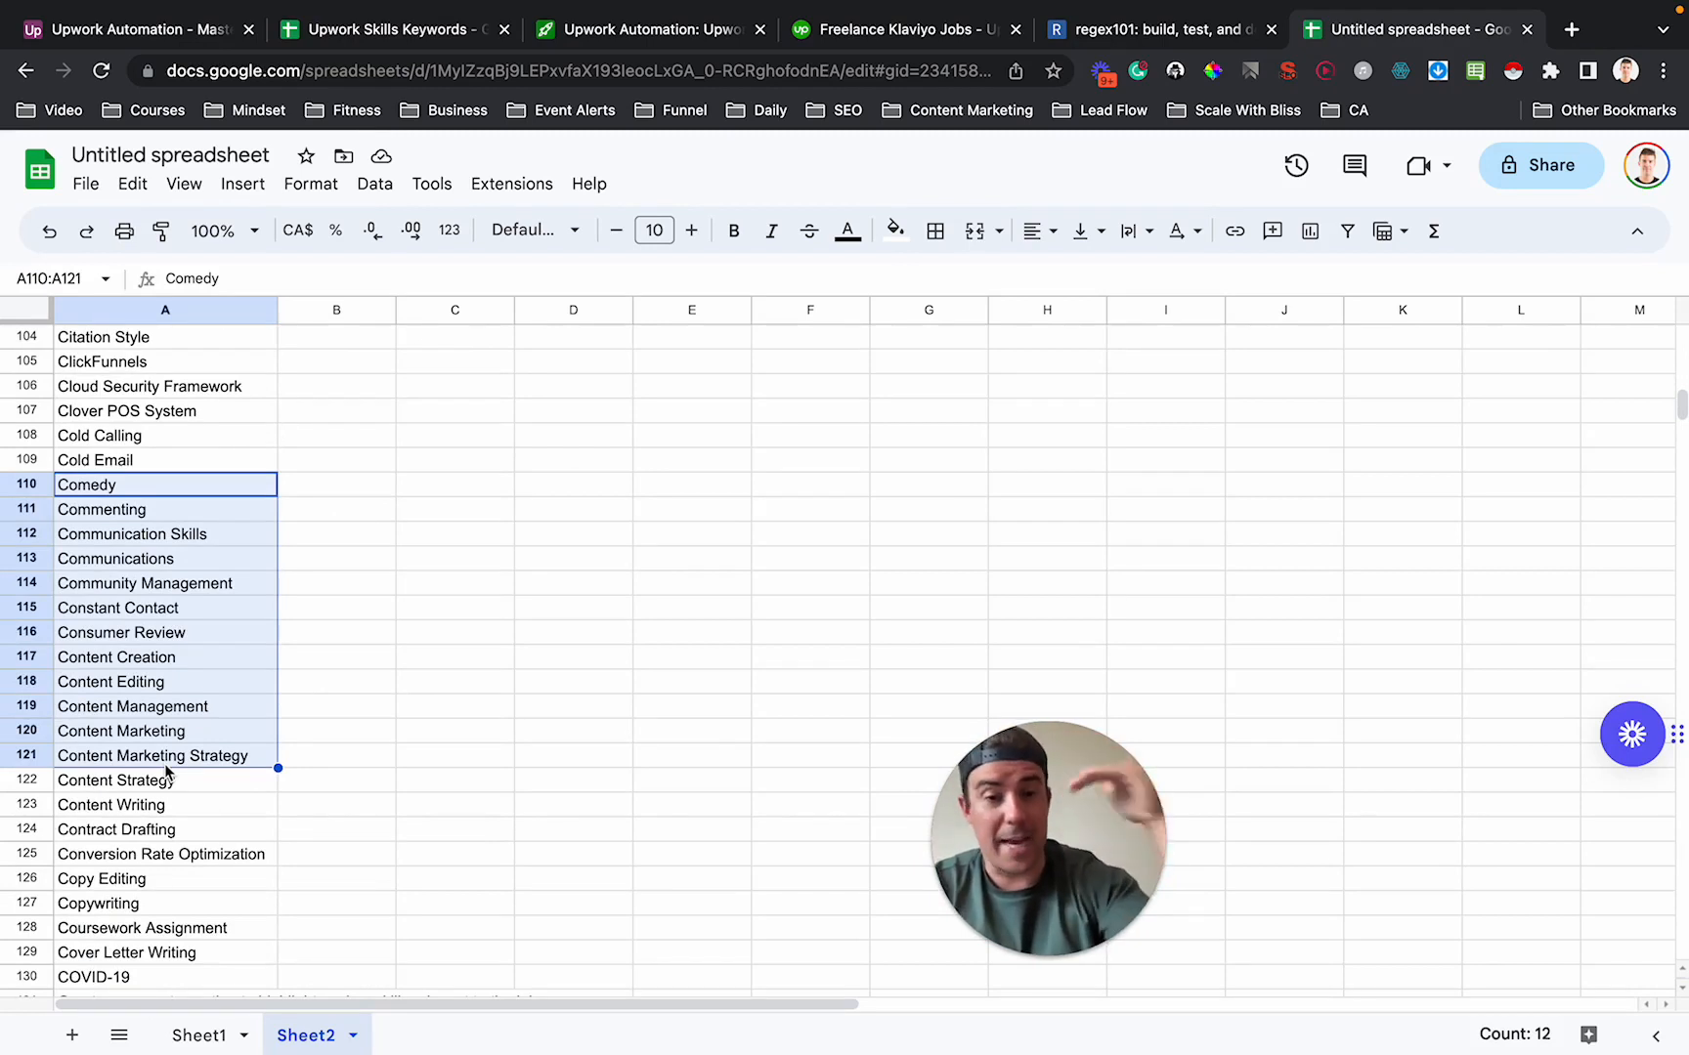
{"action": "left_click", "coordinate": [153, 754]}
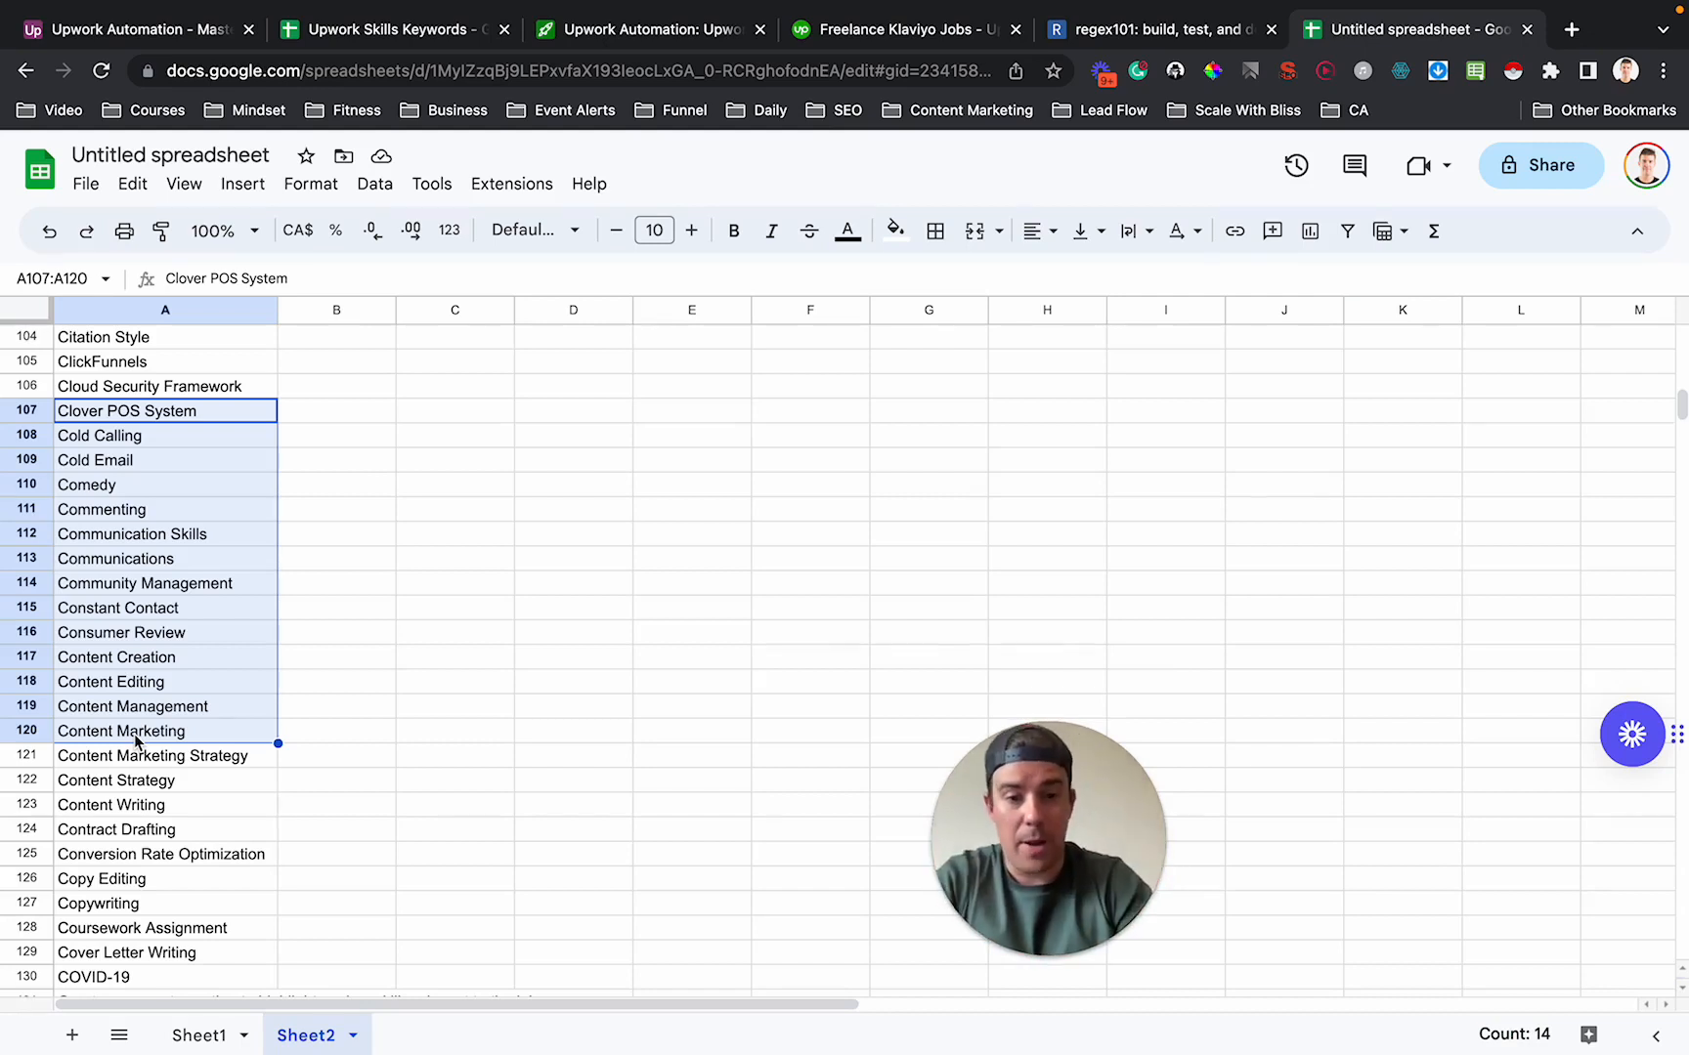
{"action": "mouse_move", "coordinate": [397, 477]}
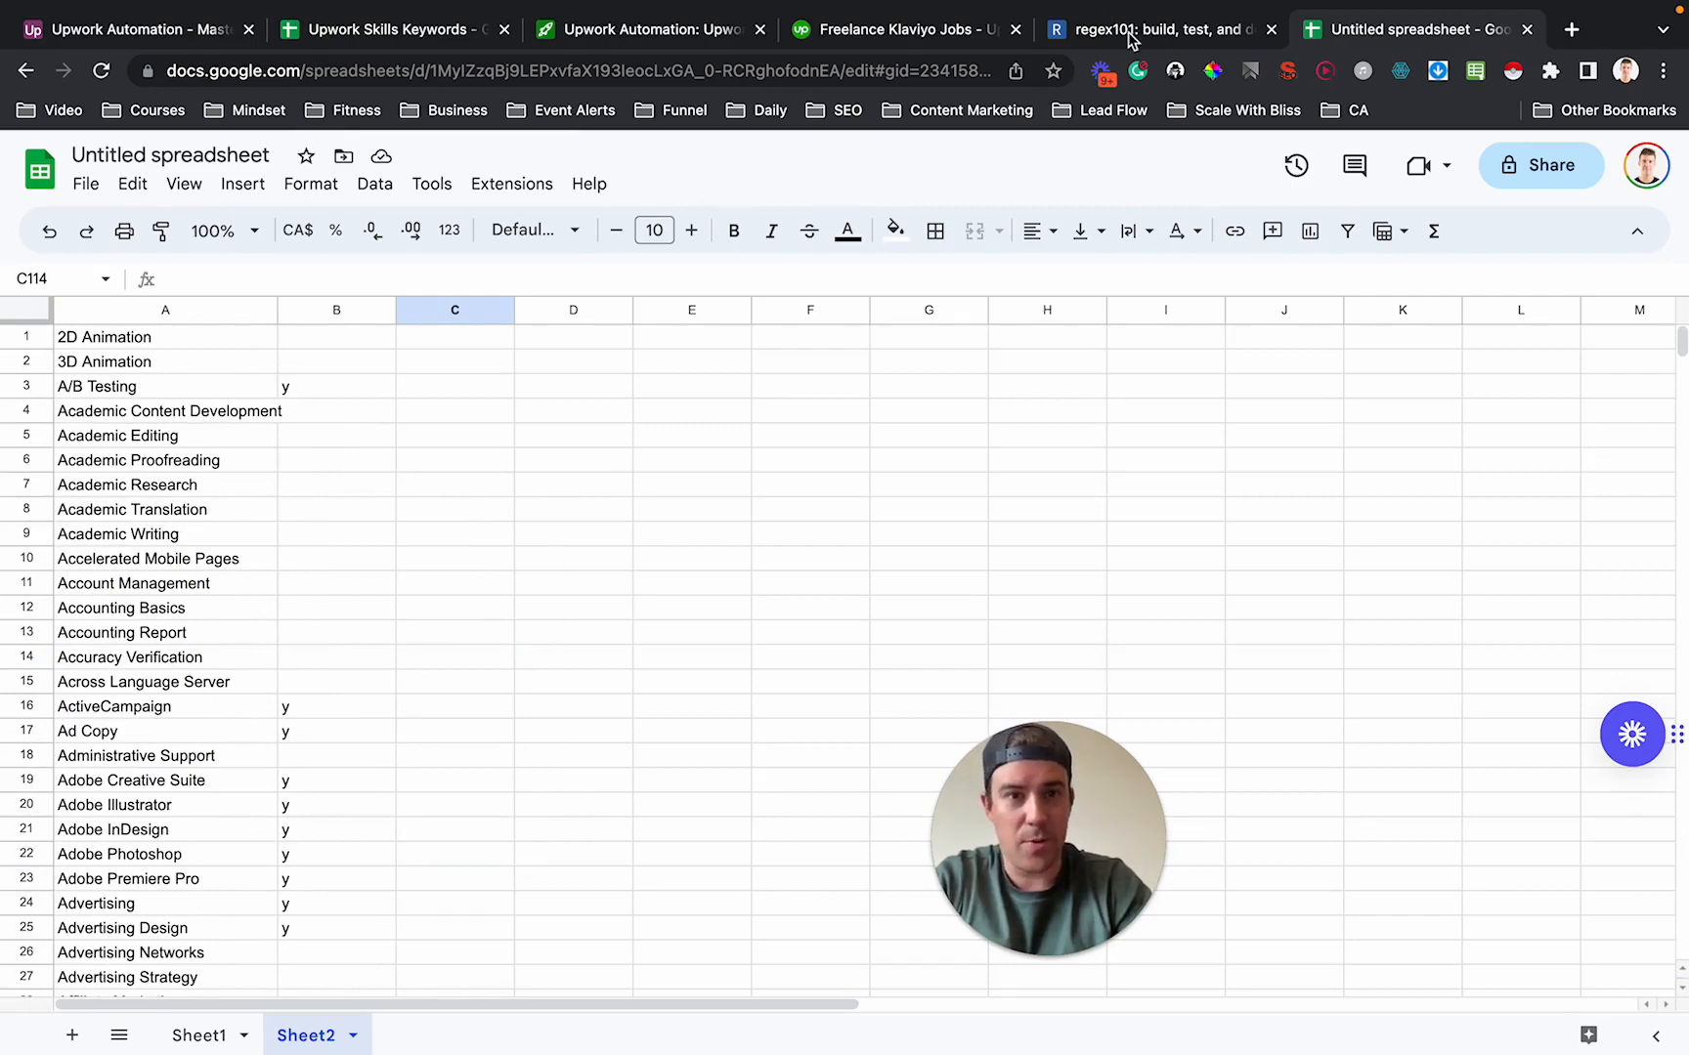
Return to regex101 and dismiss the Export Matches dialog, revealing the skill-matching pattern again.
{"action": "left_click", "coordinate": [1157, 29]}
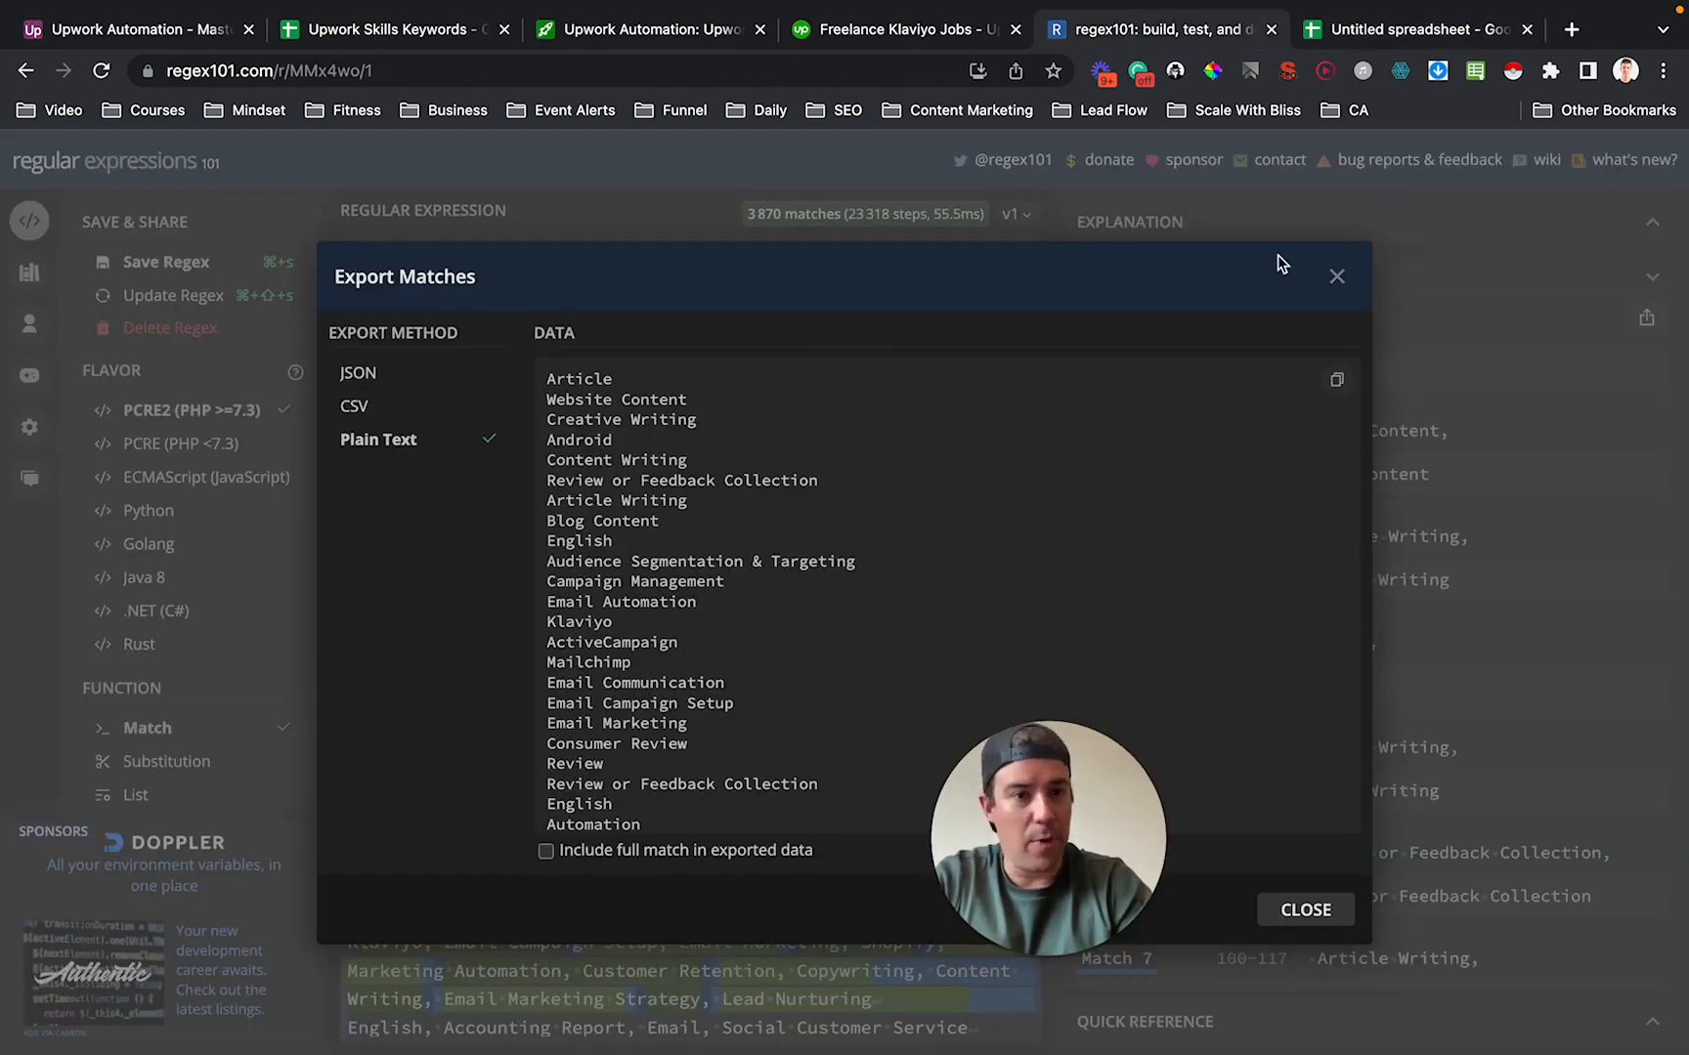
{"action": "left_click", "coordinate": [1337, 275]}
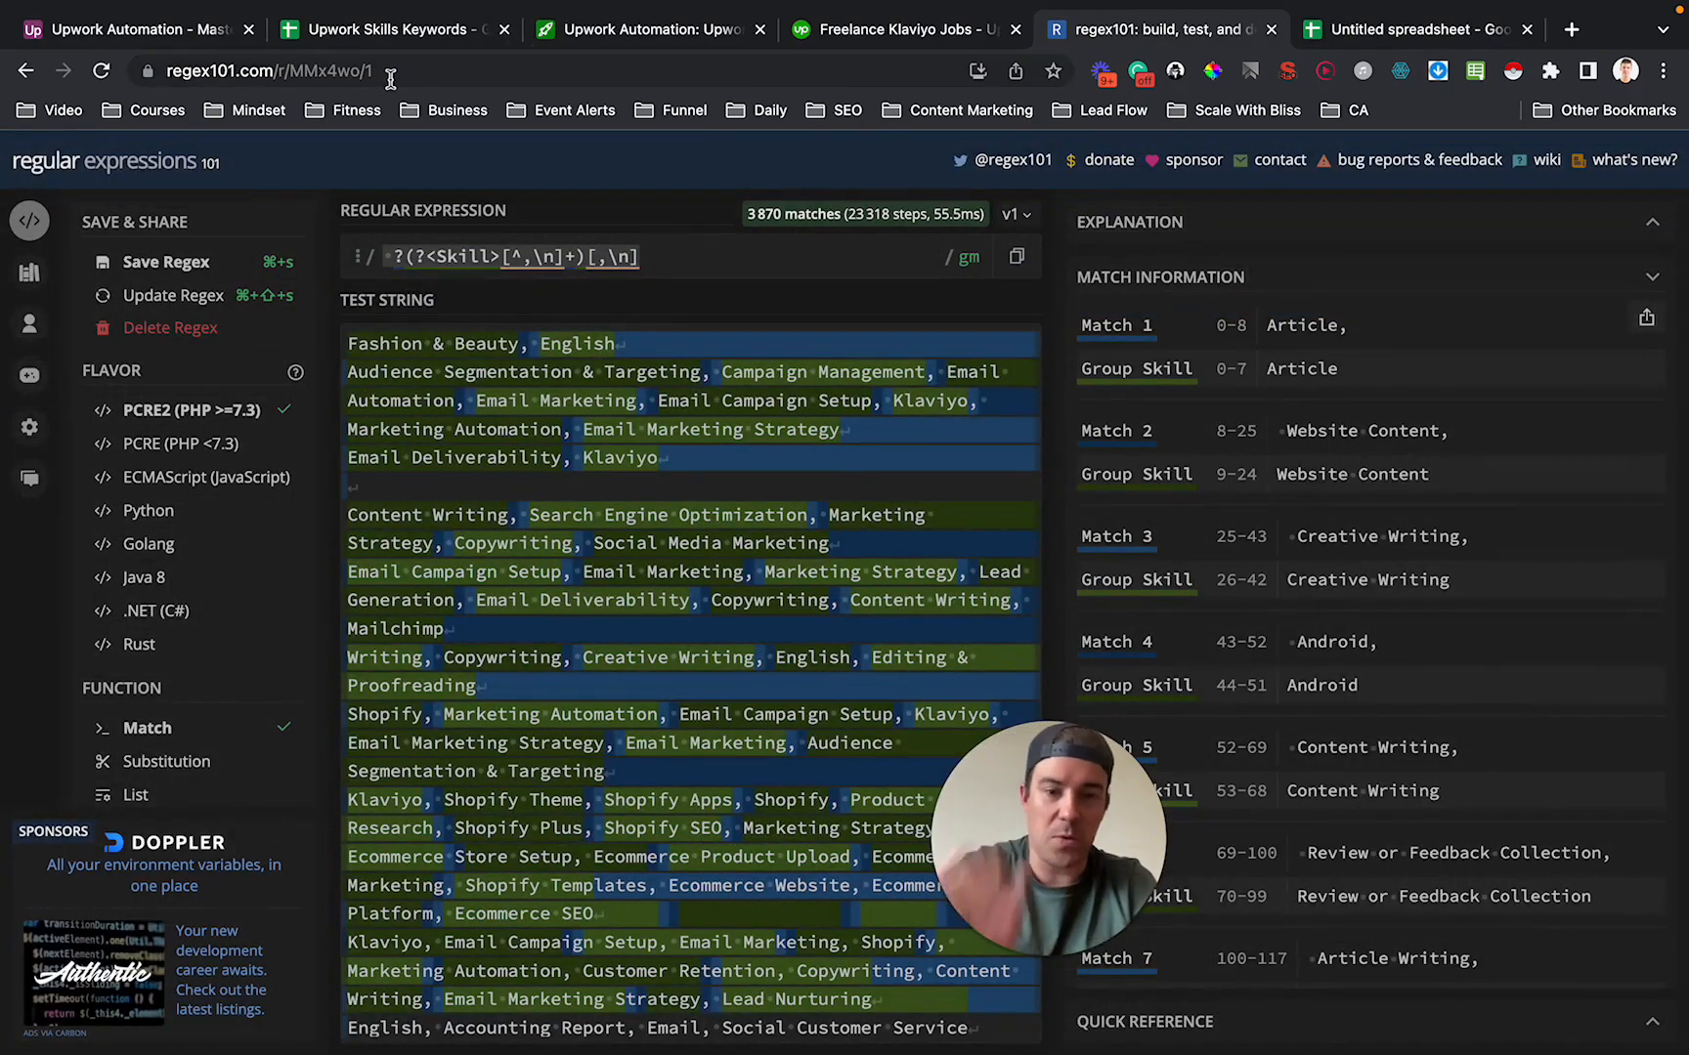
{"action": "mouse_move", "coordinate": [884, 600]}
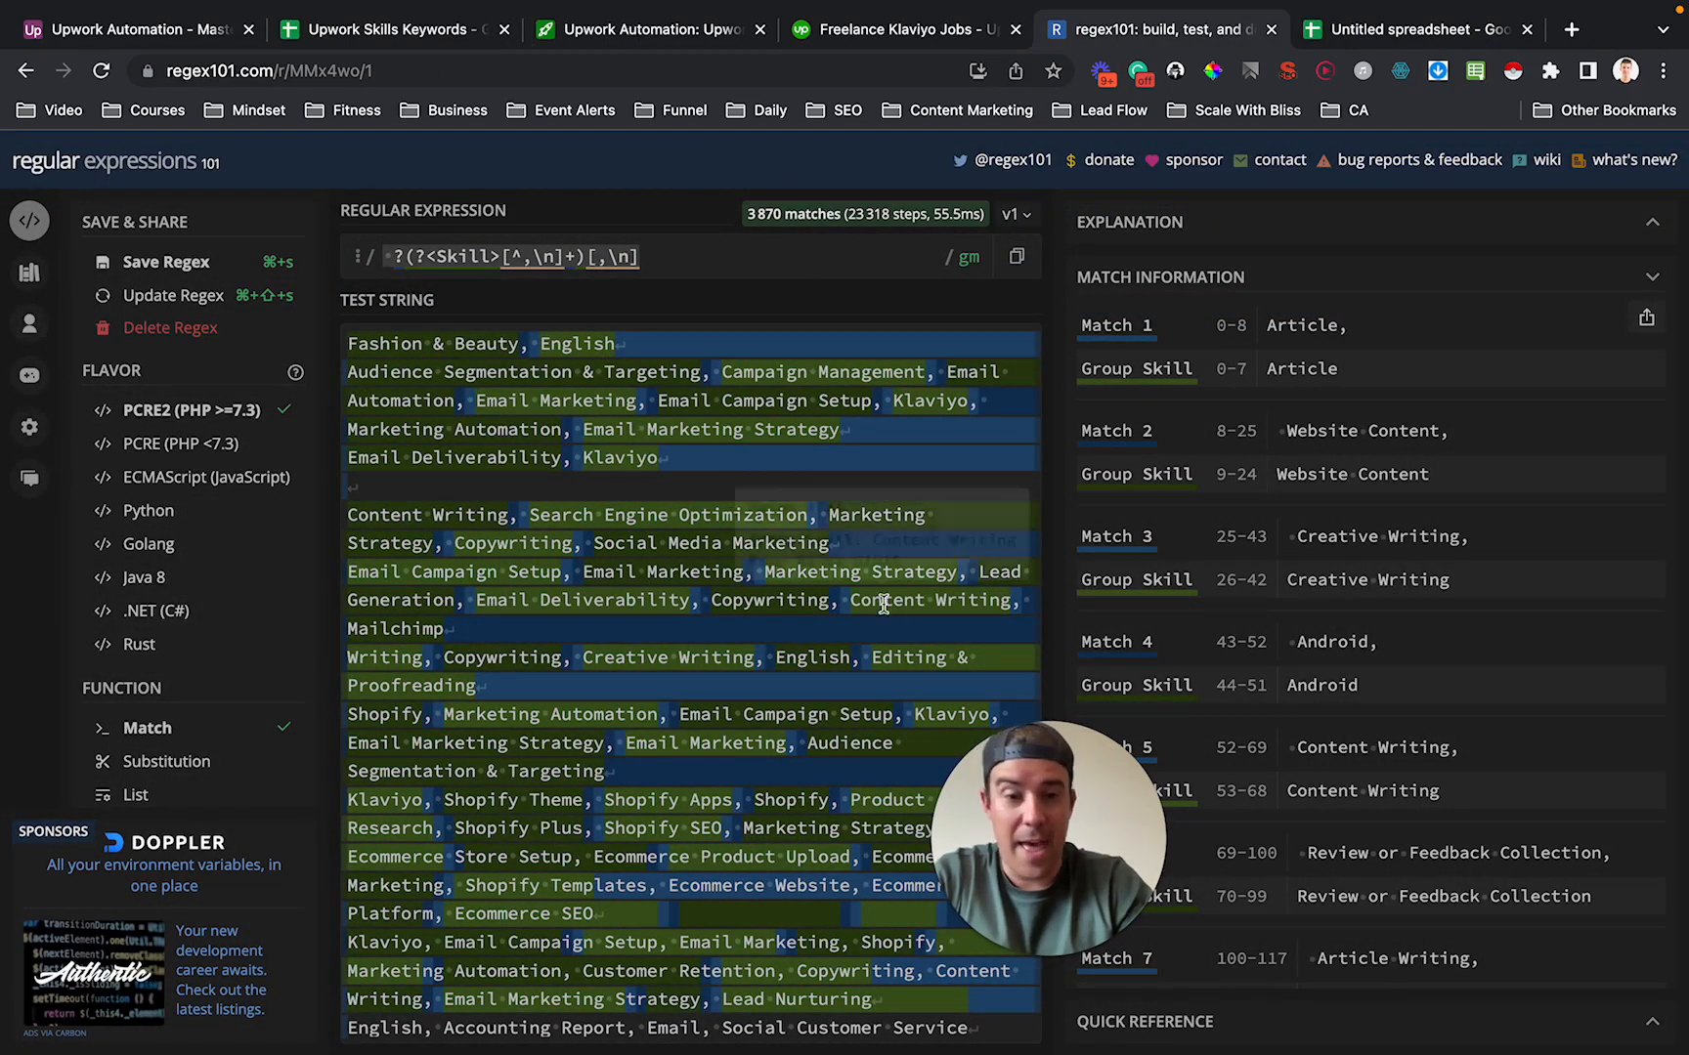
{"action": "mouse_move", "coordinate": [958, 692]}
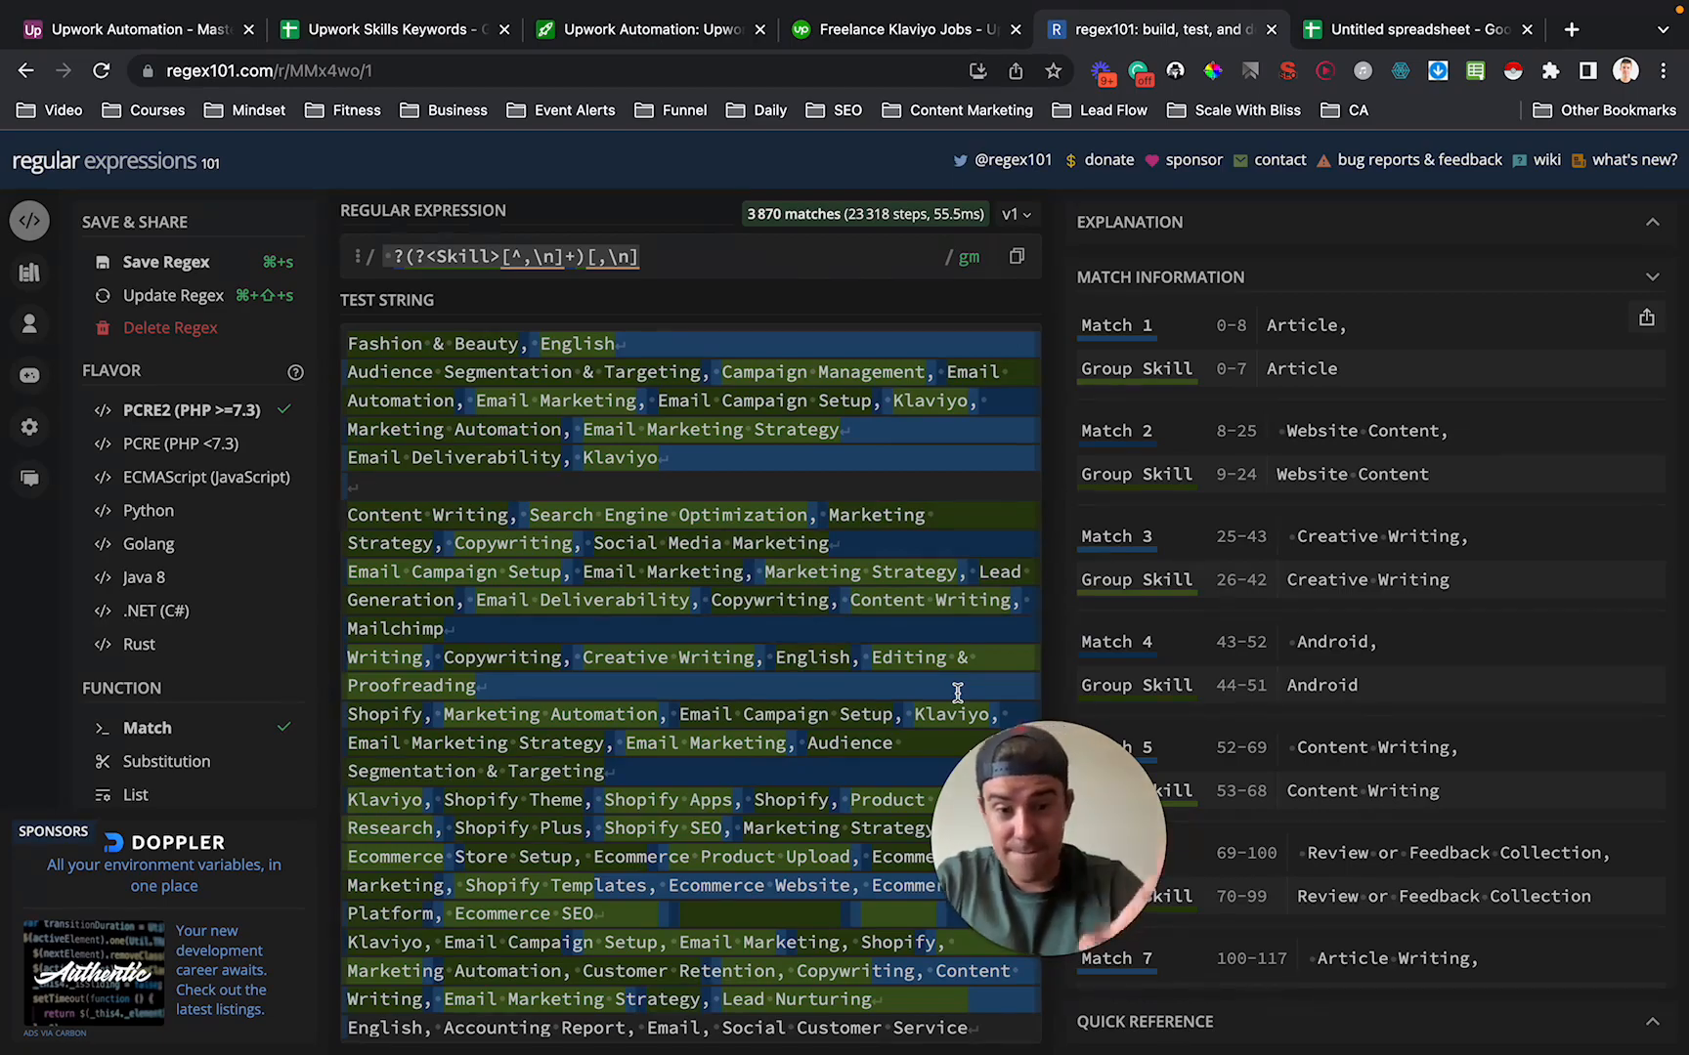